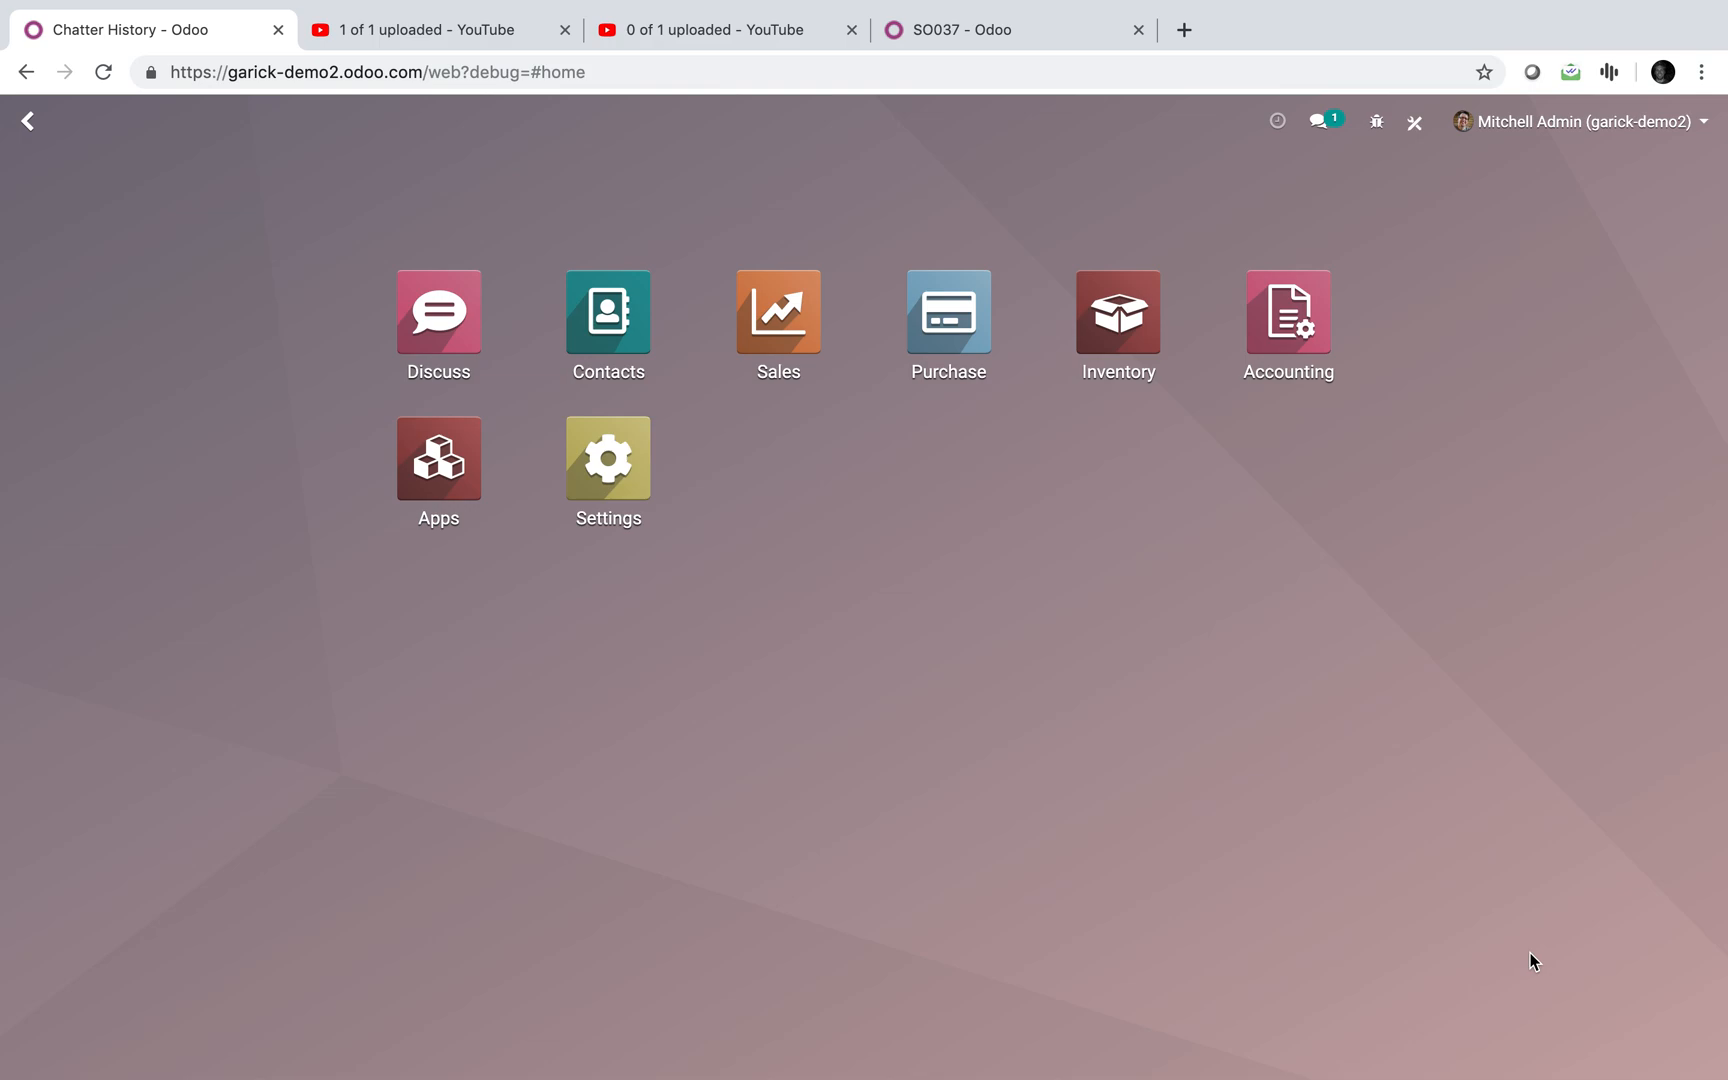
type("order")
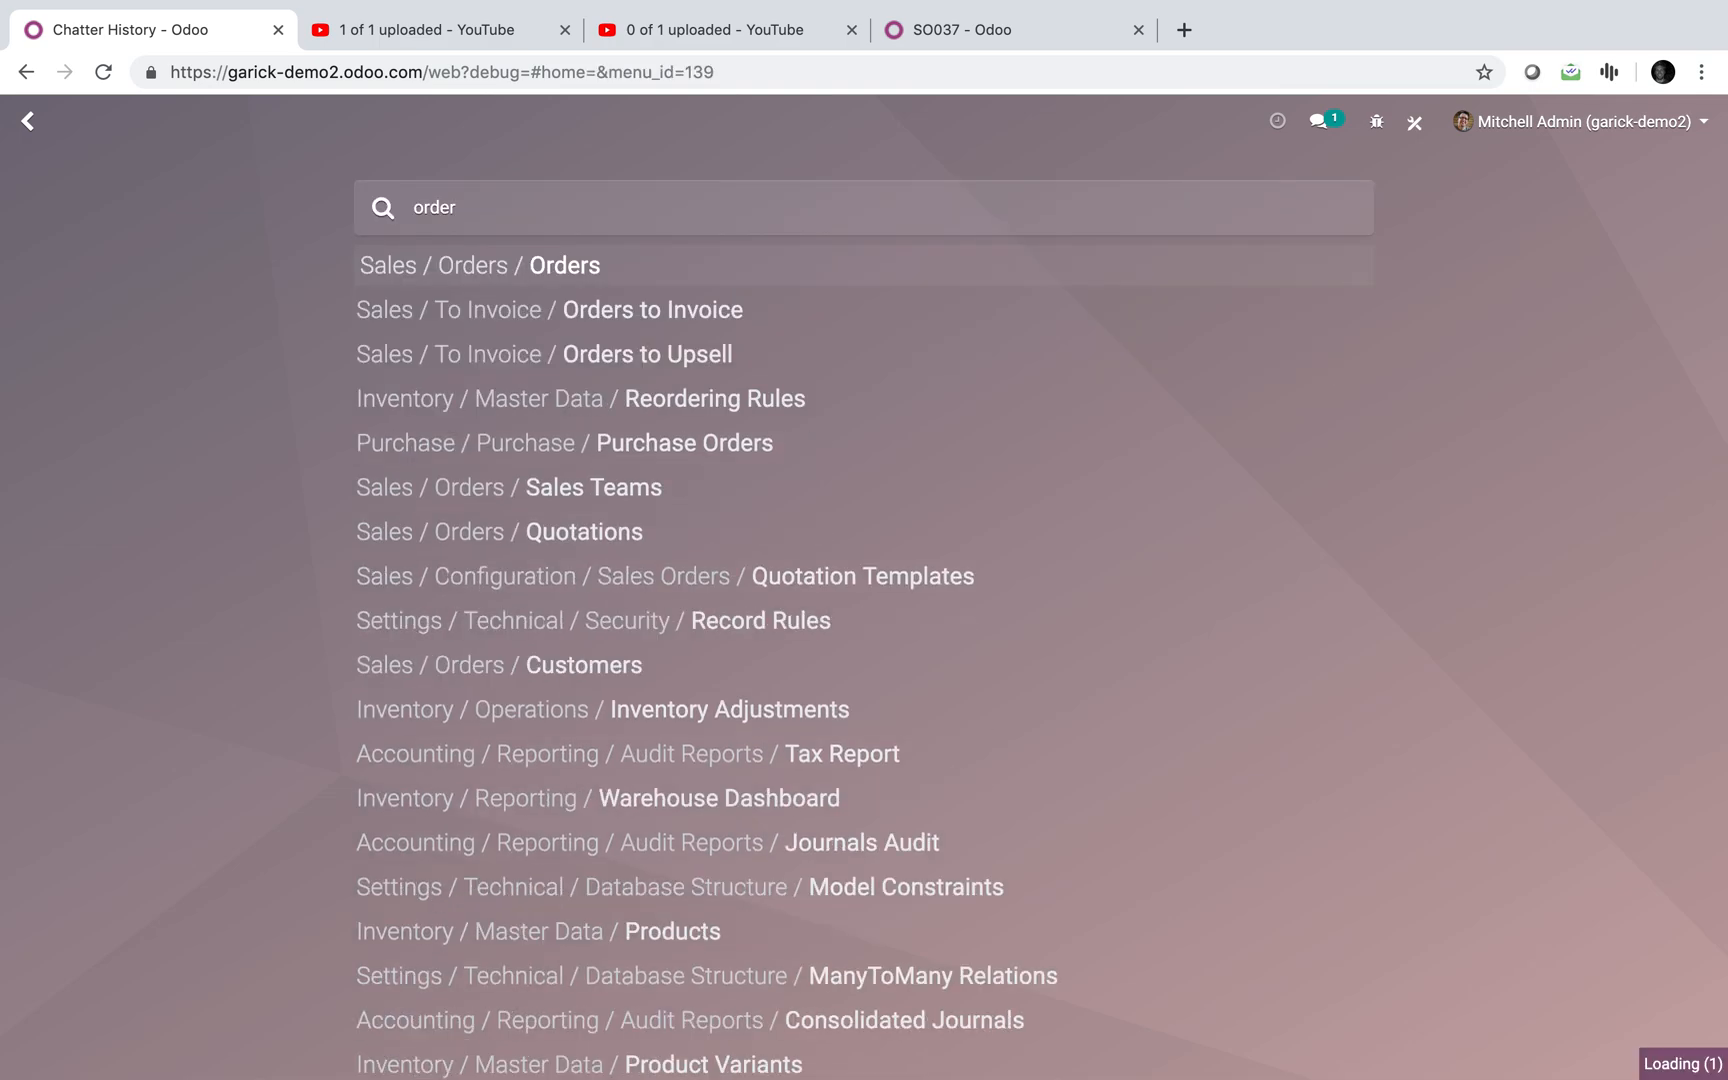
left_click(564, 264)
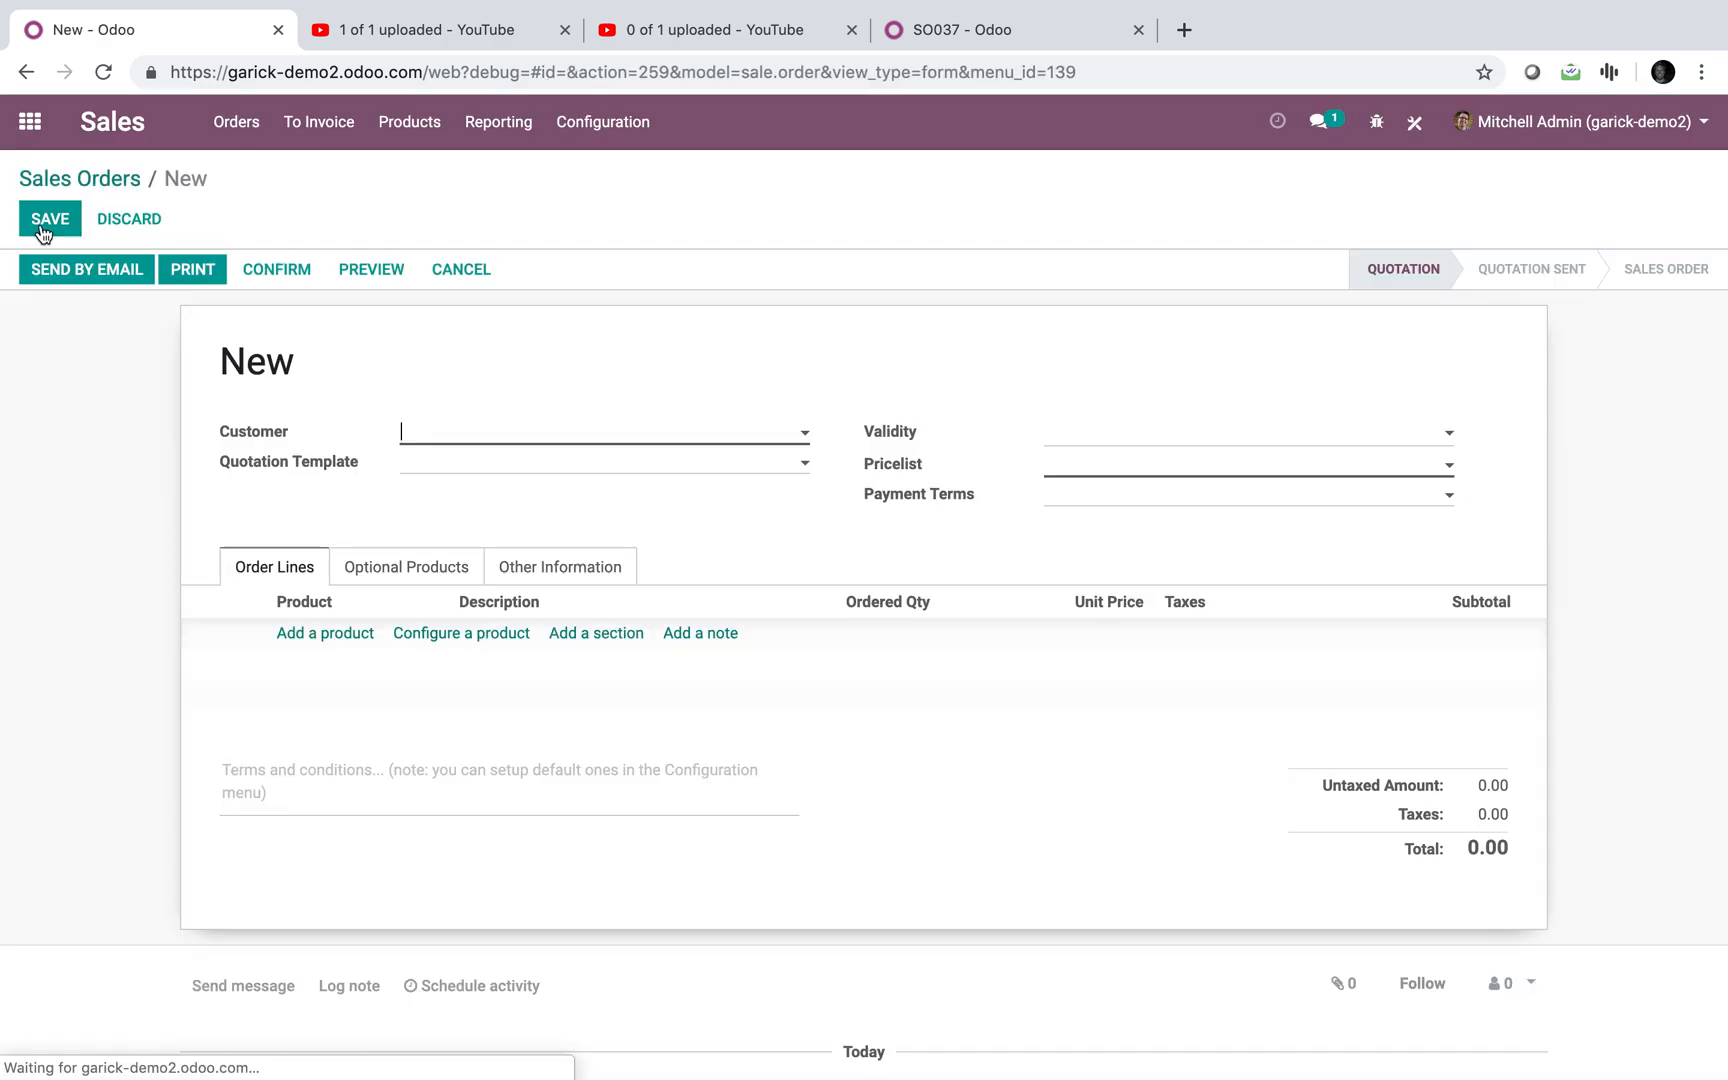
type("ni")
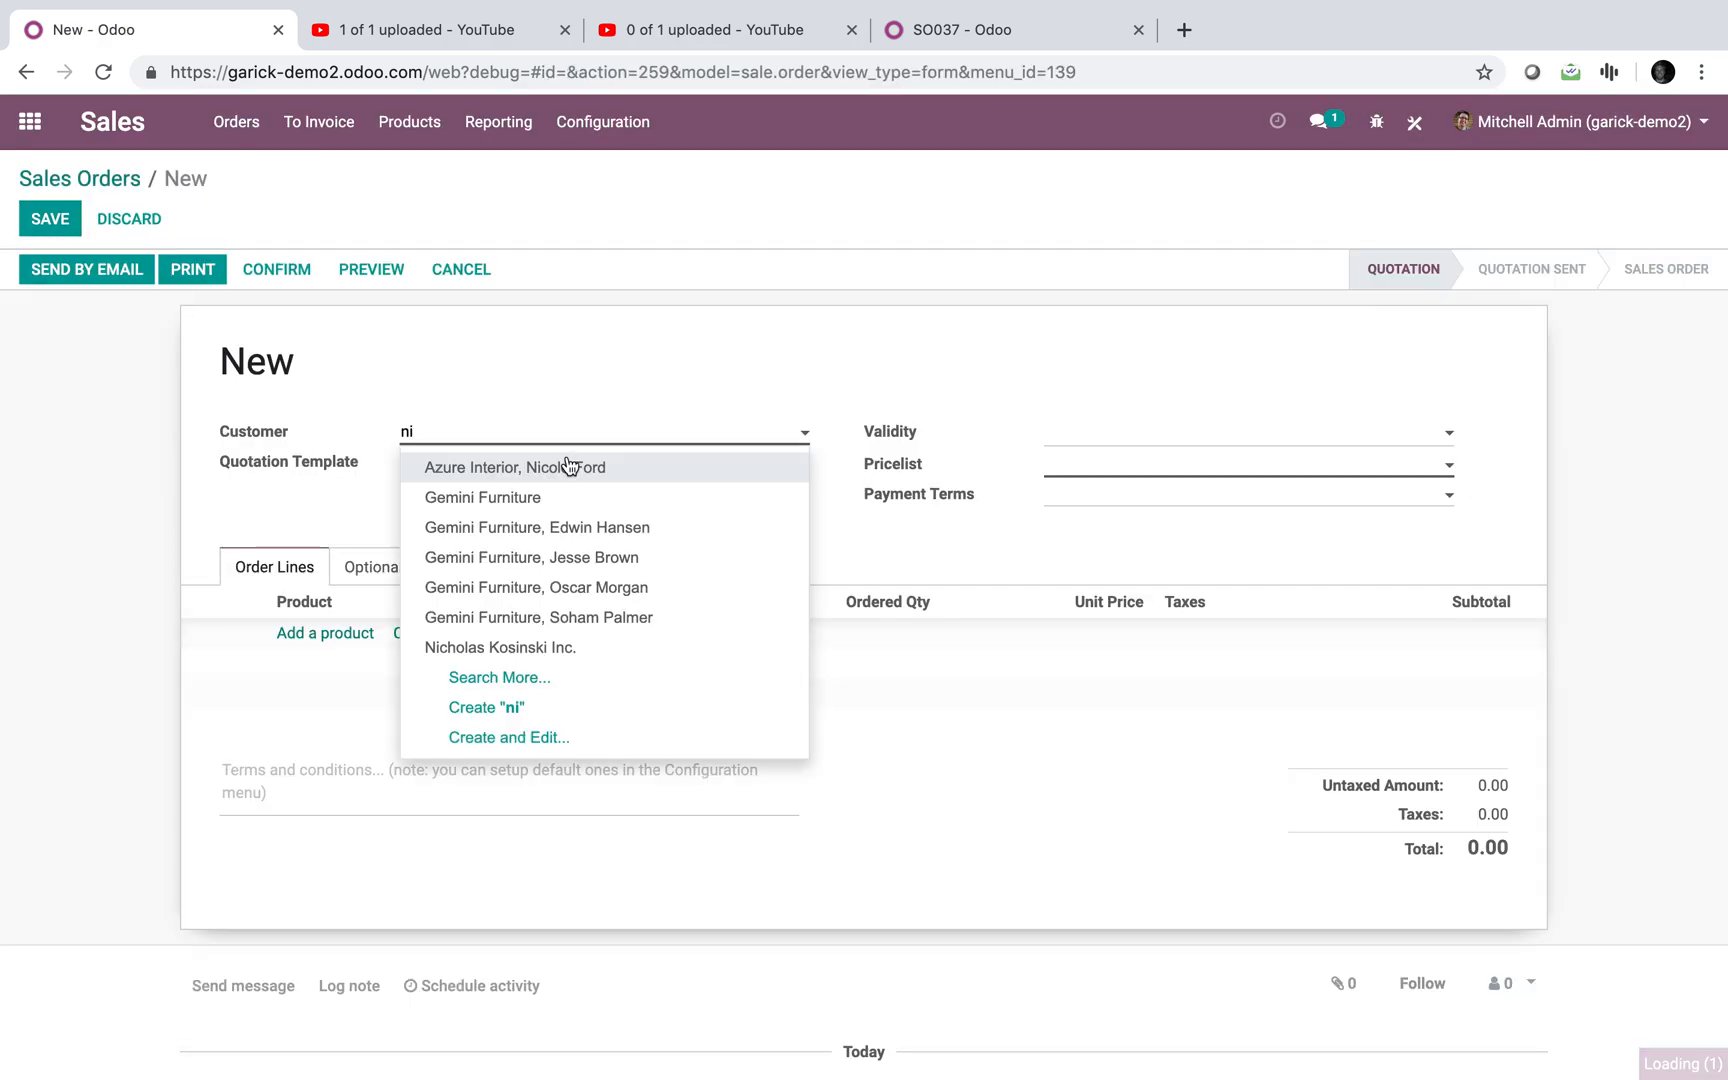
left_click(498, 647)
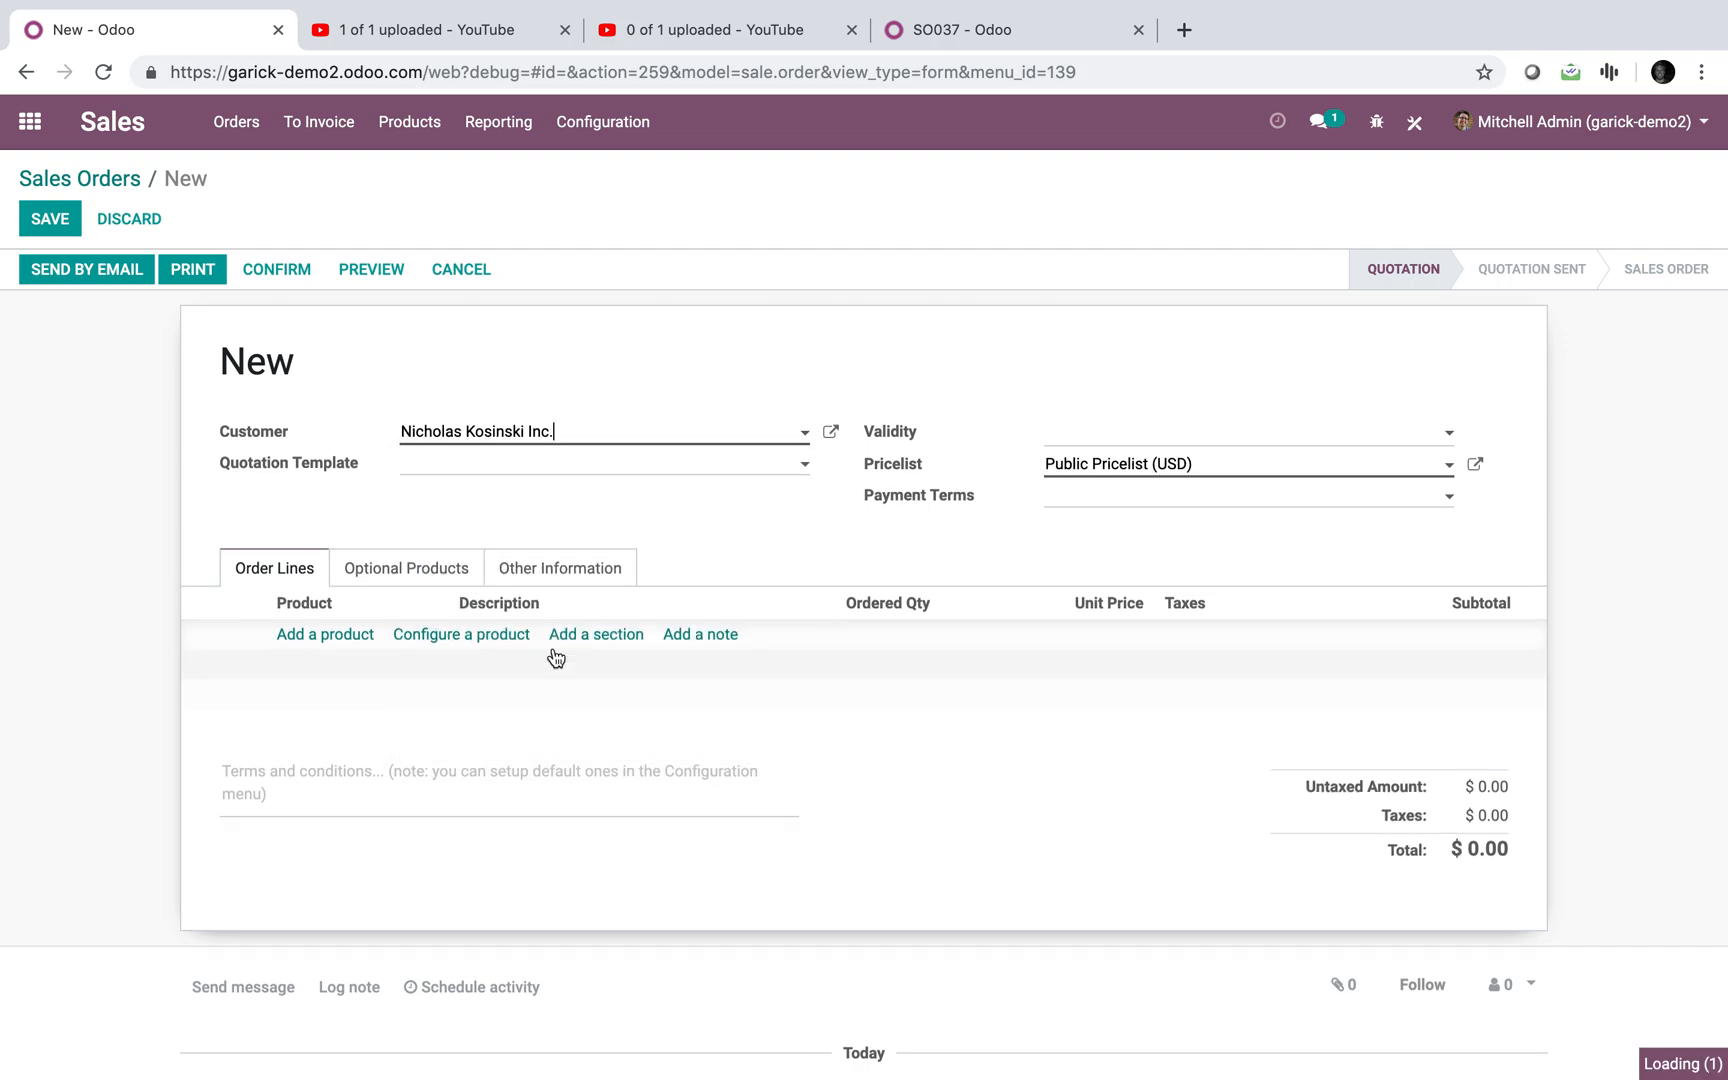
left_click(50, 218)
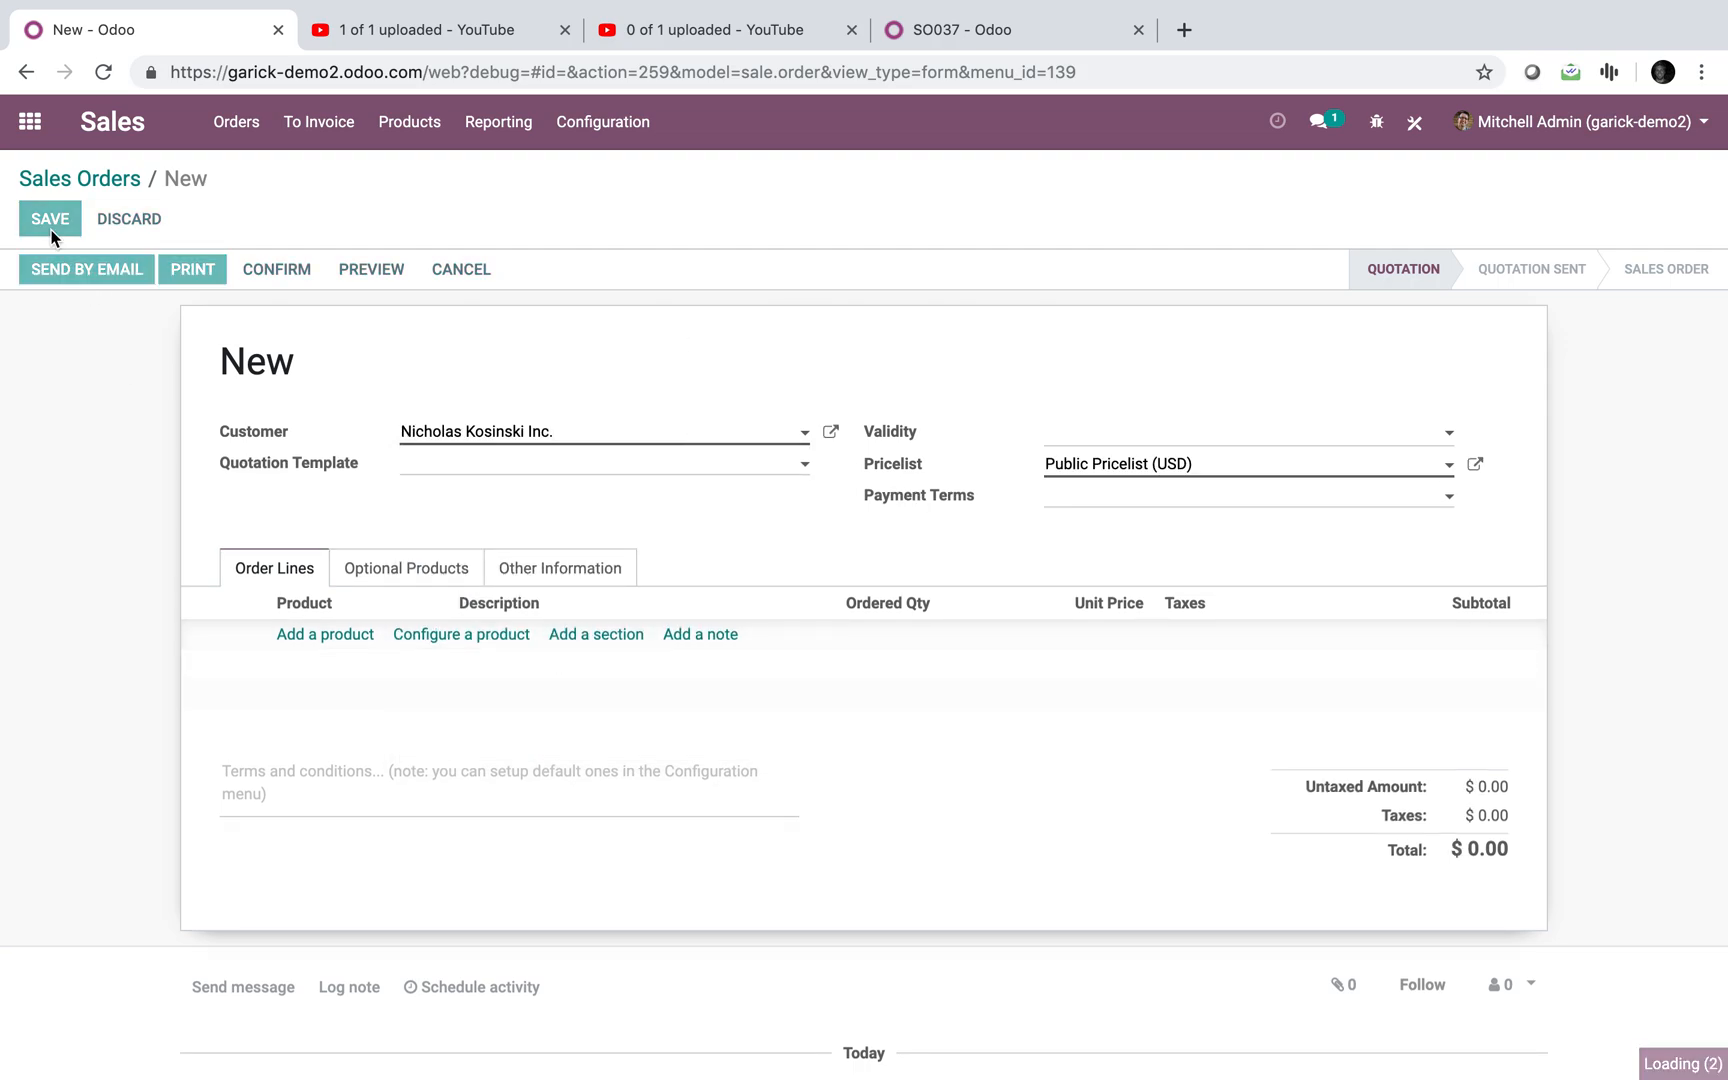
left_click(50, 218)
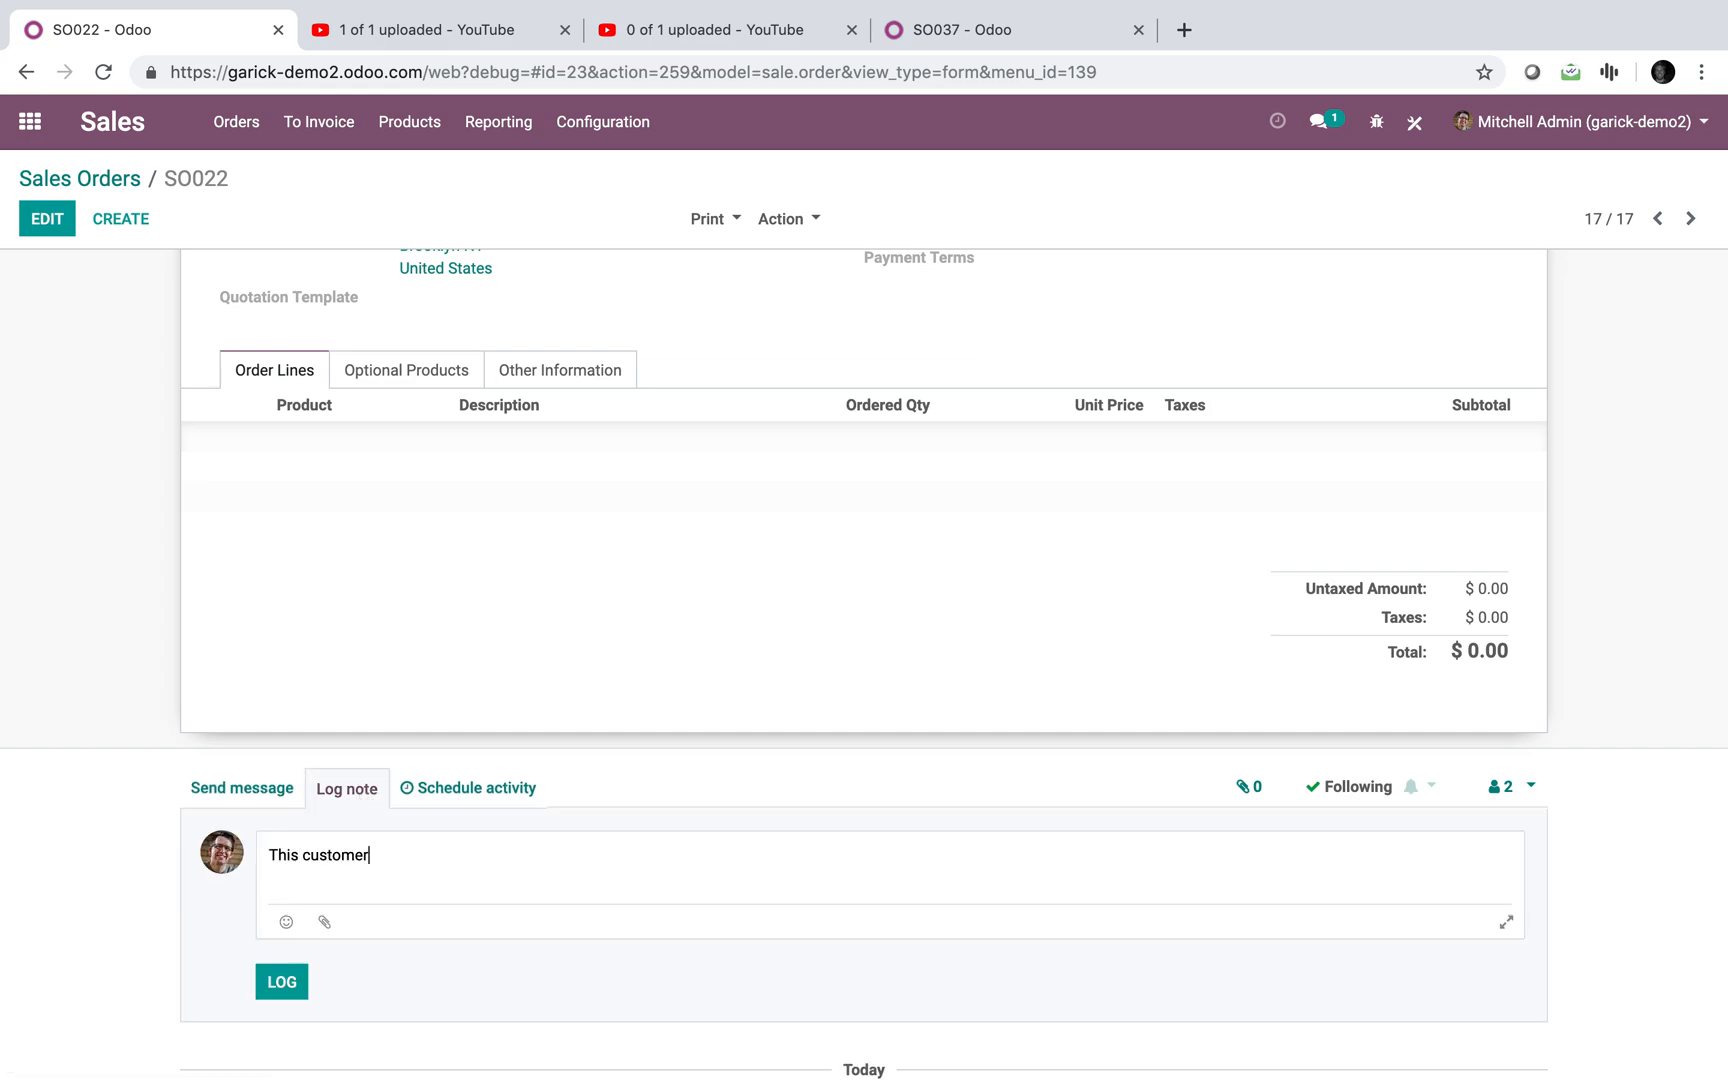
Log a note on SO022 that the customer called asking about our product
type("called, as")
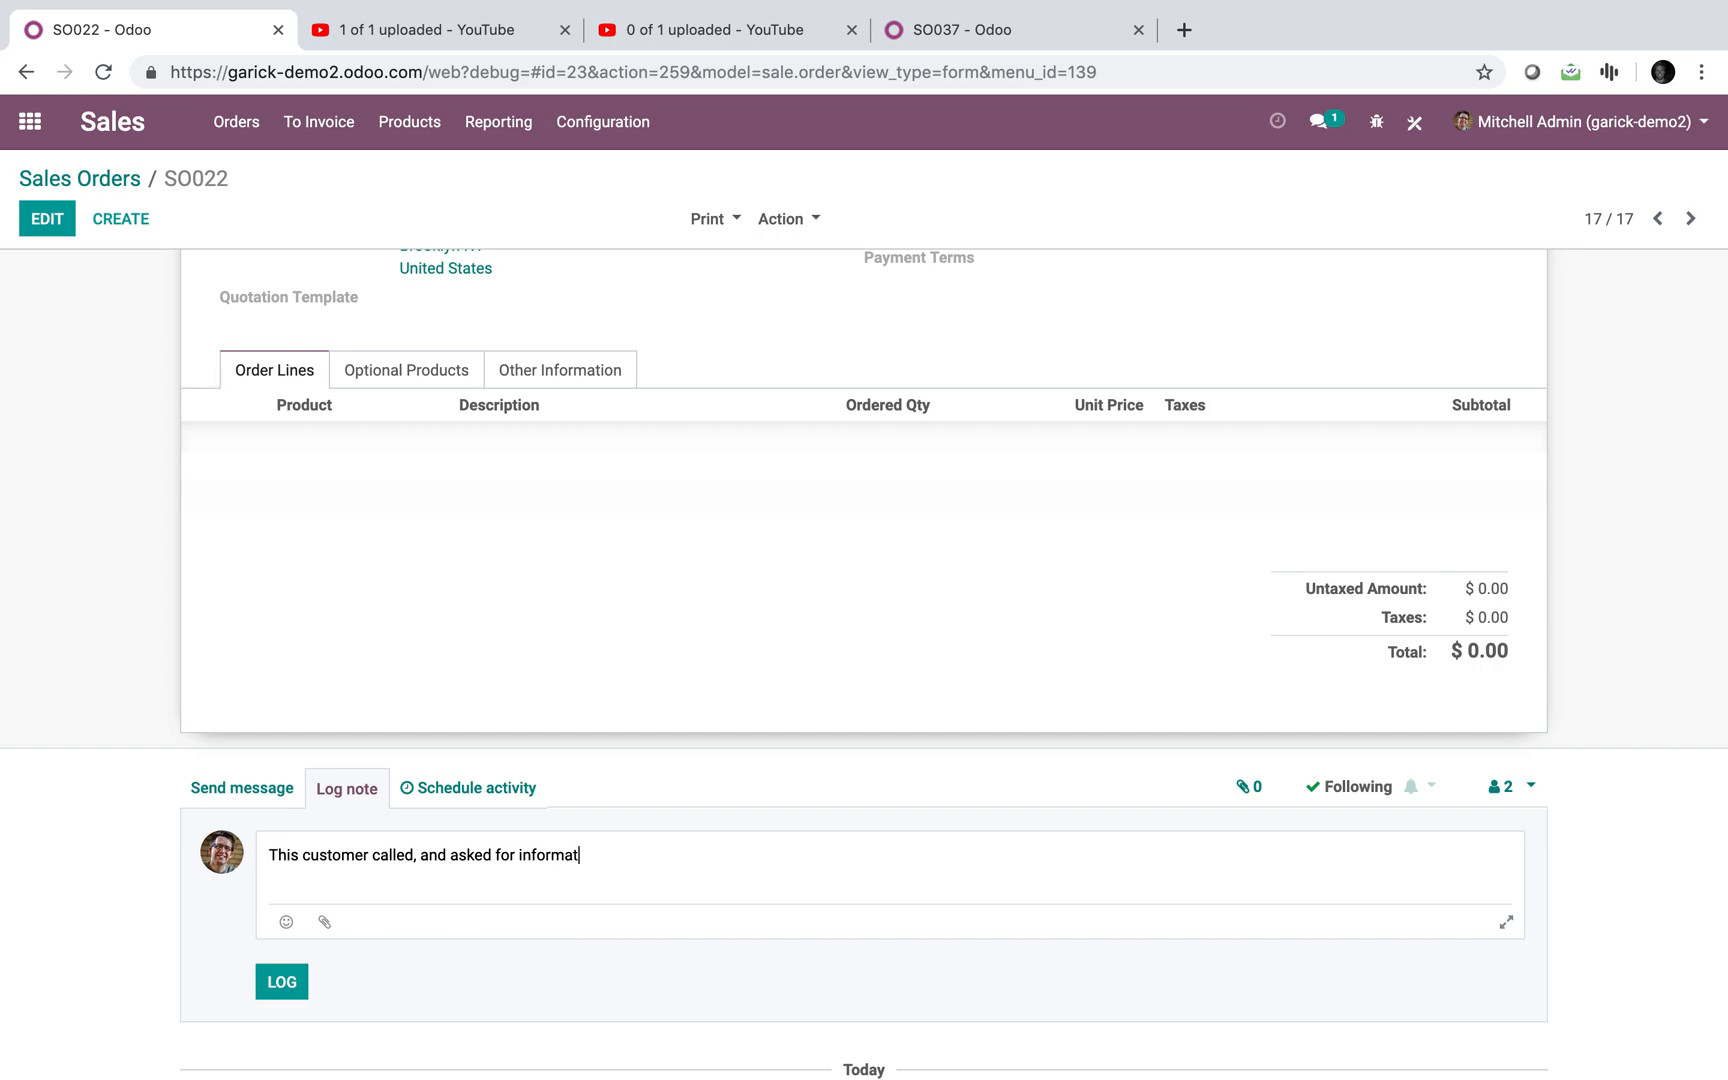
type("ion about our product!")
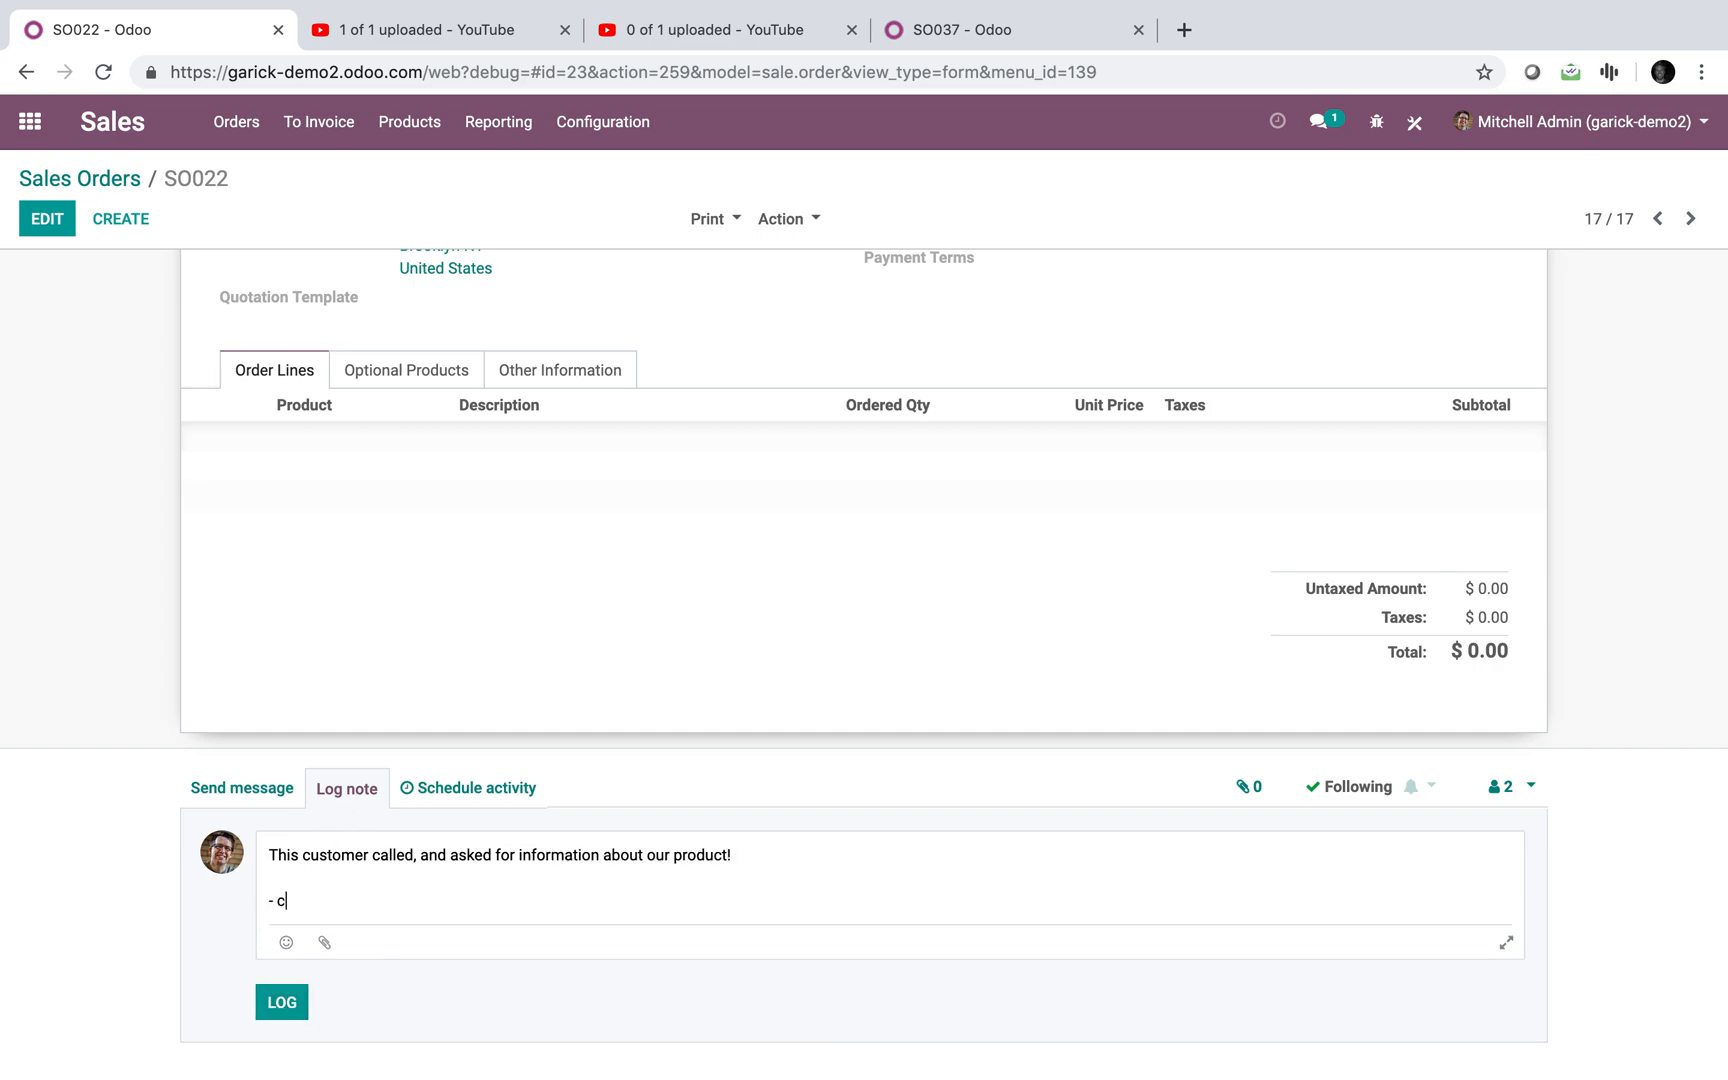
left_click(281, 1002)
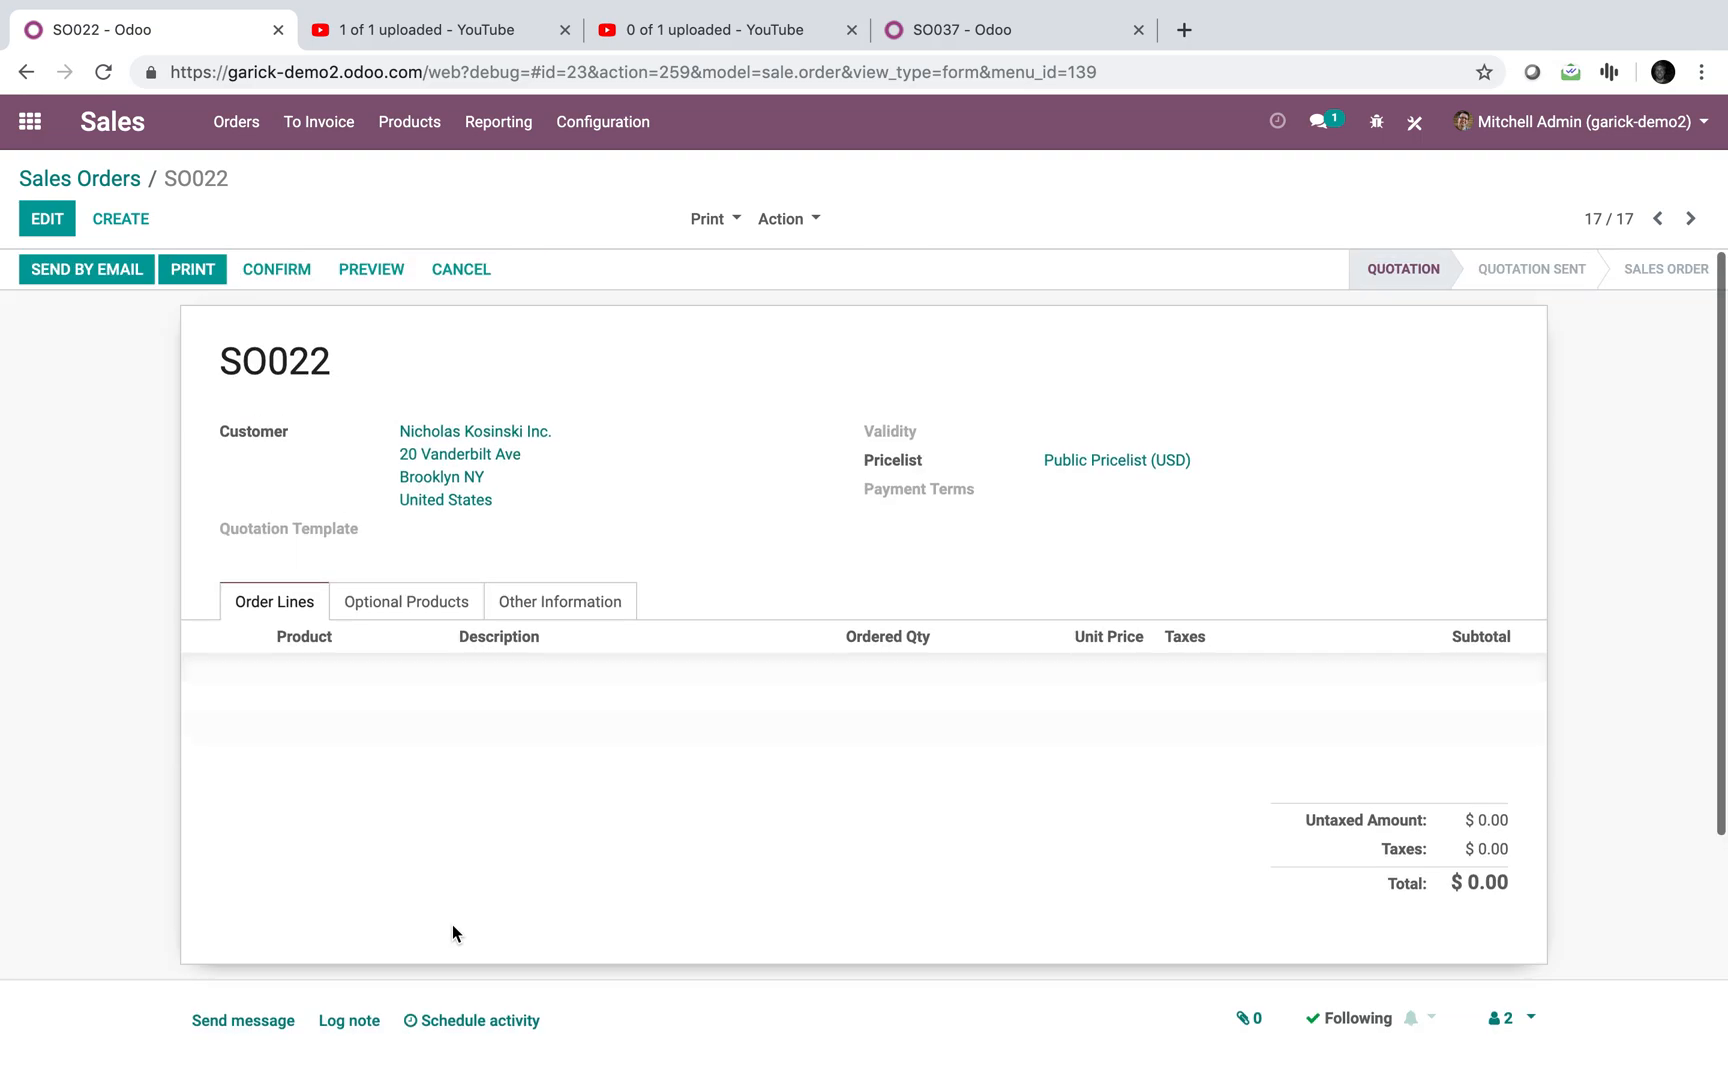
scroll("down", 3)
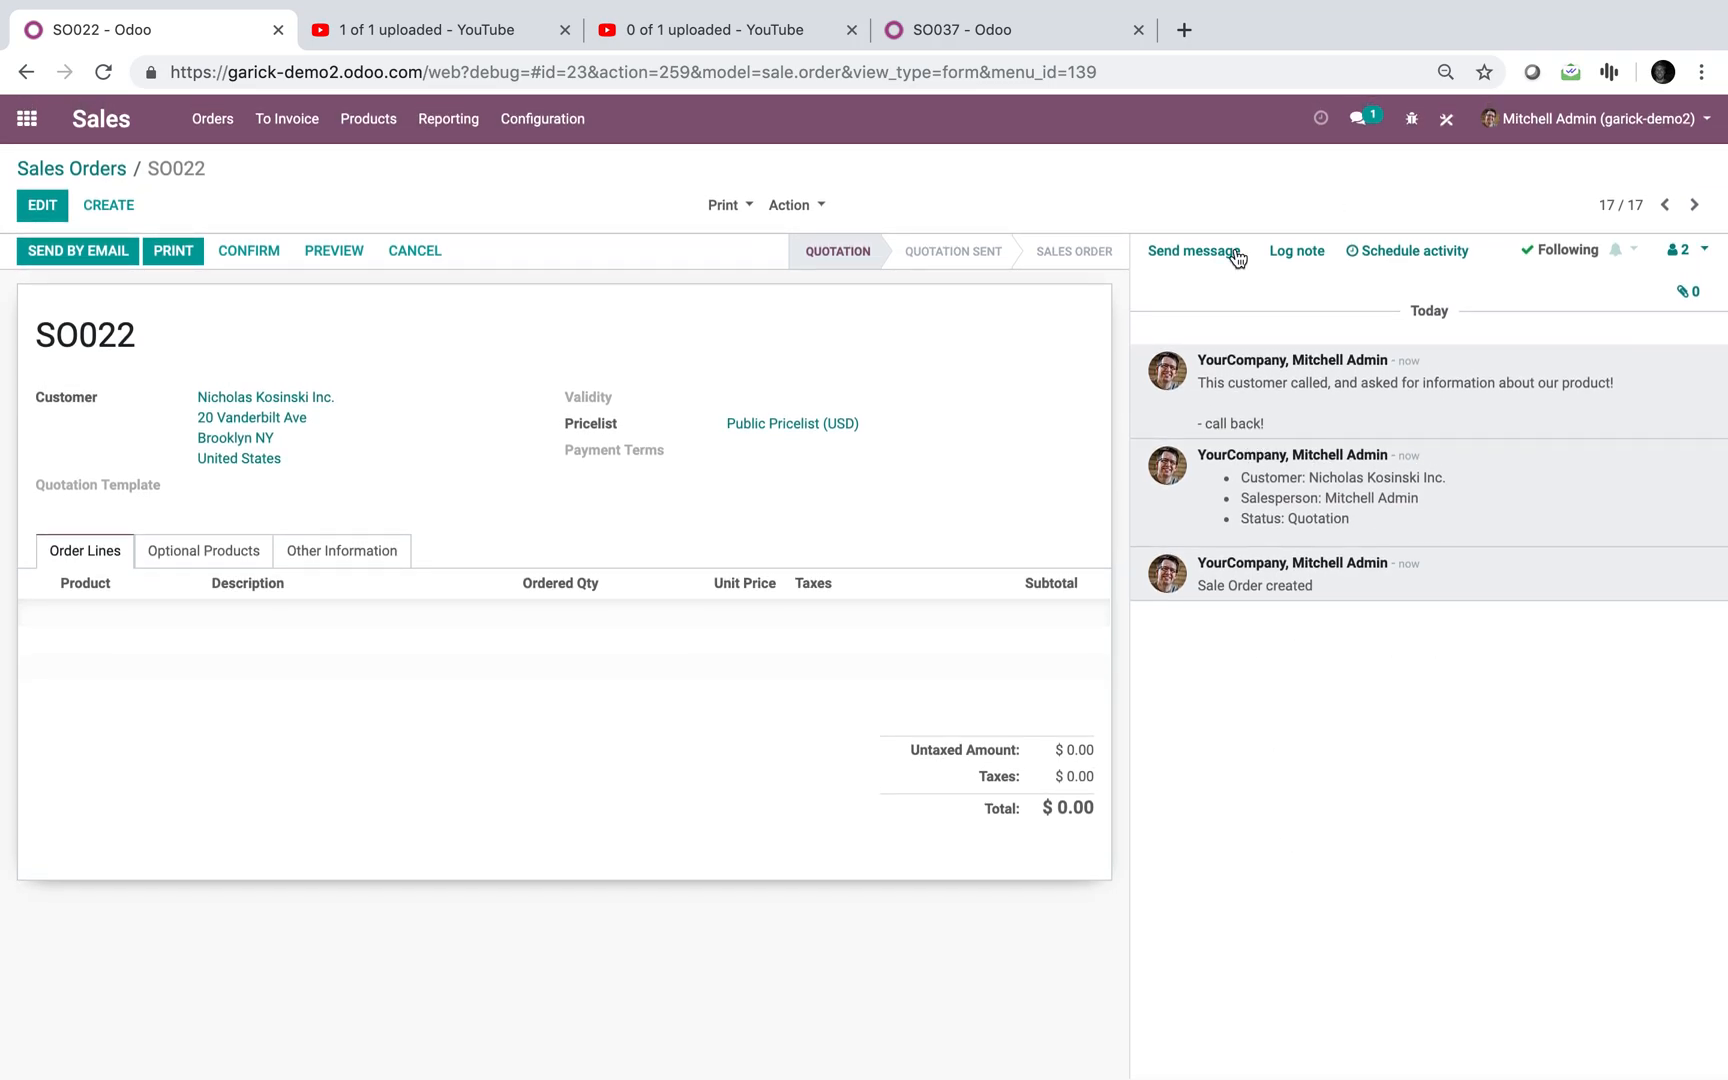
key("ctrl+f")
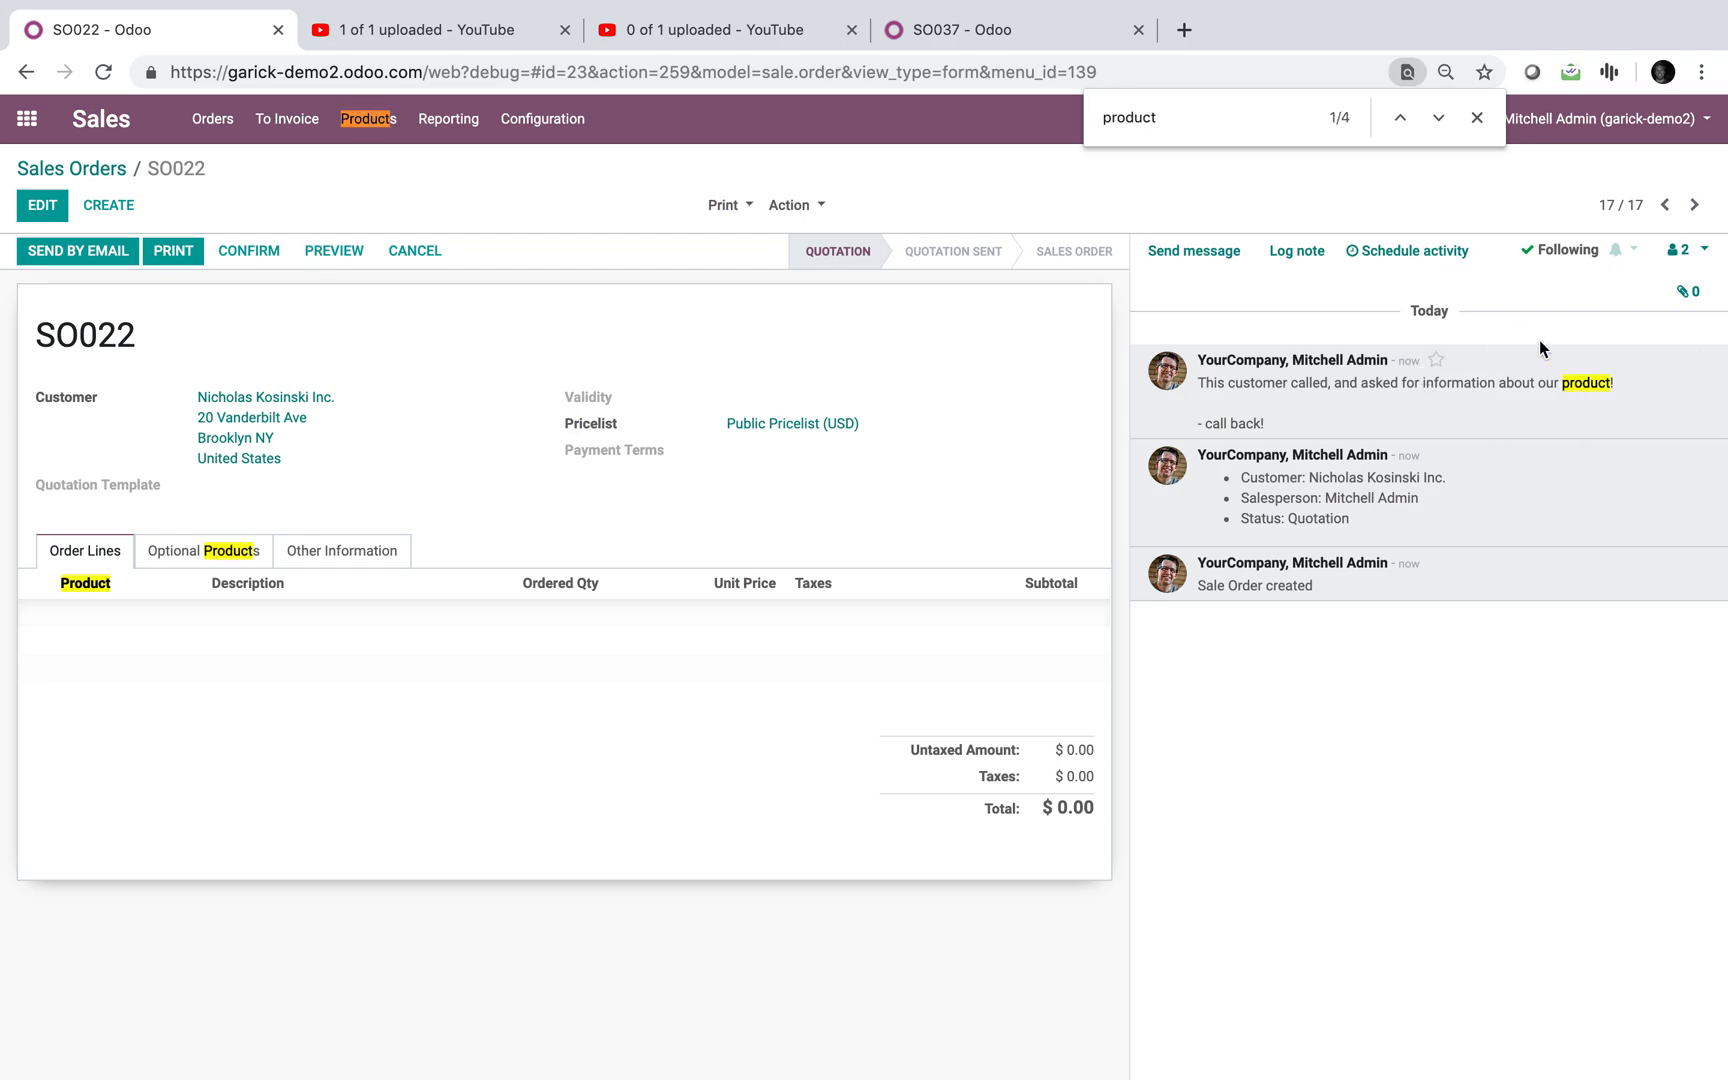
left_click(1437, 118)
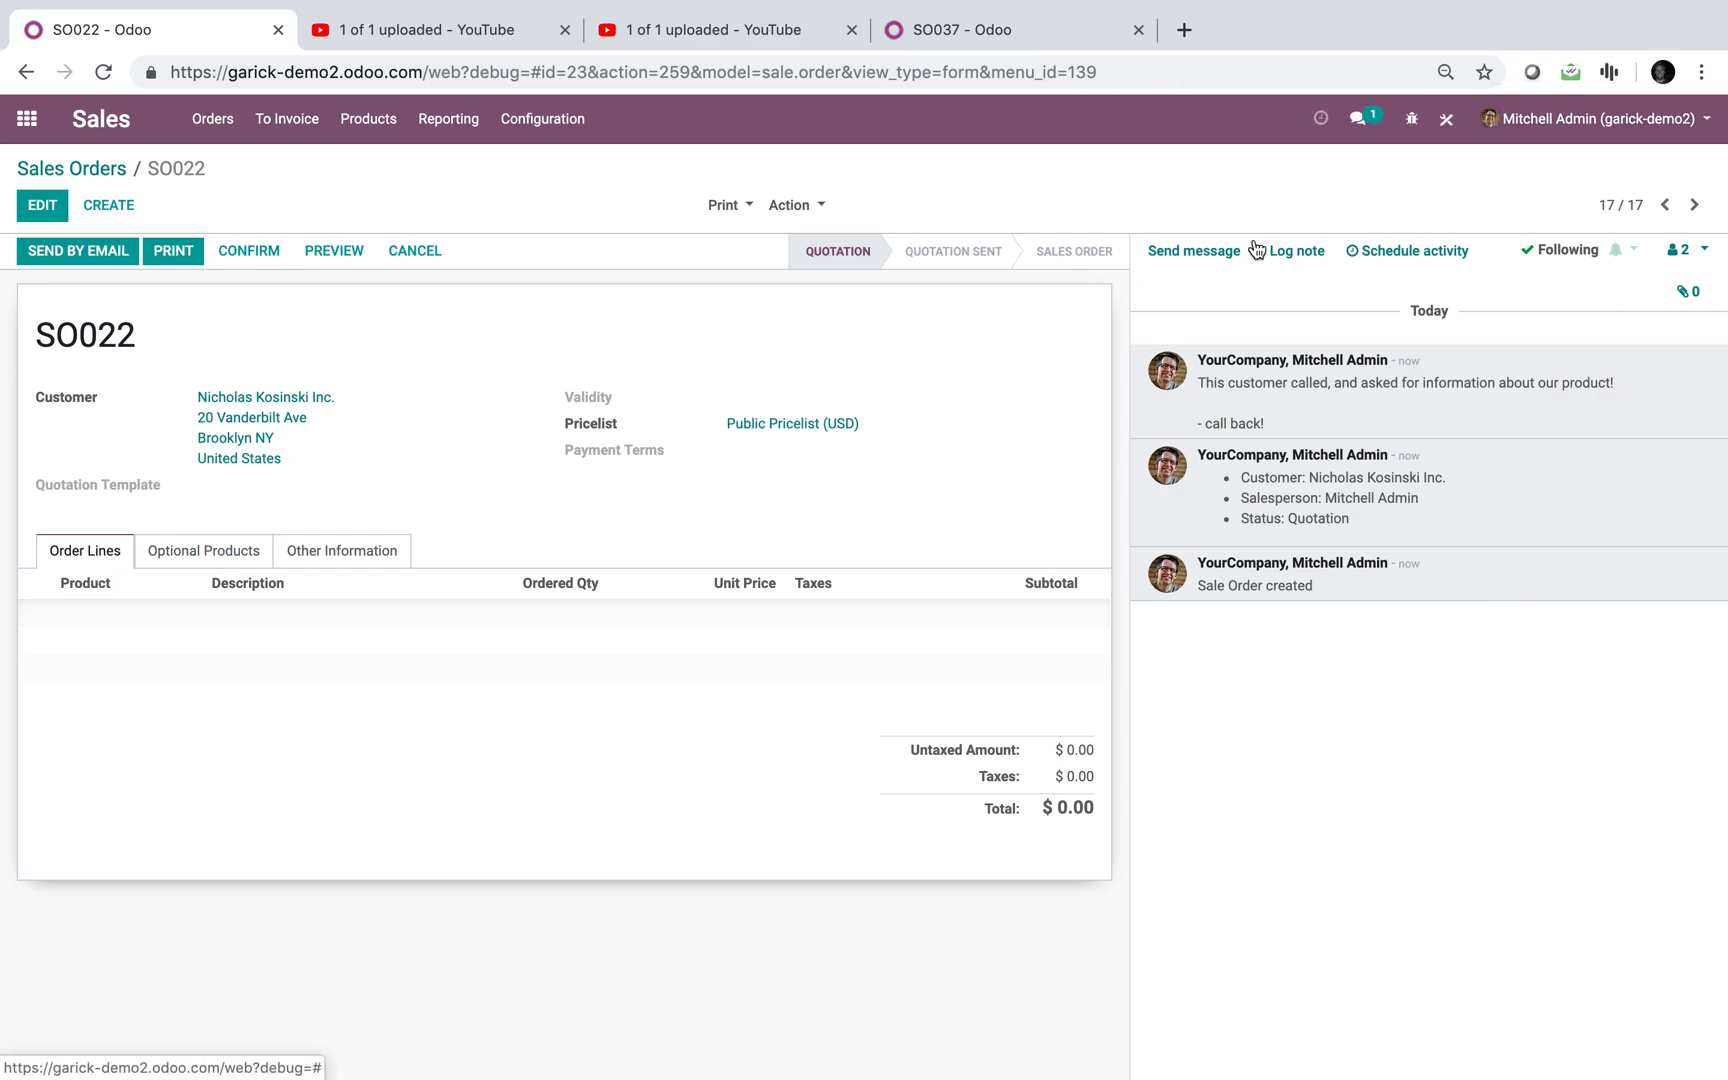
mouse_move(749, 198)
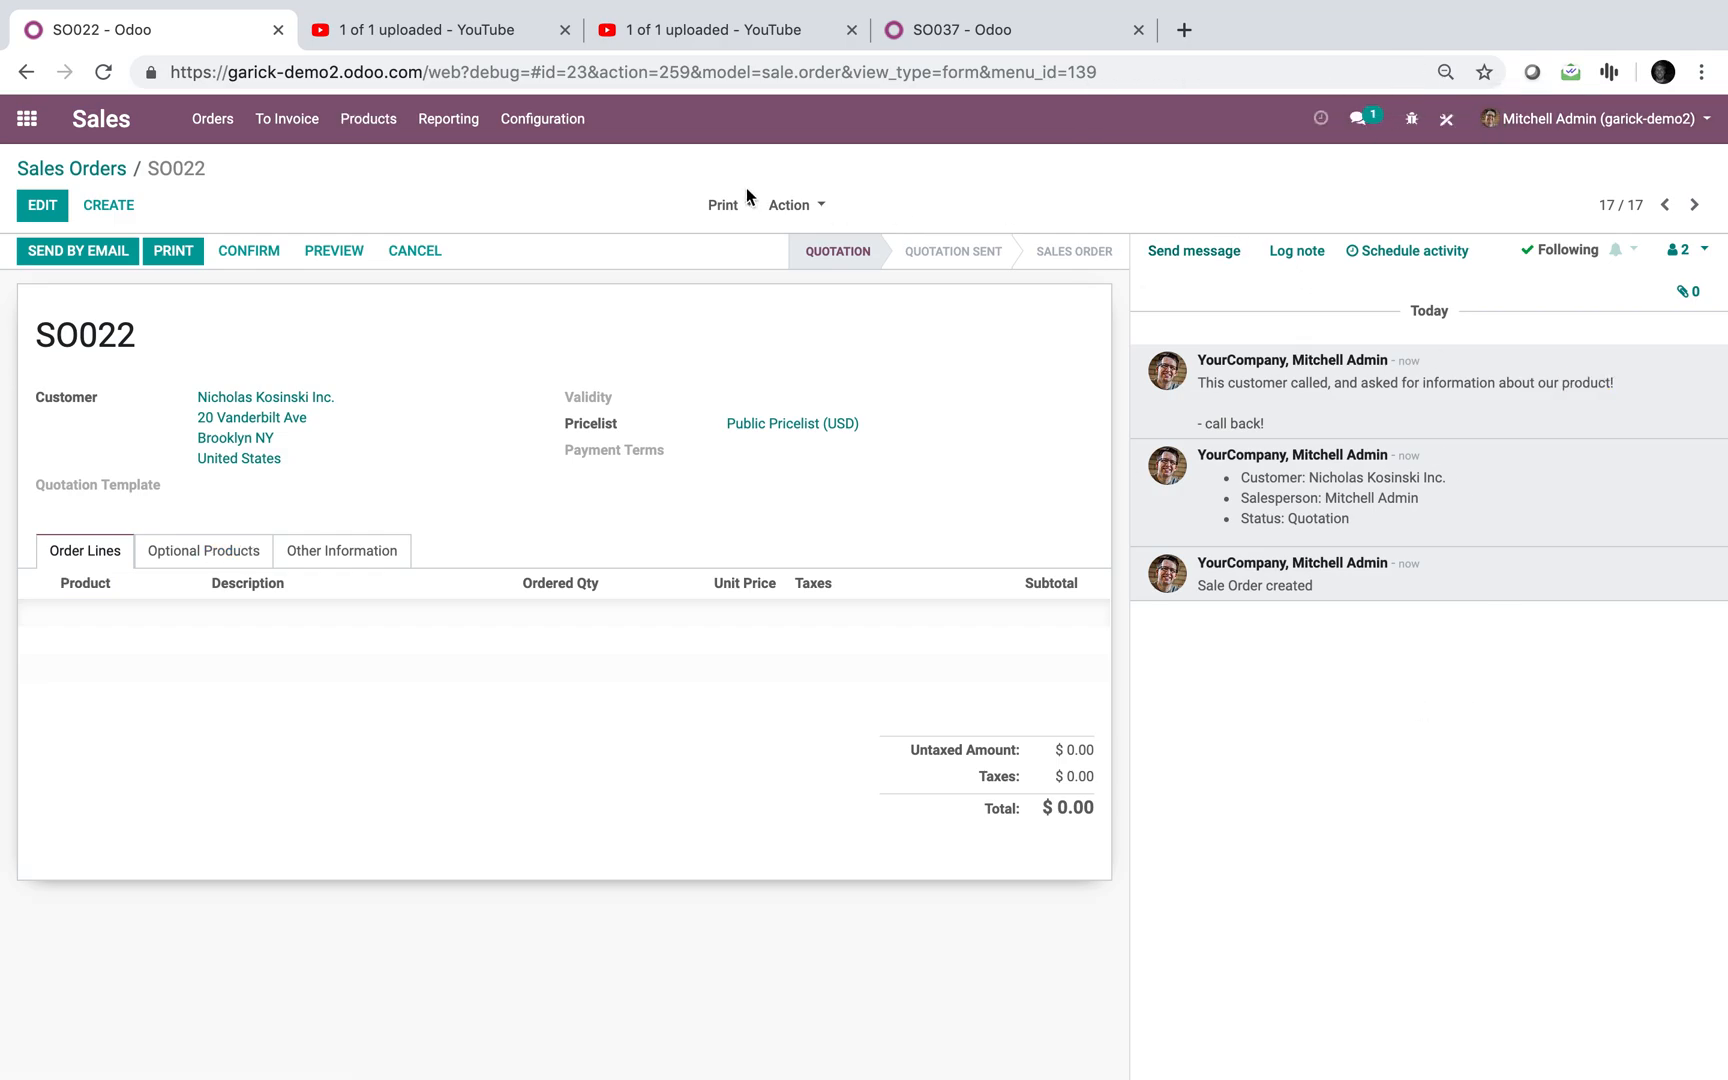
Filter the Chatter History report to record names containing 22, grouped by author
left_click(449, 119)
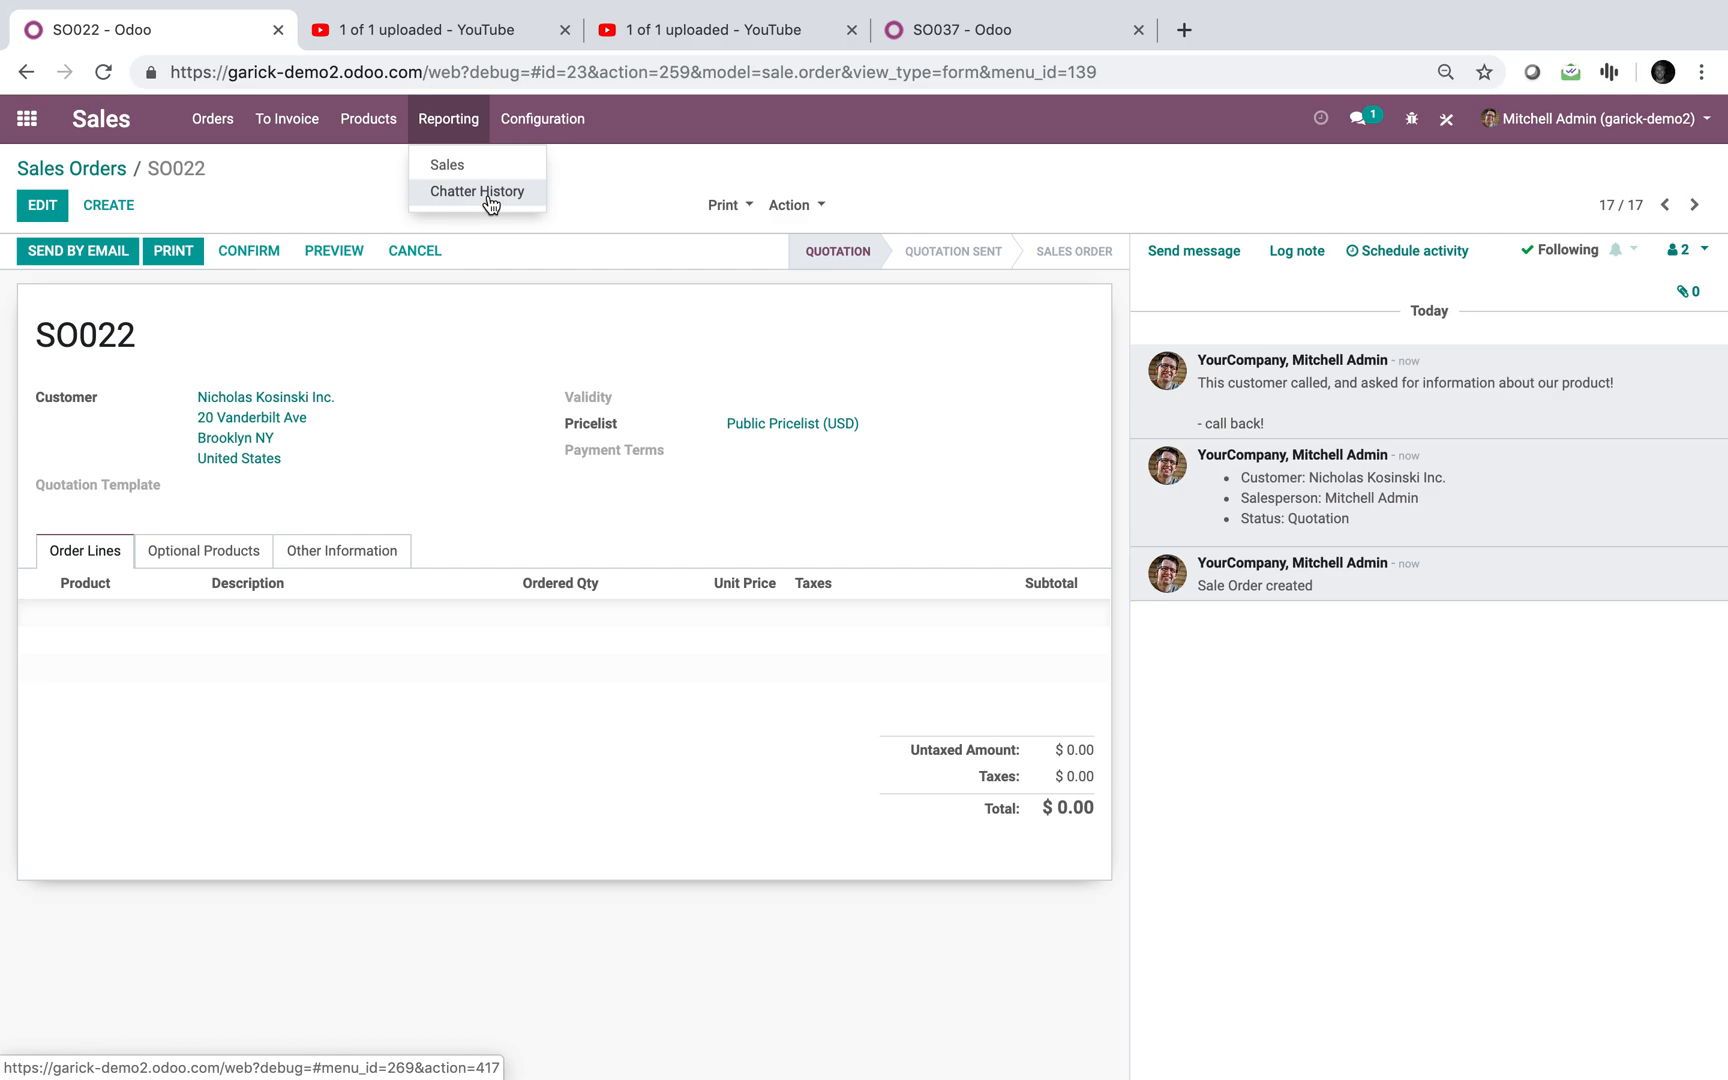
left_click(477, 191)
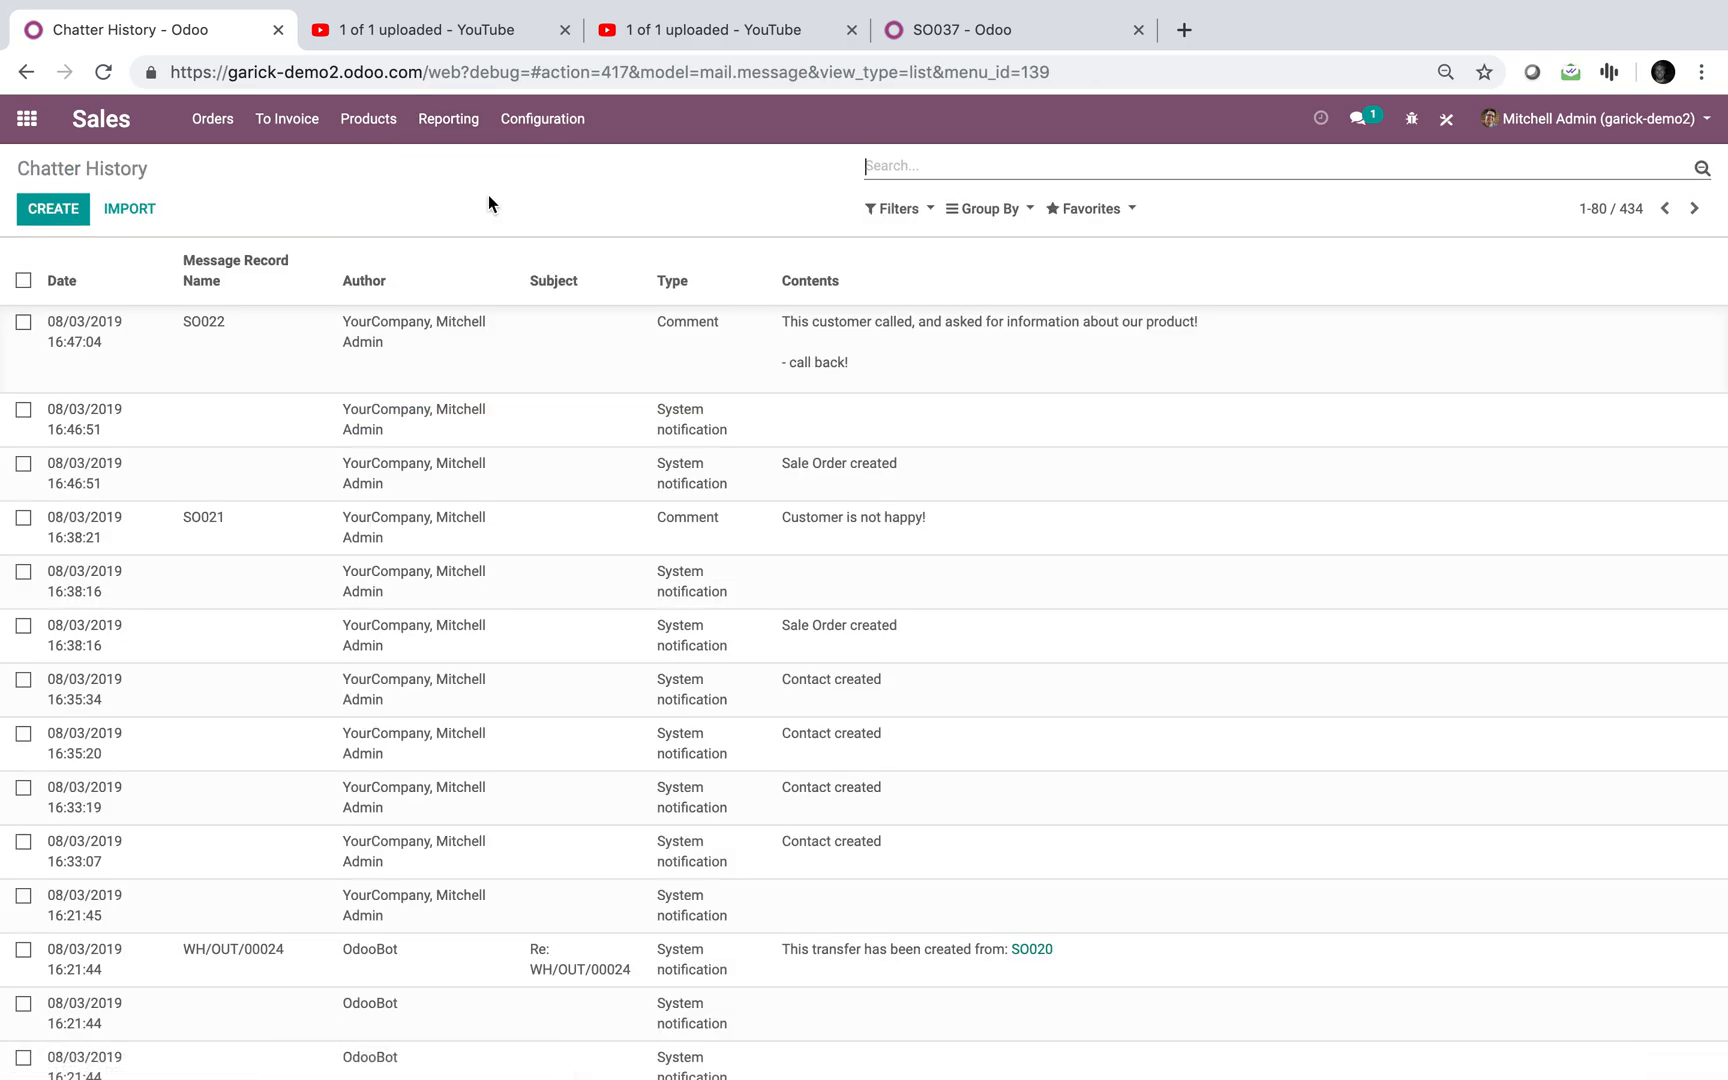
type("22")
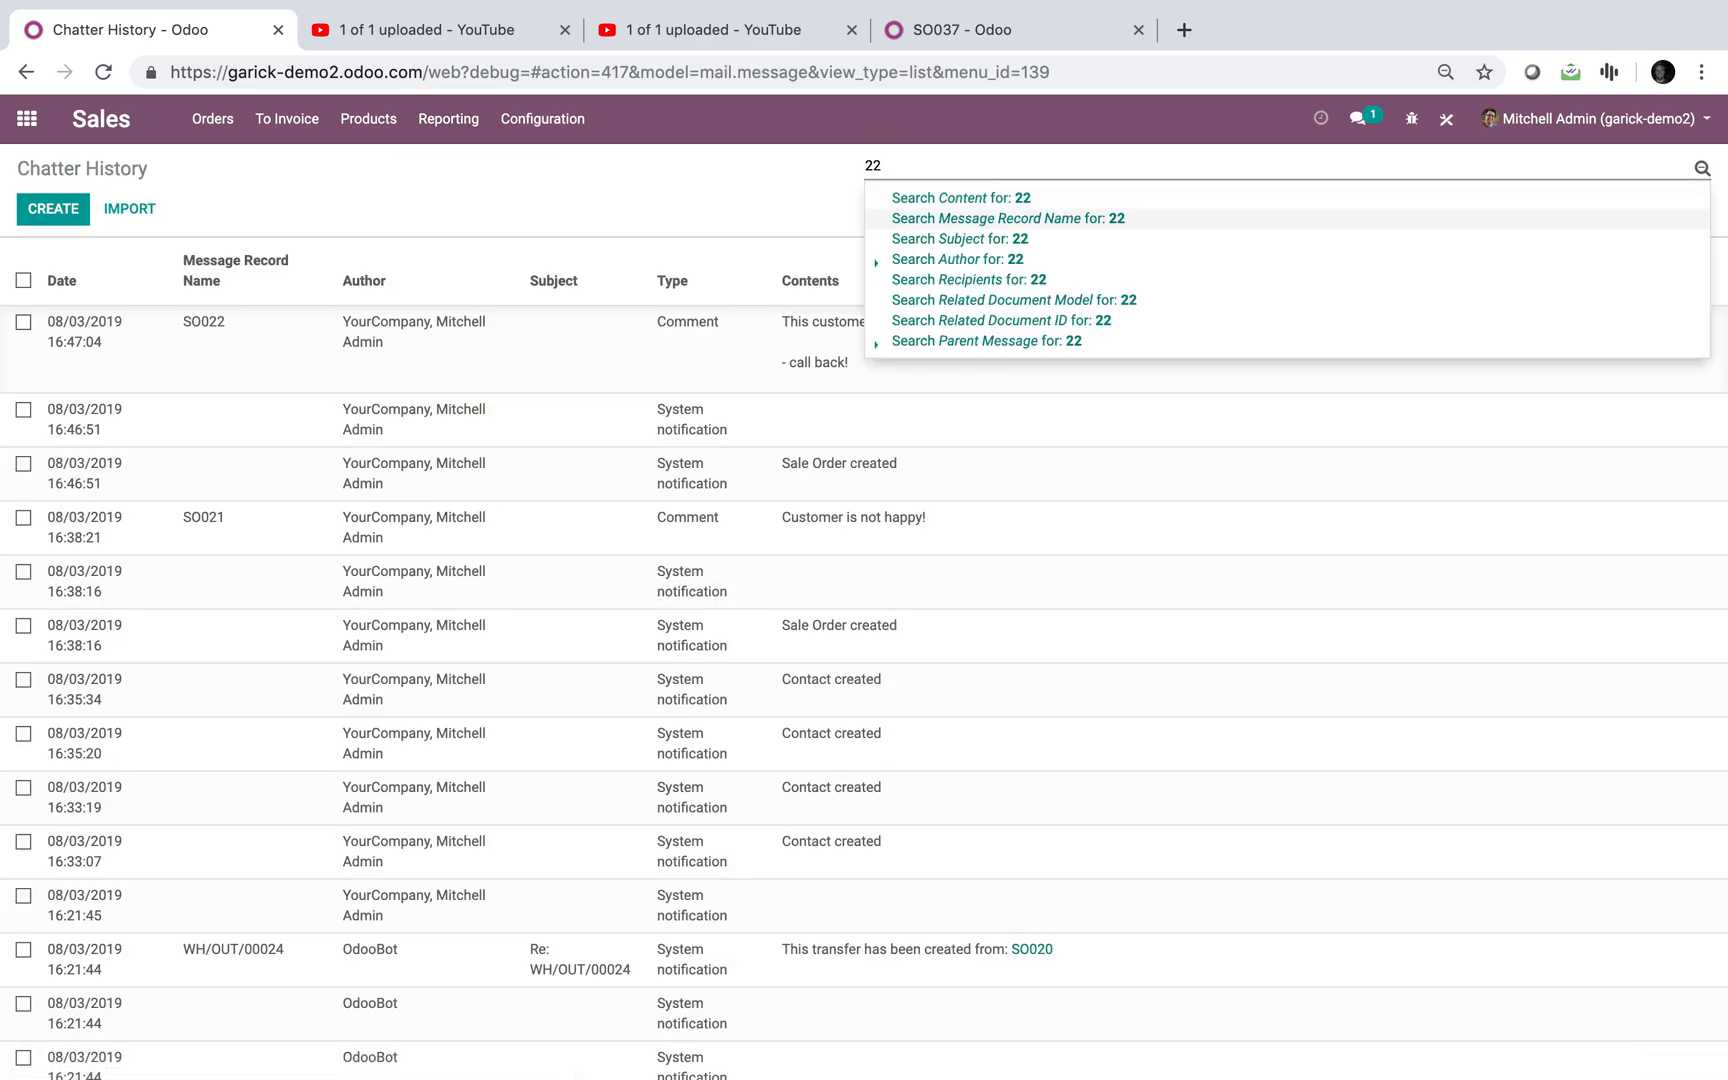
left_click(1006, 217)
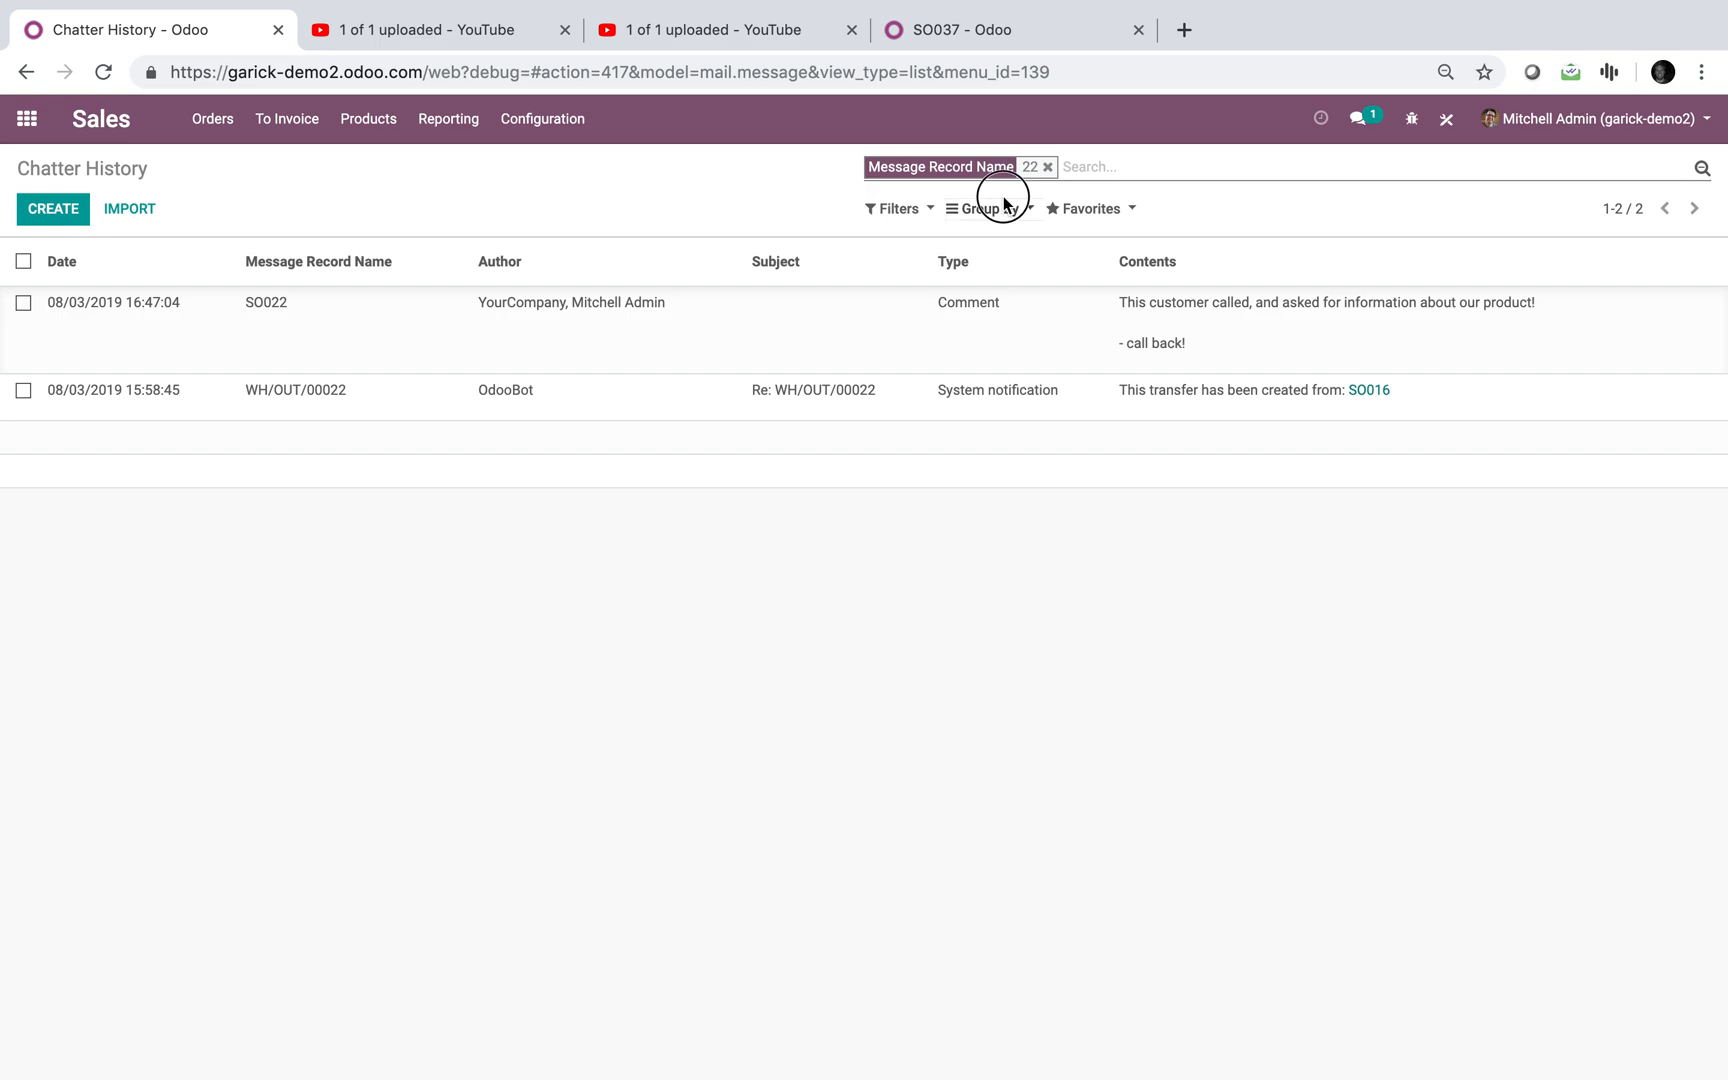
left_click(983, 208)
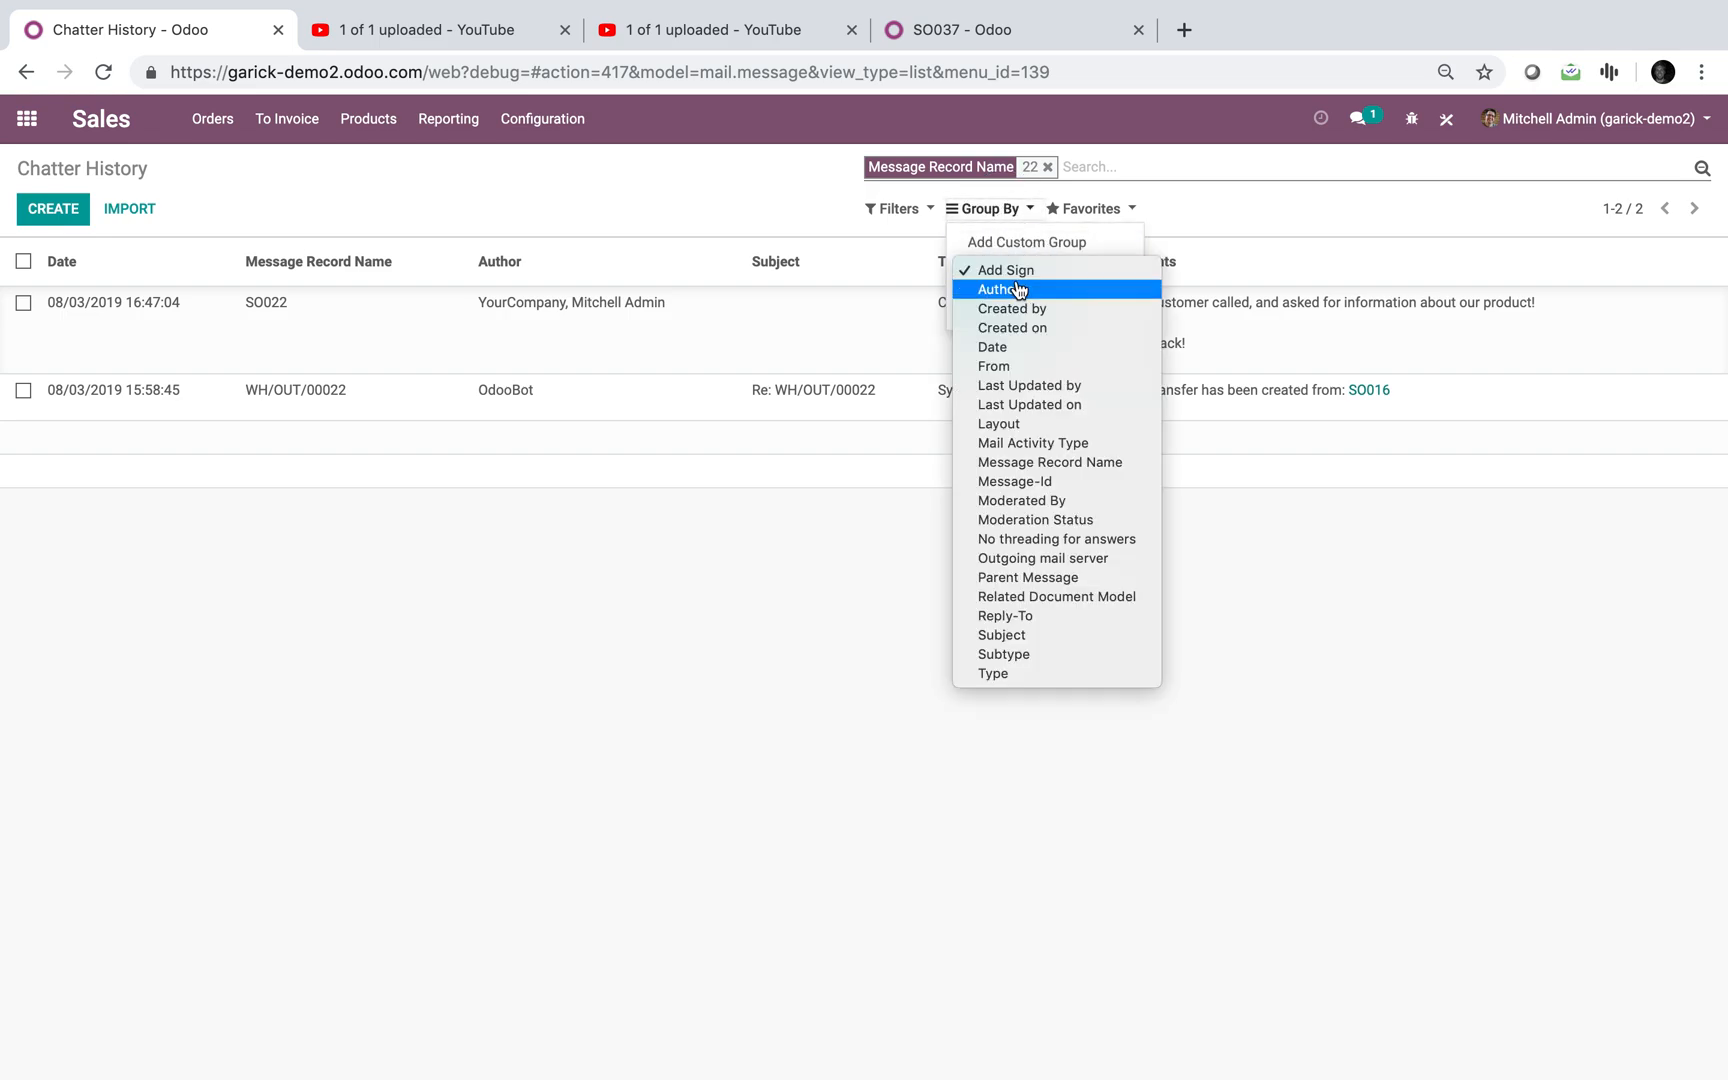
left_click(1001, 289)
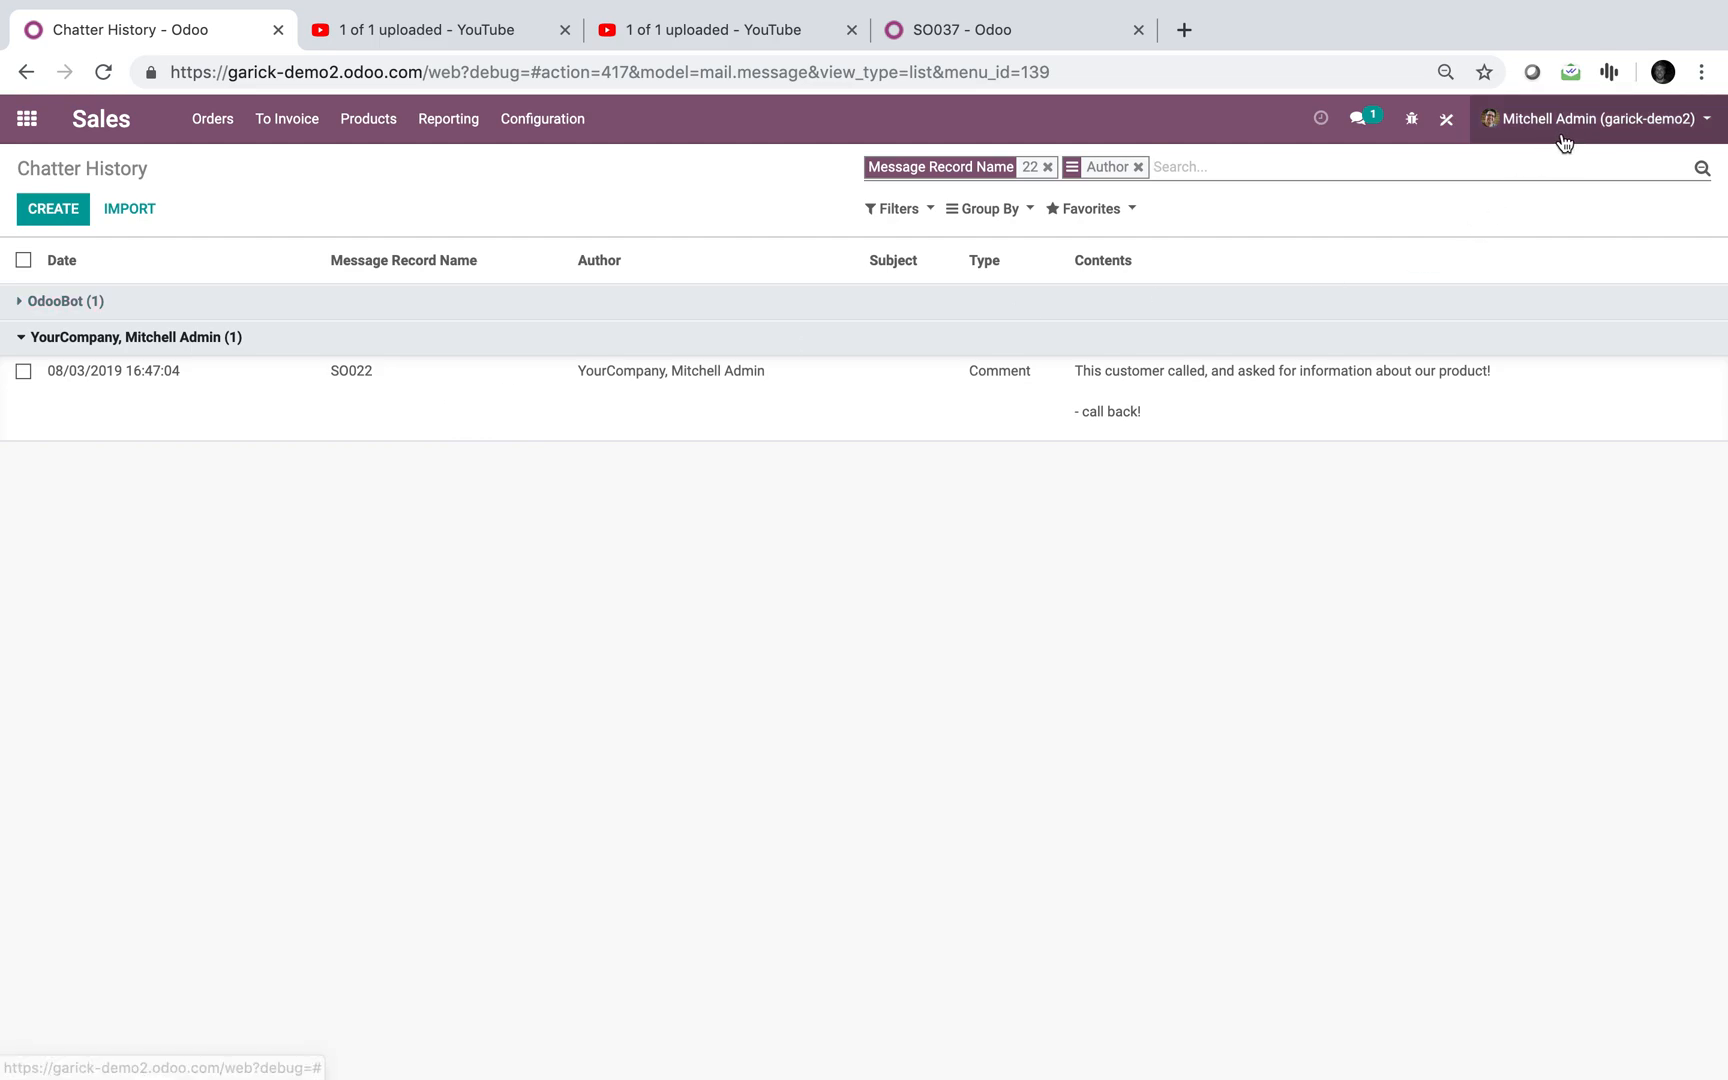
mouse_move(355, 390)
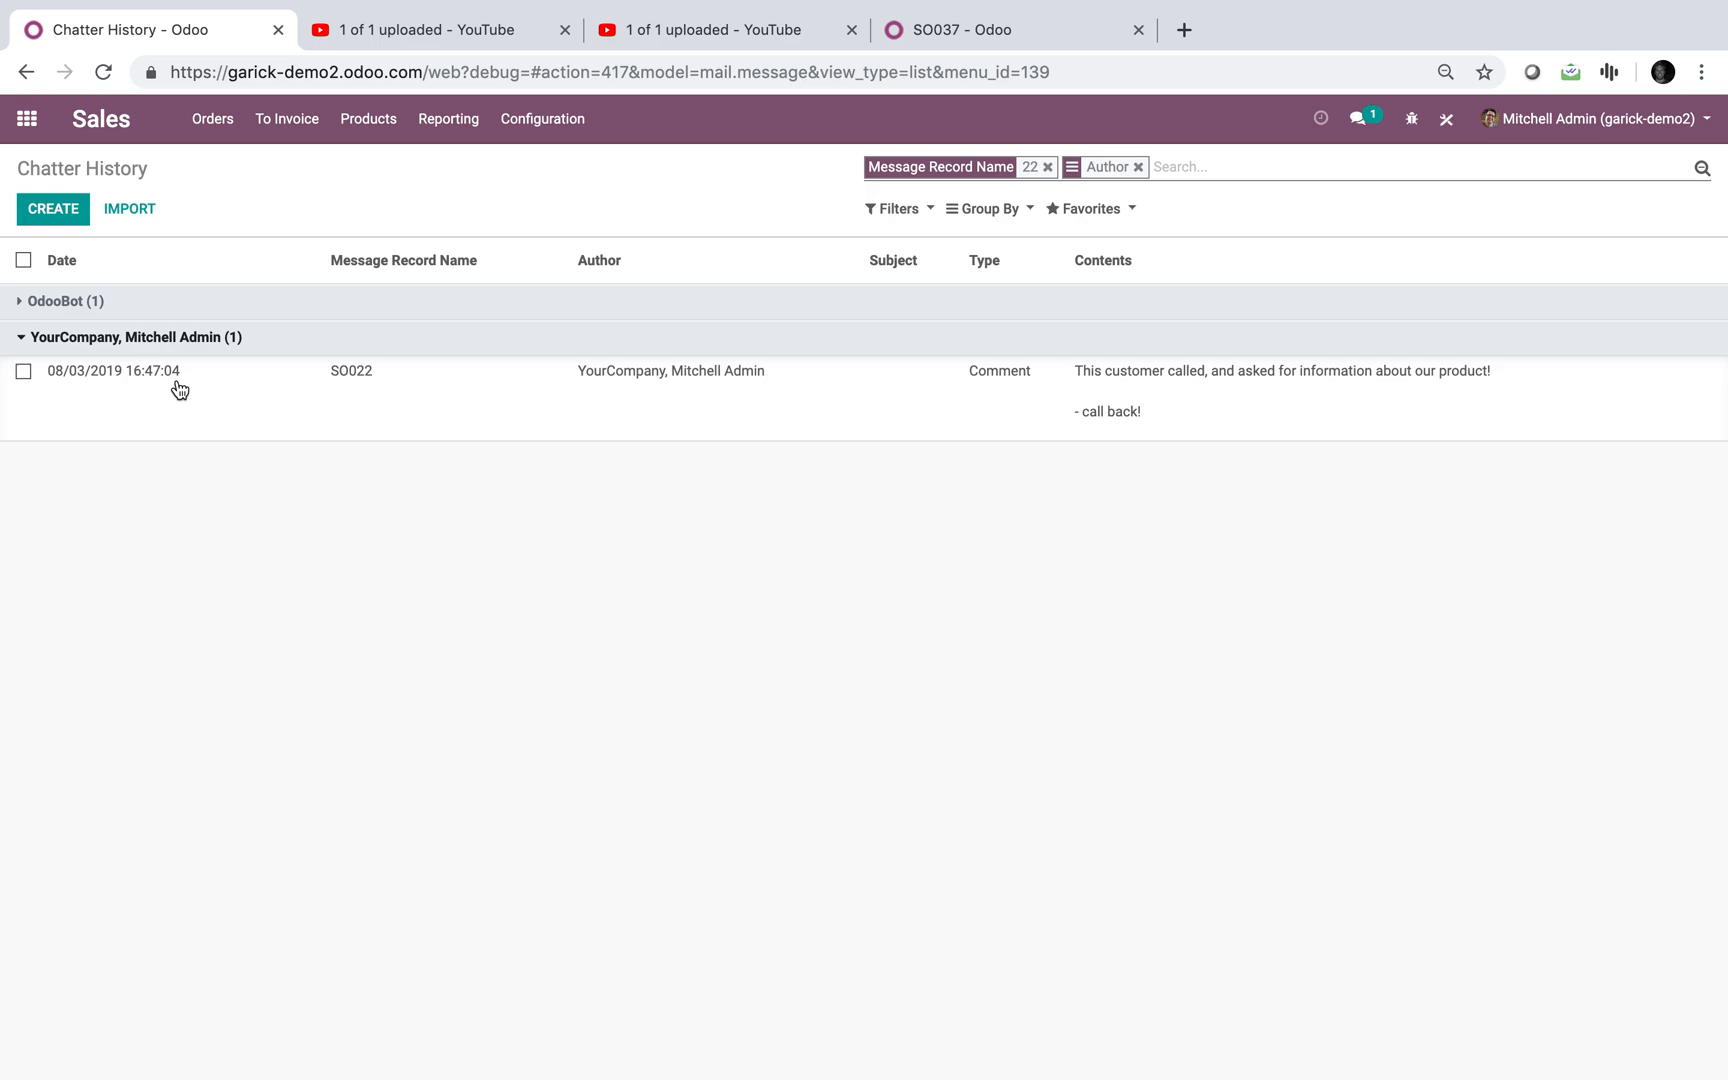
mouse_move(1126, 380)
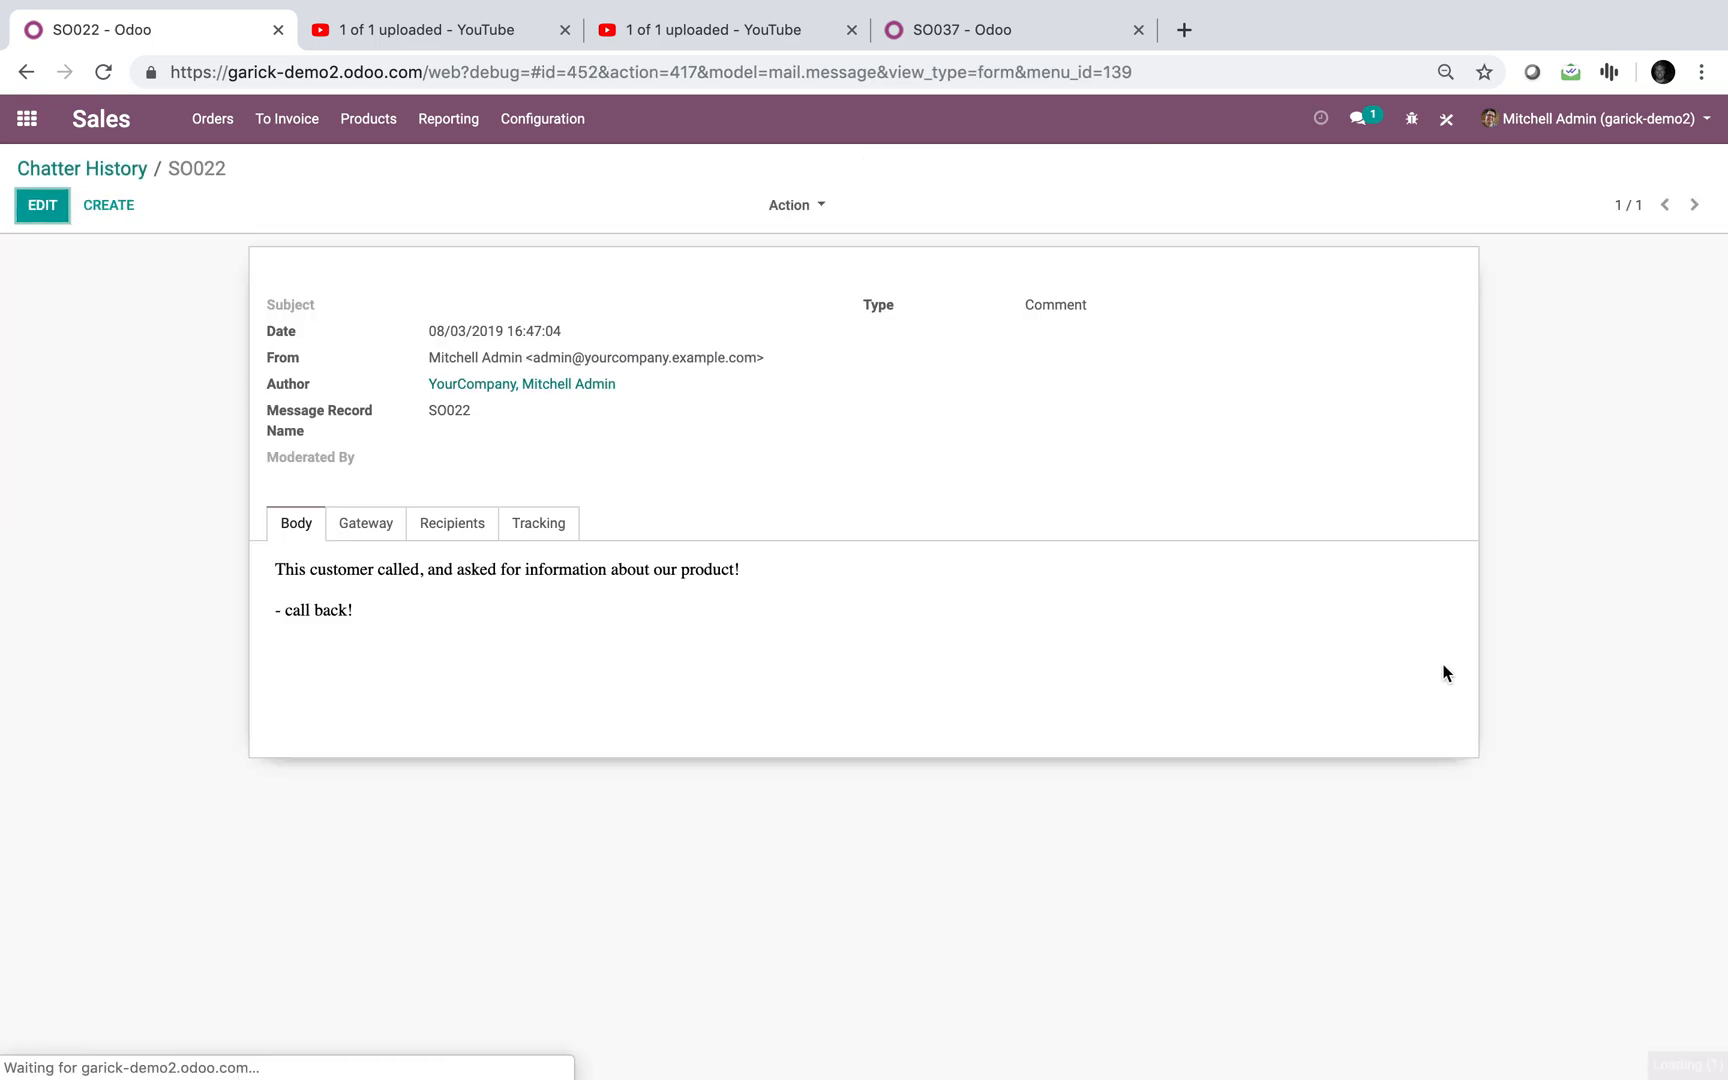
mouse_move(82, 168)
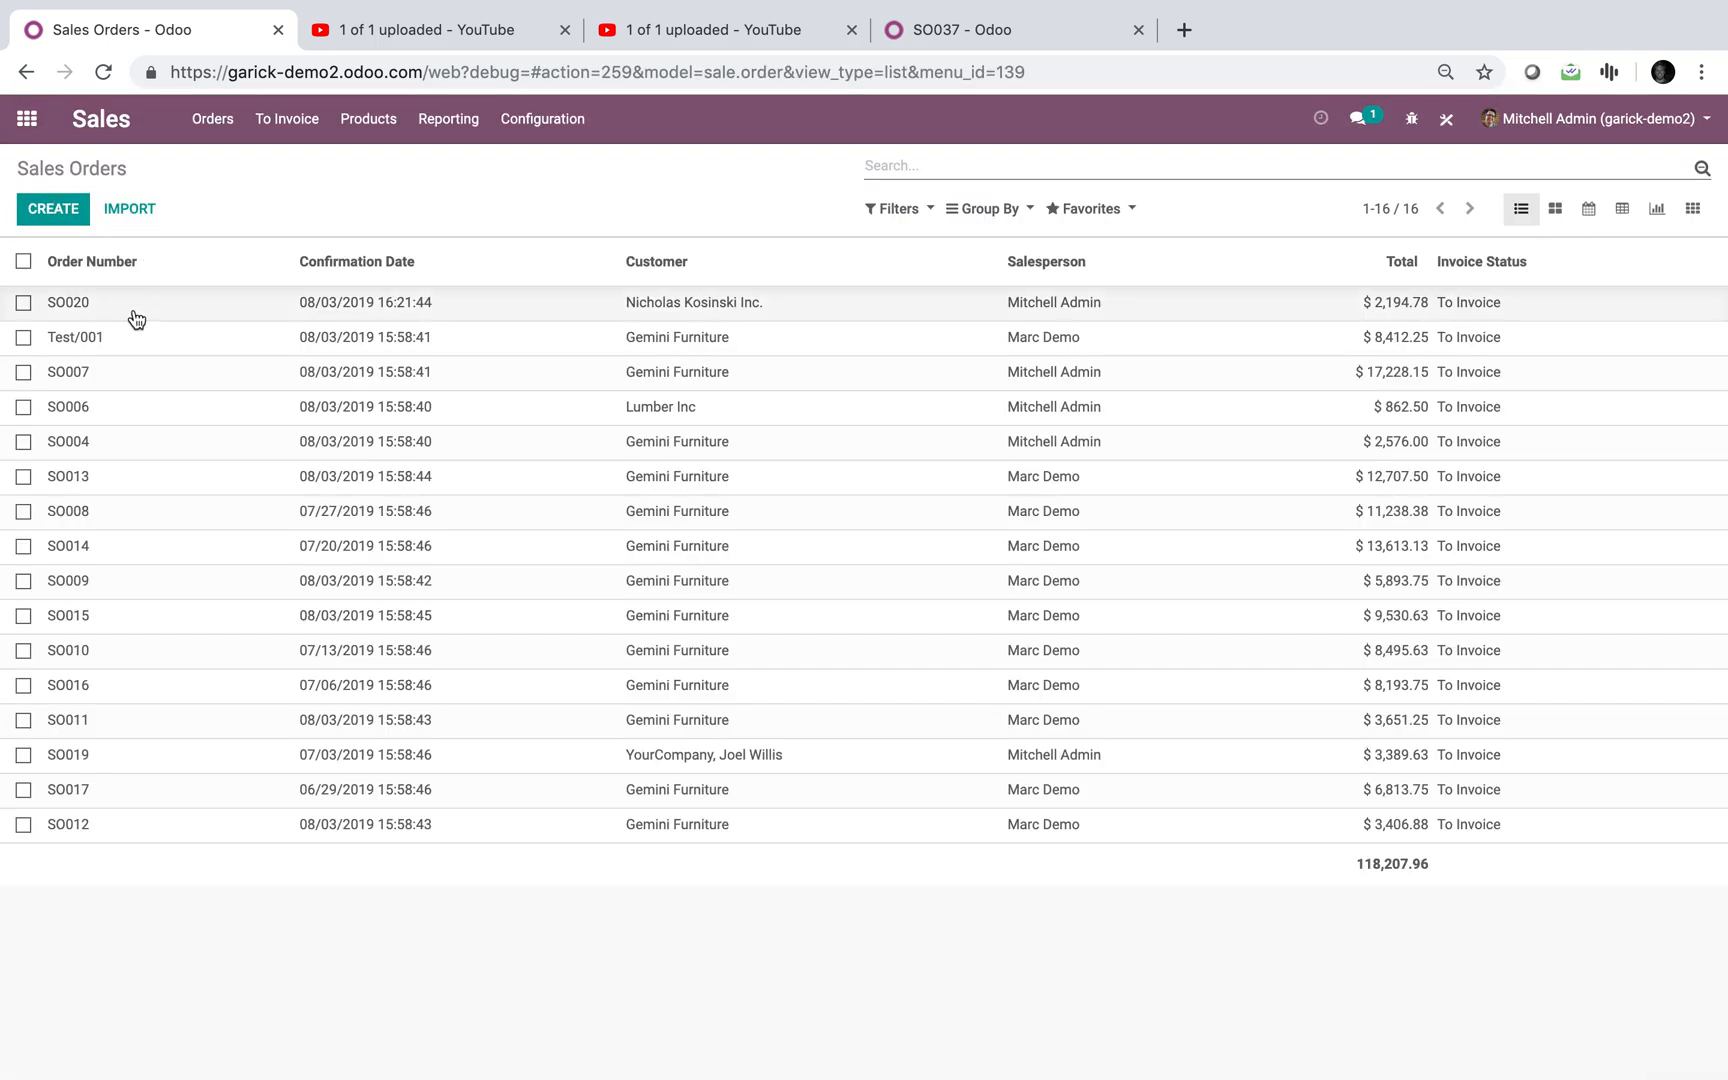
Open quotation SO022 and start a follower message reading 'Hello There!'
left_click(212, 119)
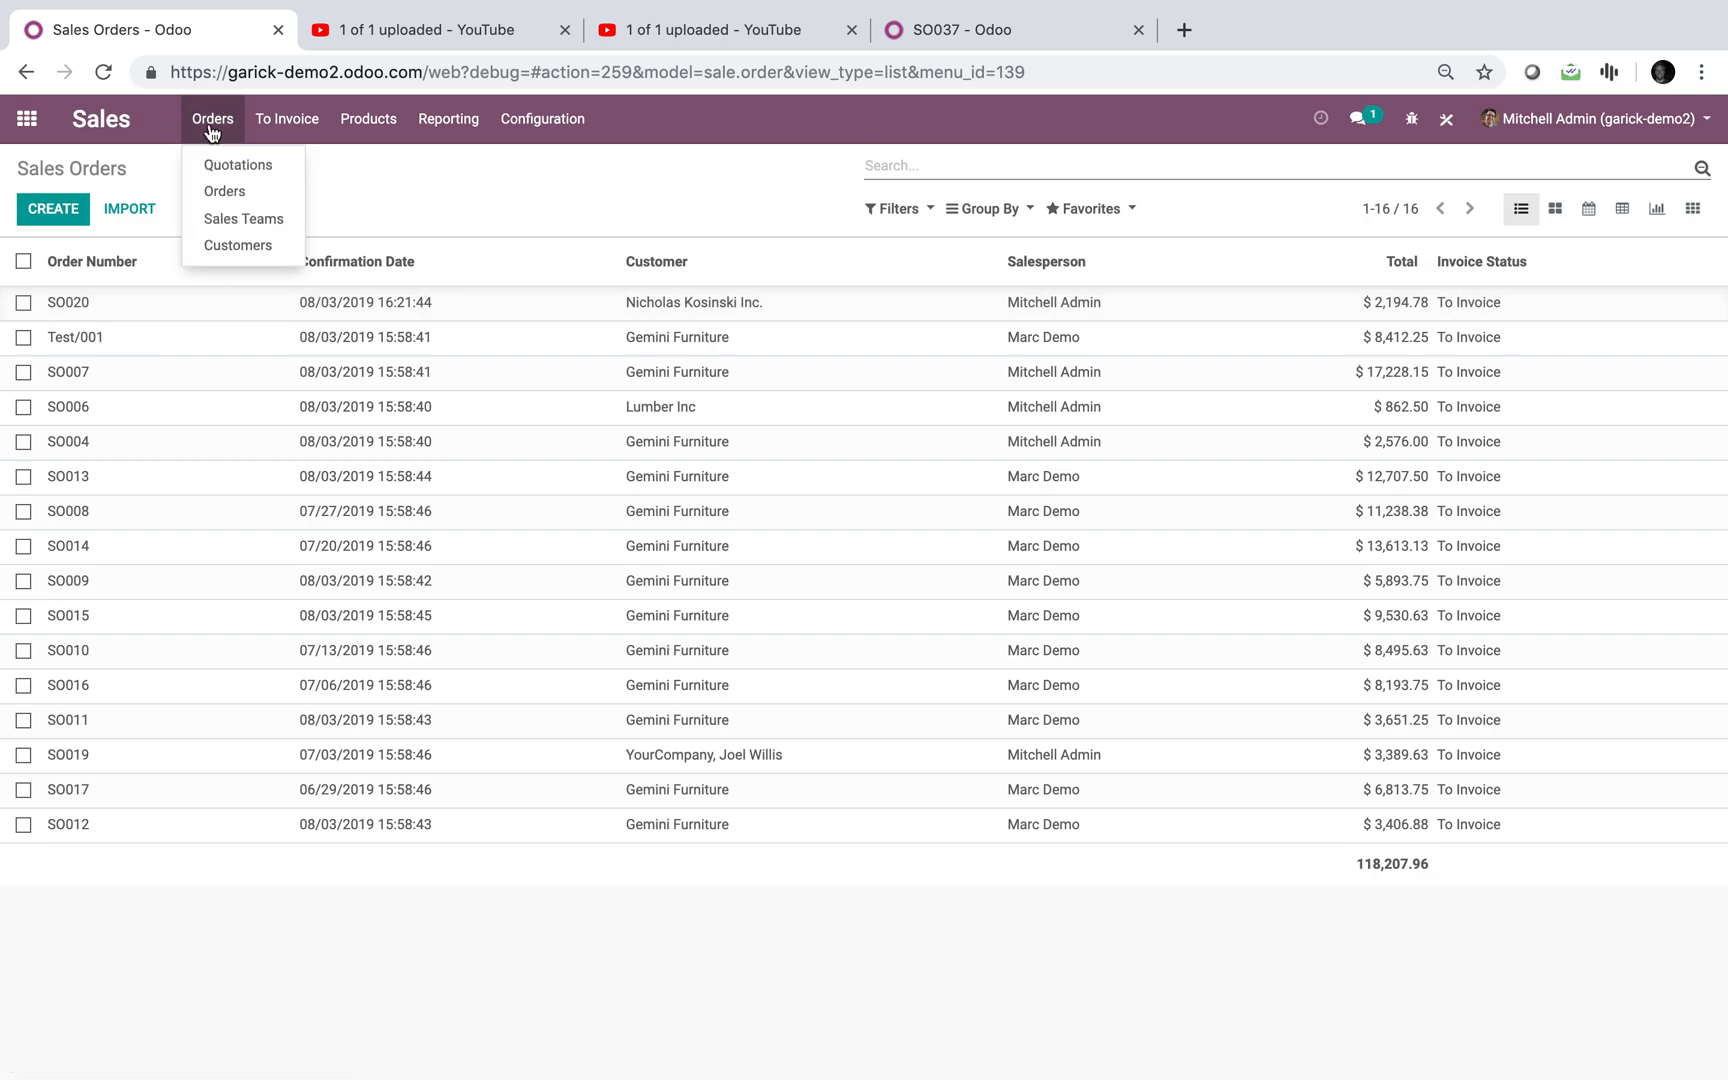
left_click(237, 164)
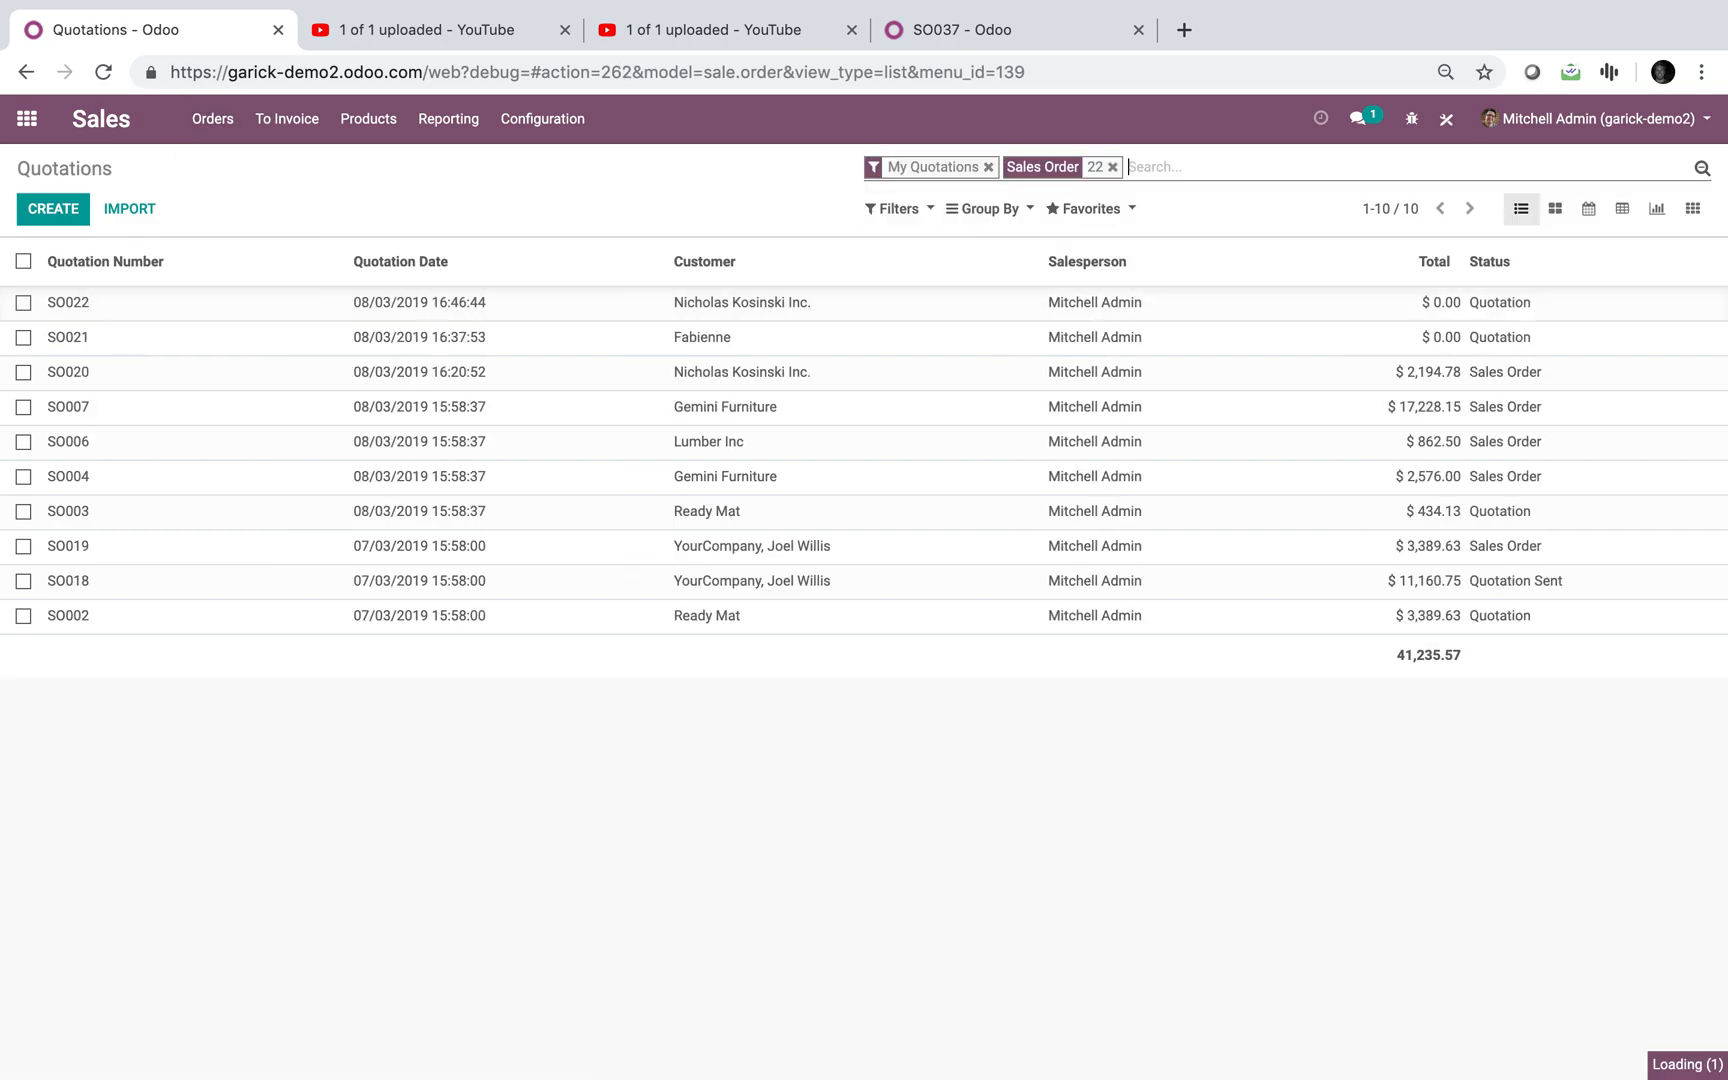
left_click(67, 302)
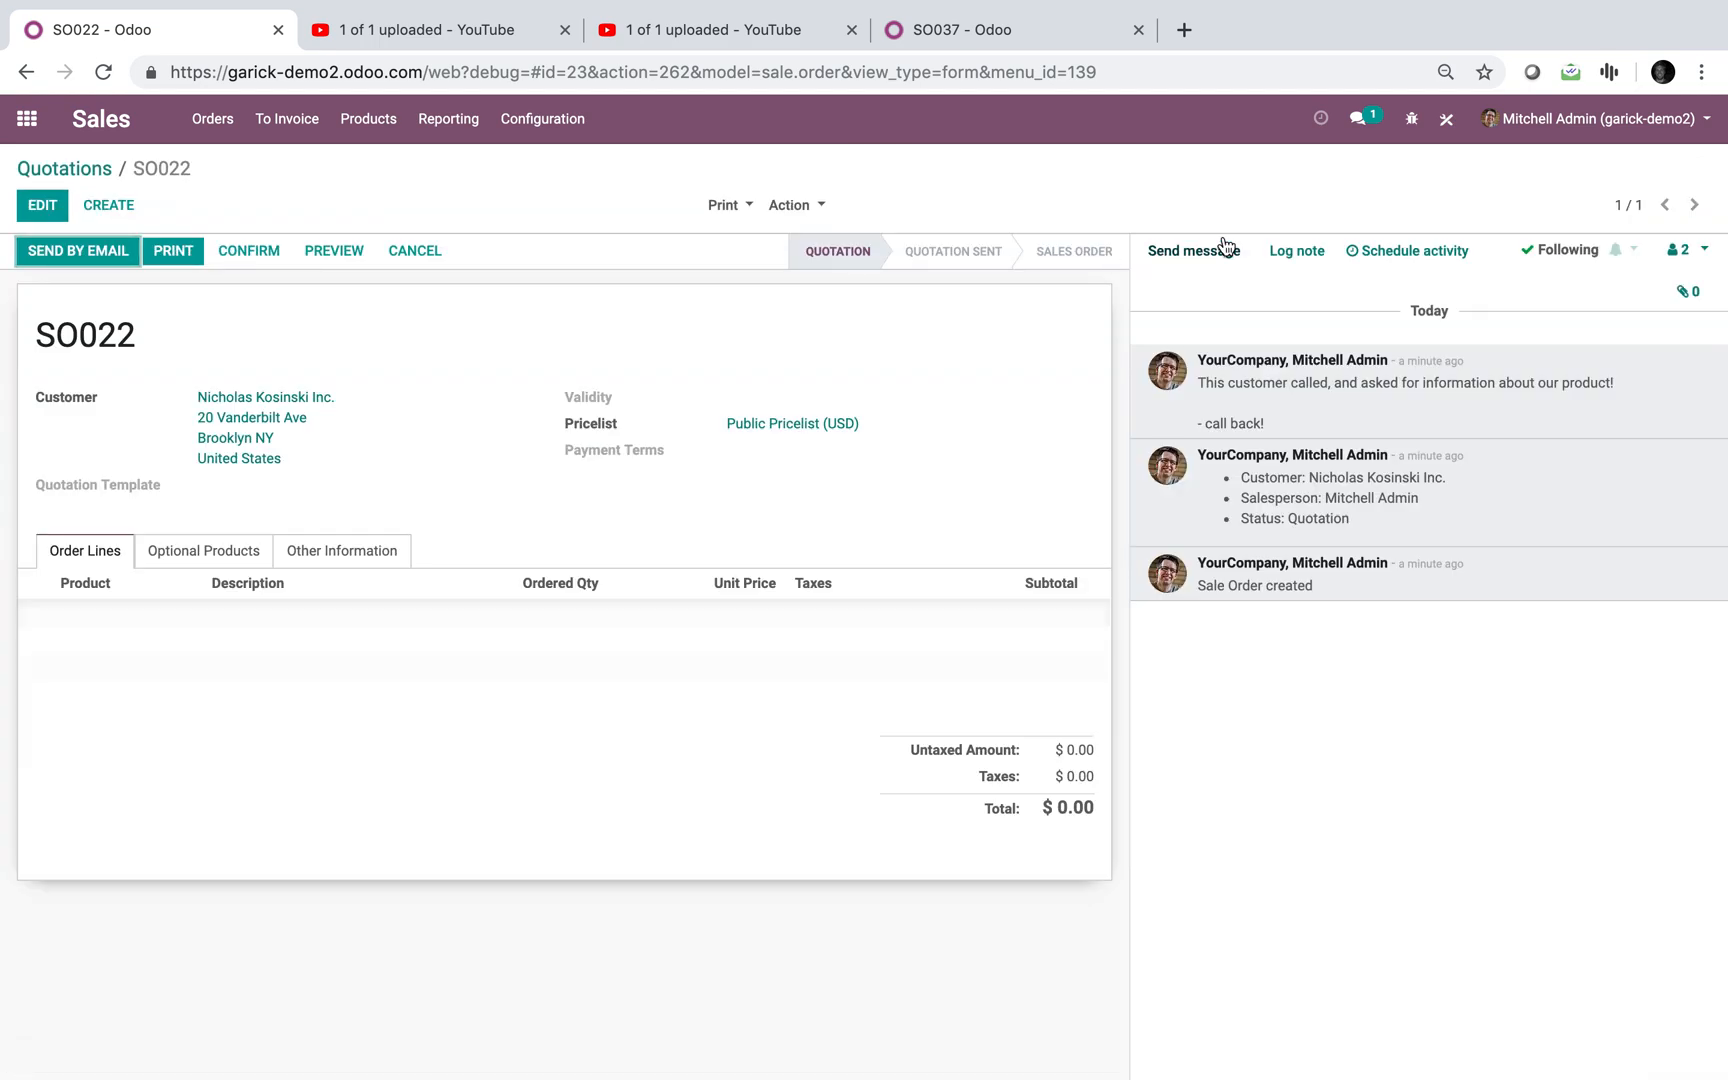
type("Hello")
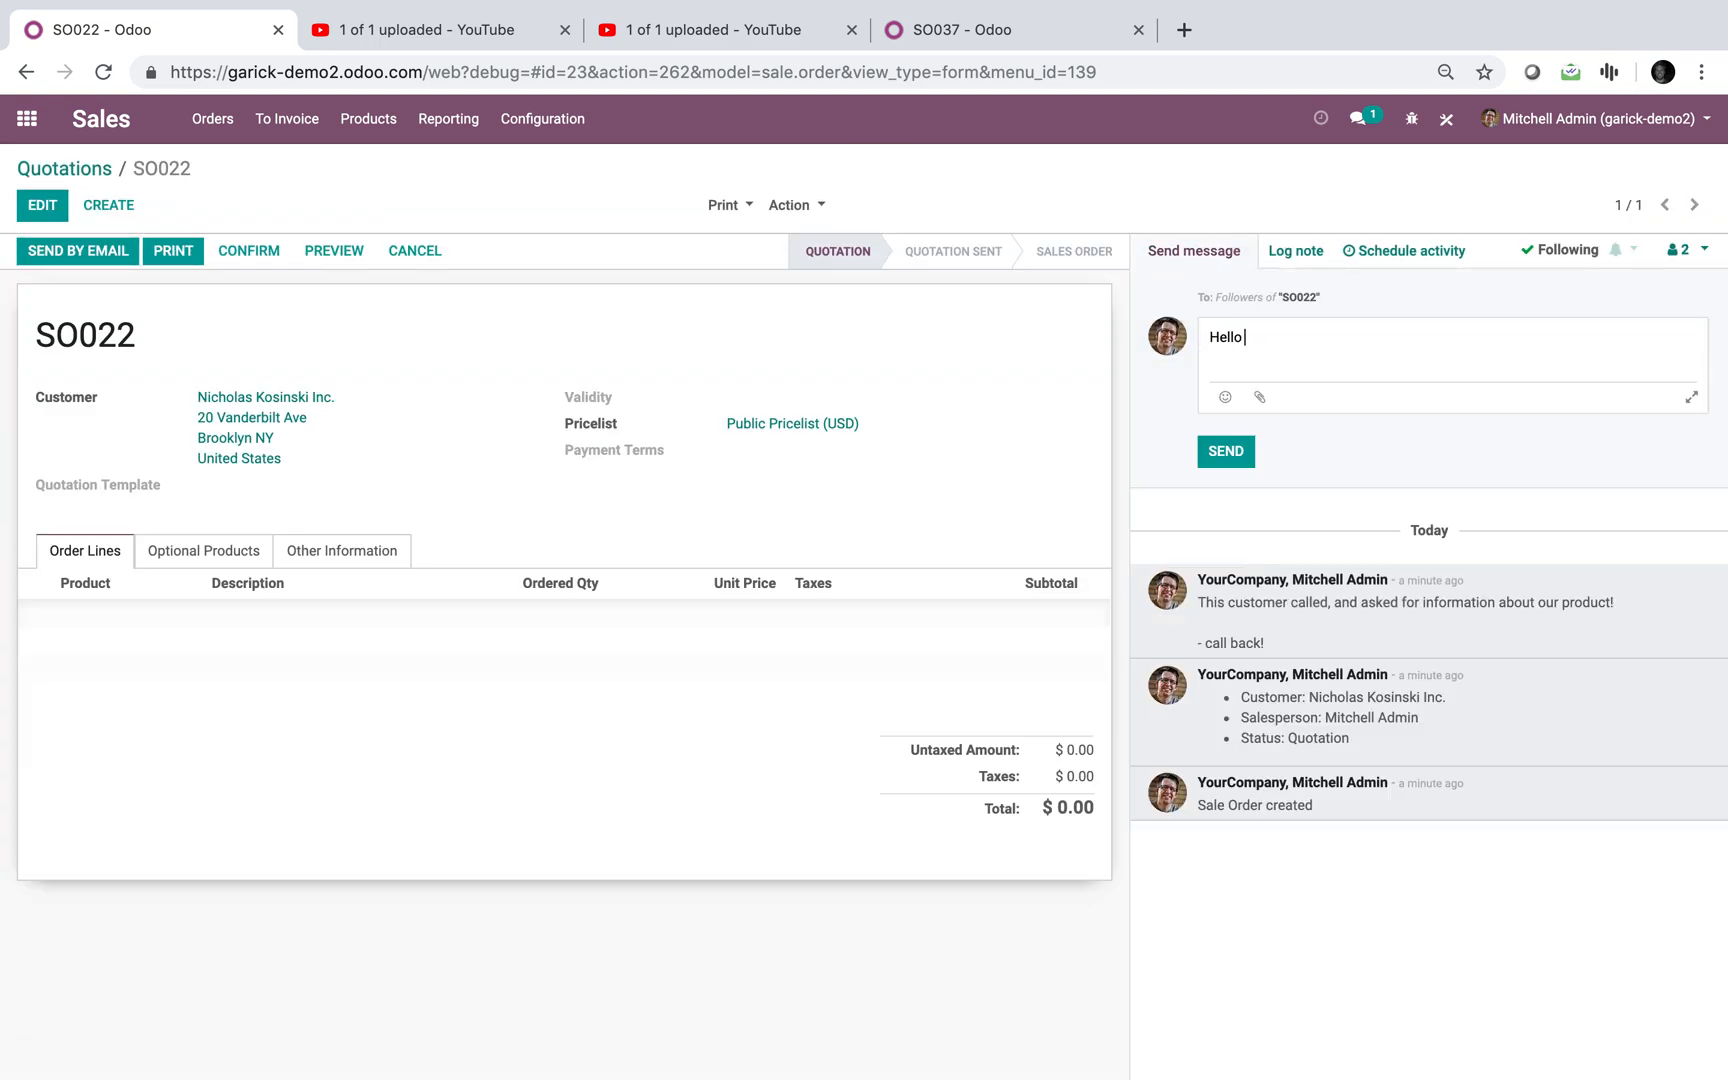
type("There!")
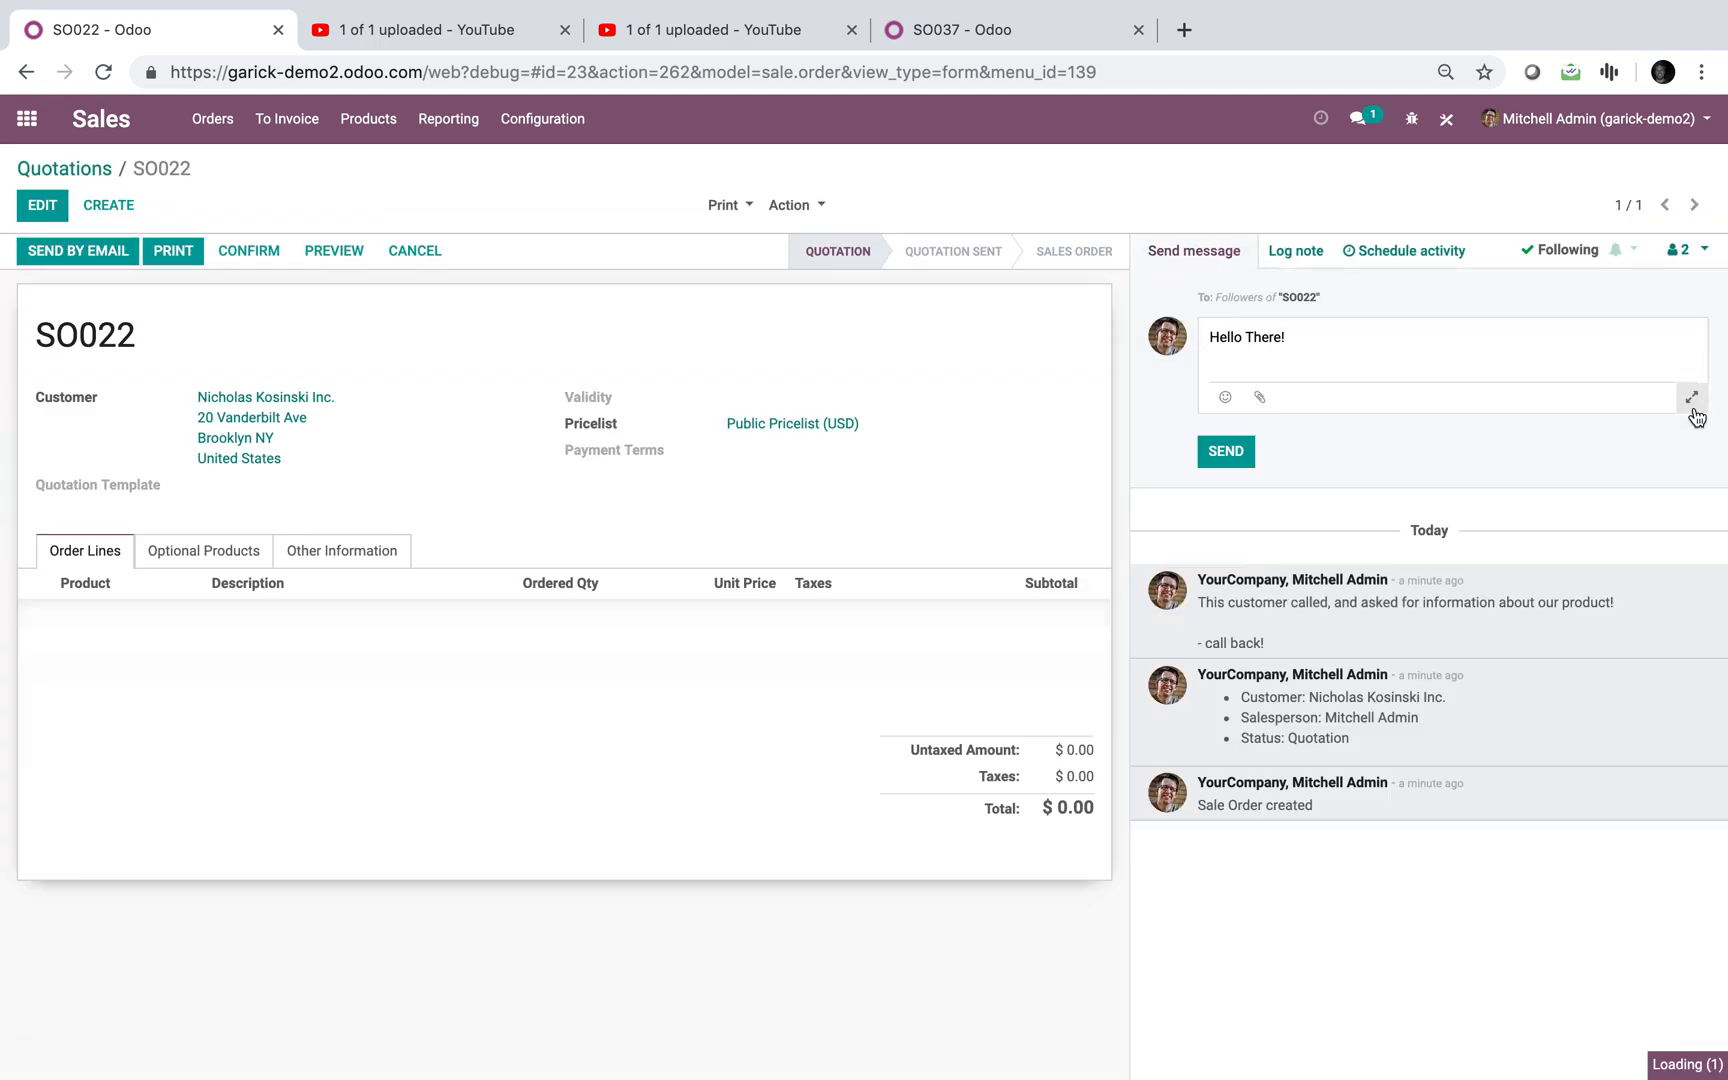
Give the message the subject 'Hello Are You Ready To Buy?' and send it
left_click(1693, 398)
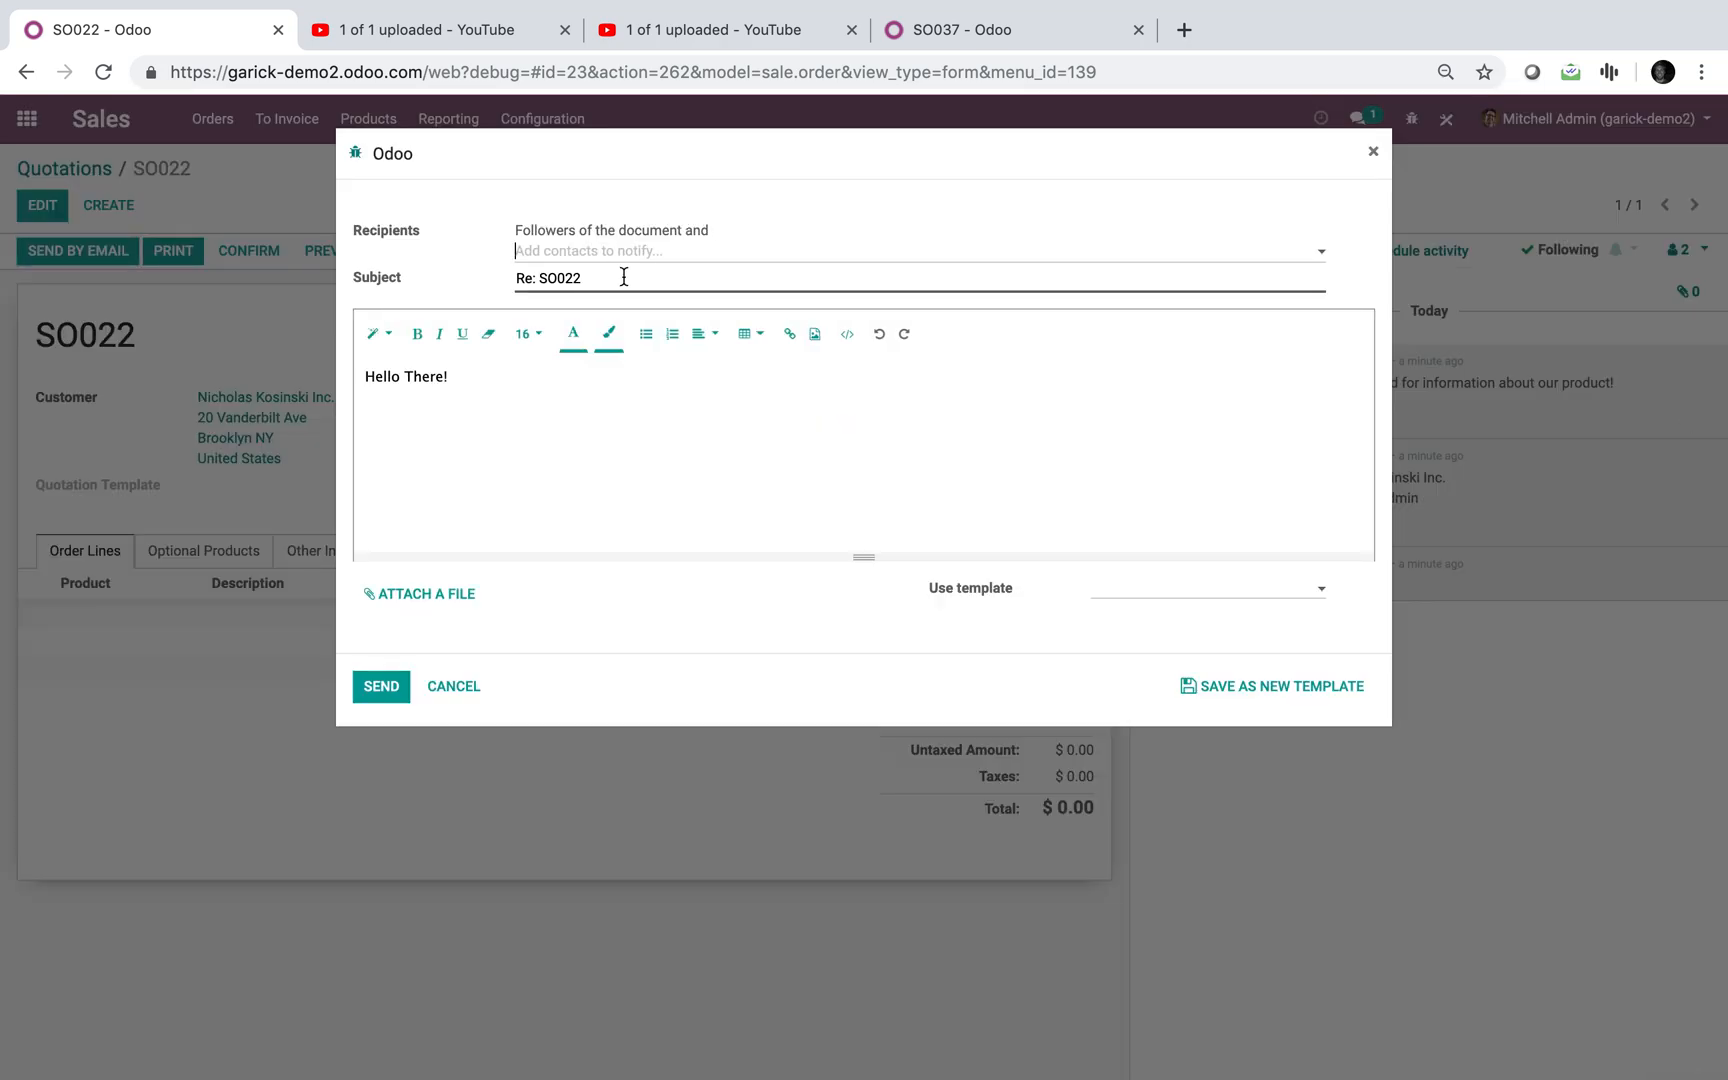
type("Hello")
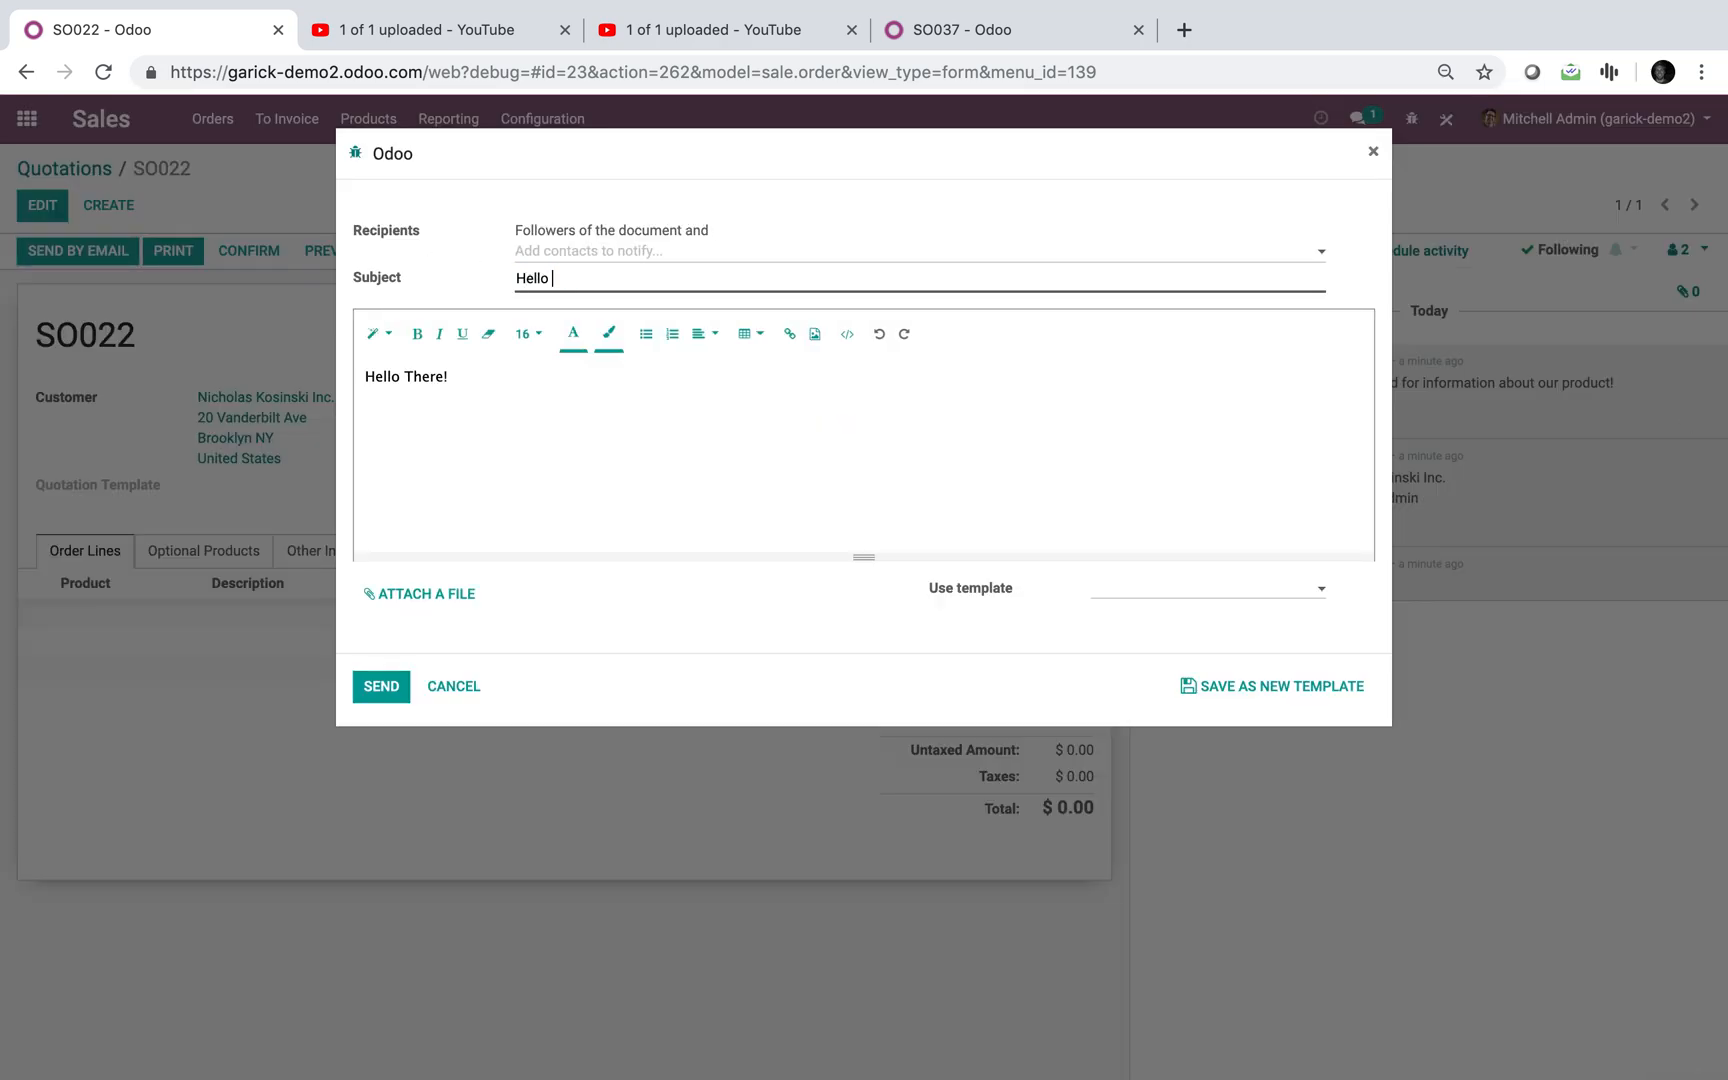
type("Are y")
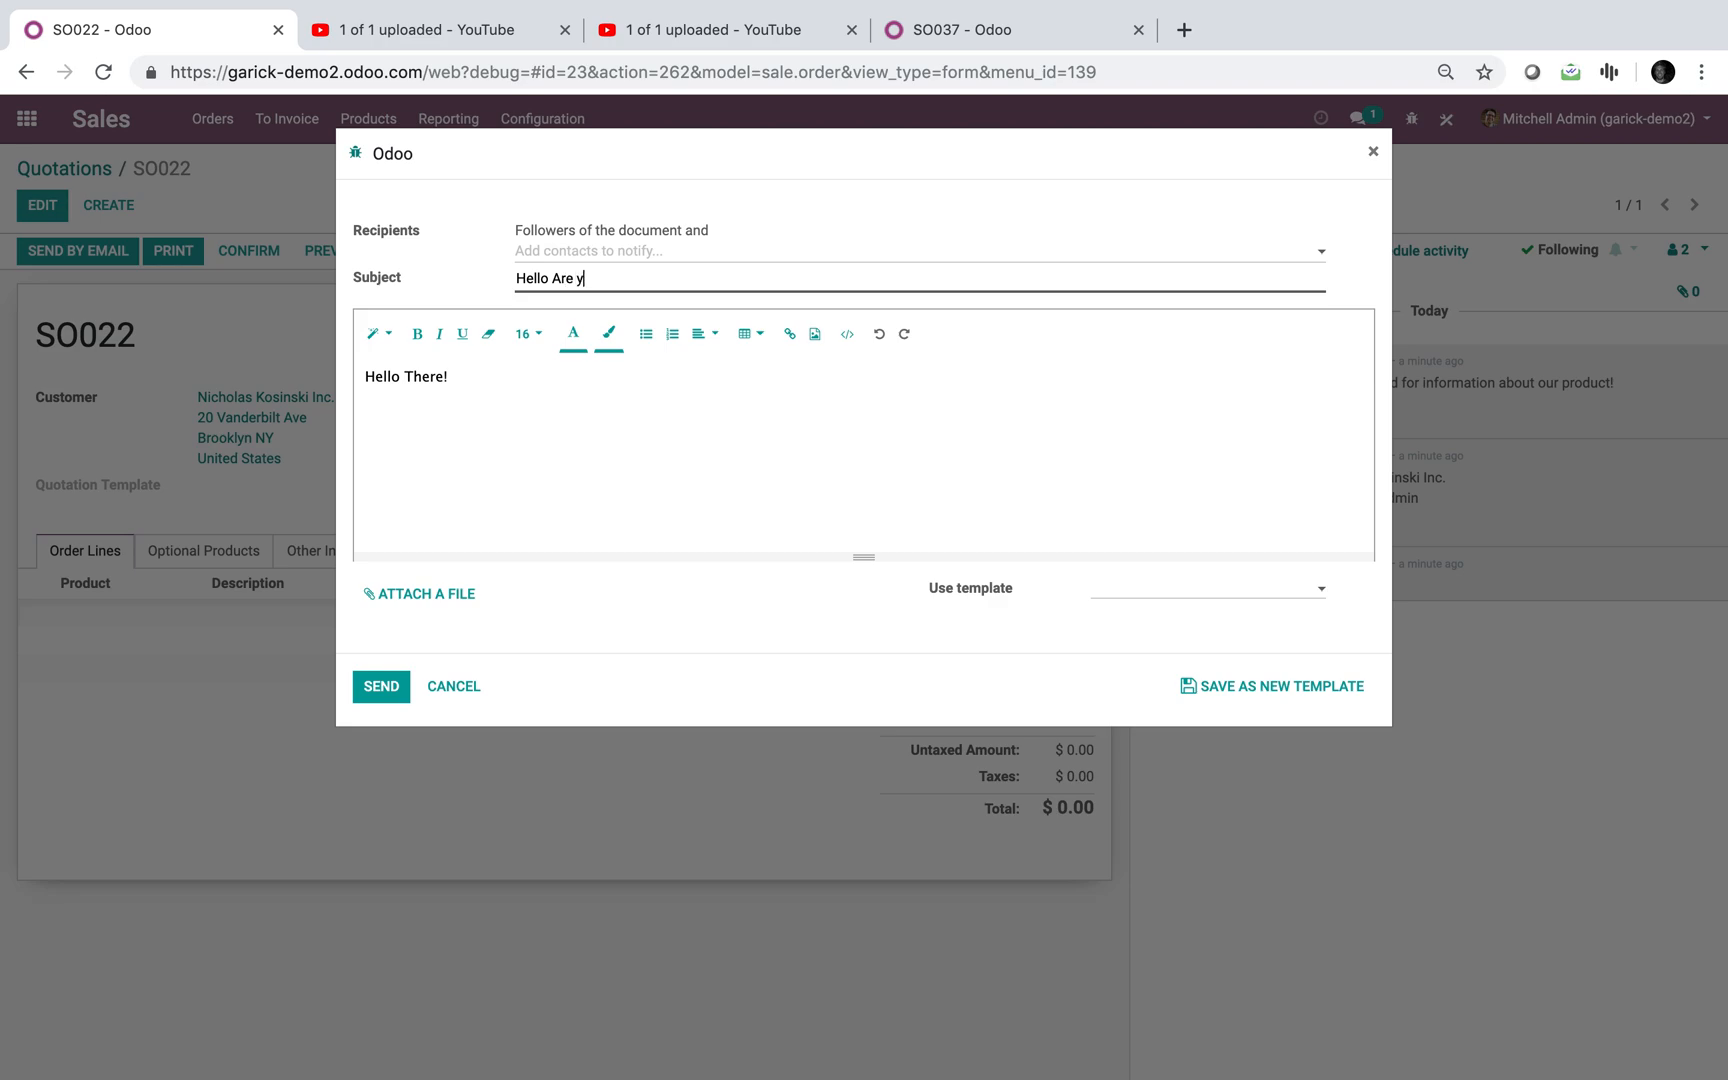
type("ou Ready")
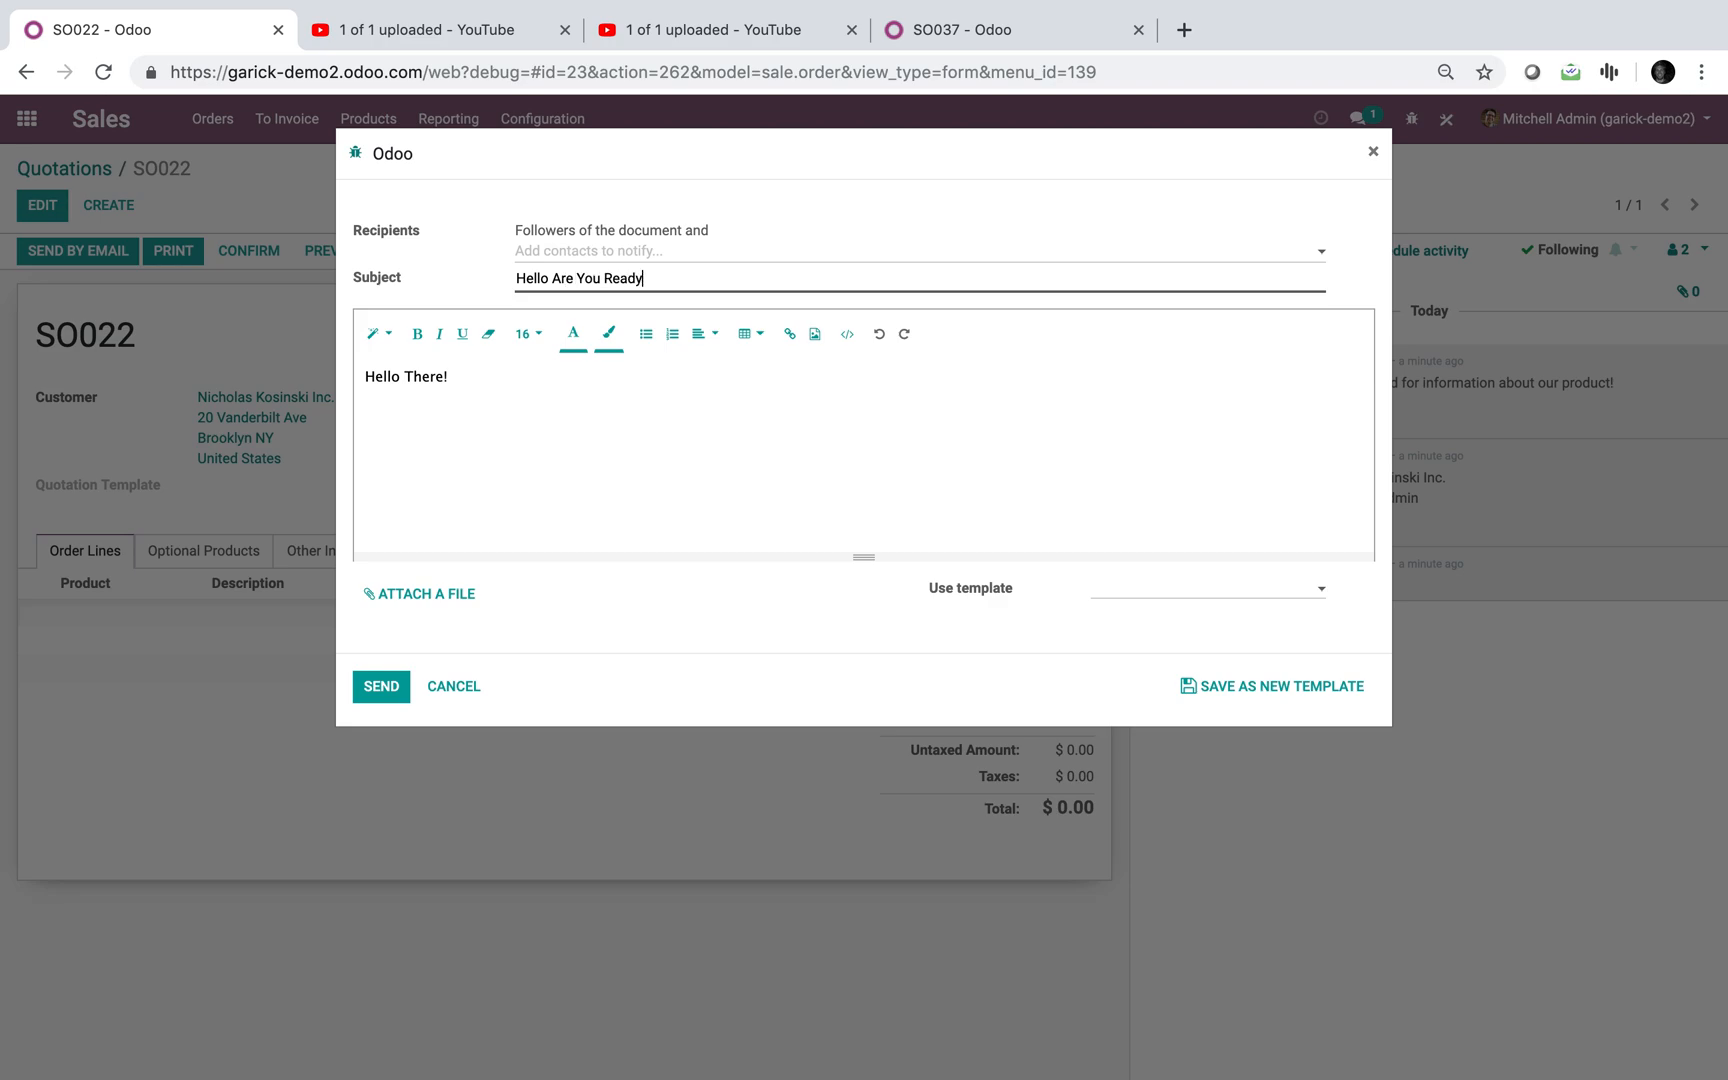
type("To Buy?")
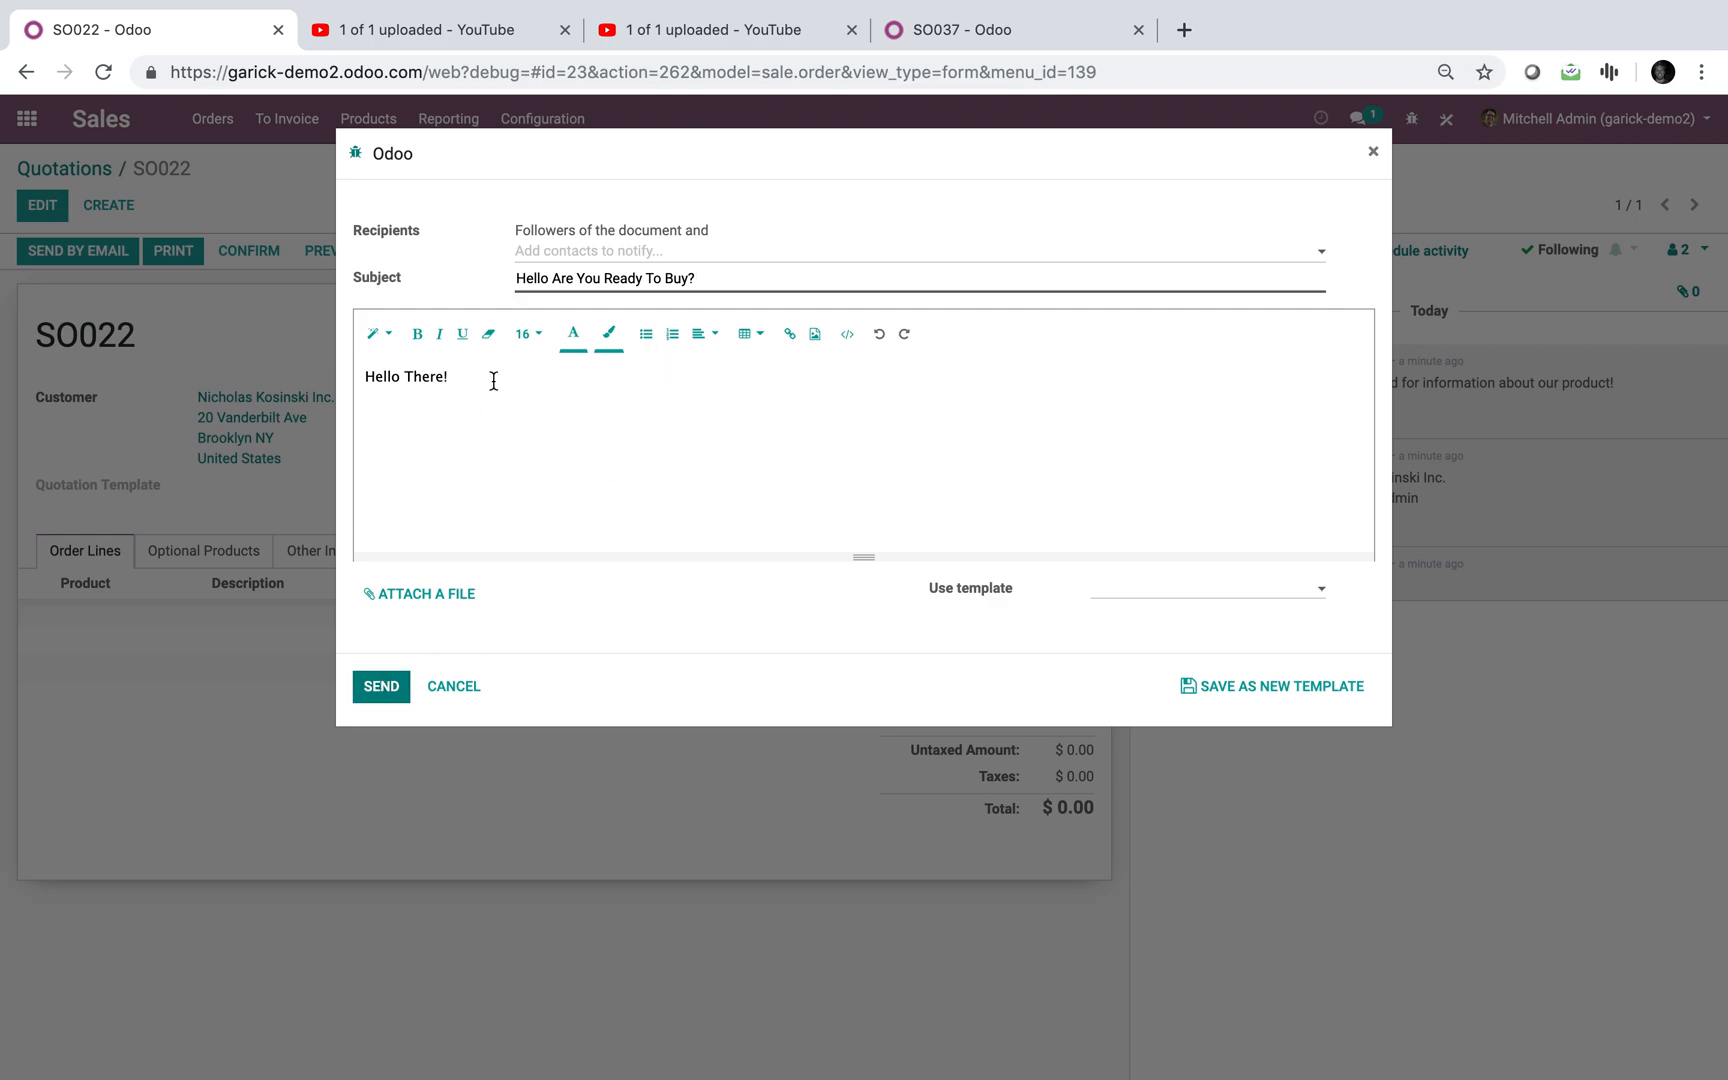
left_click(380, 685)
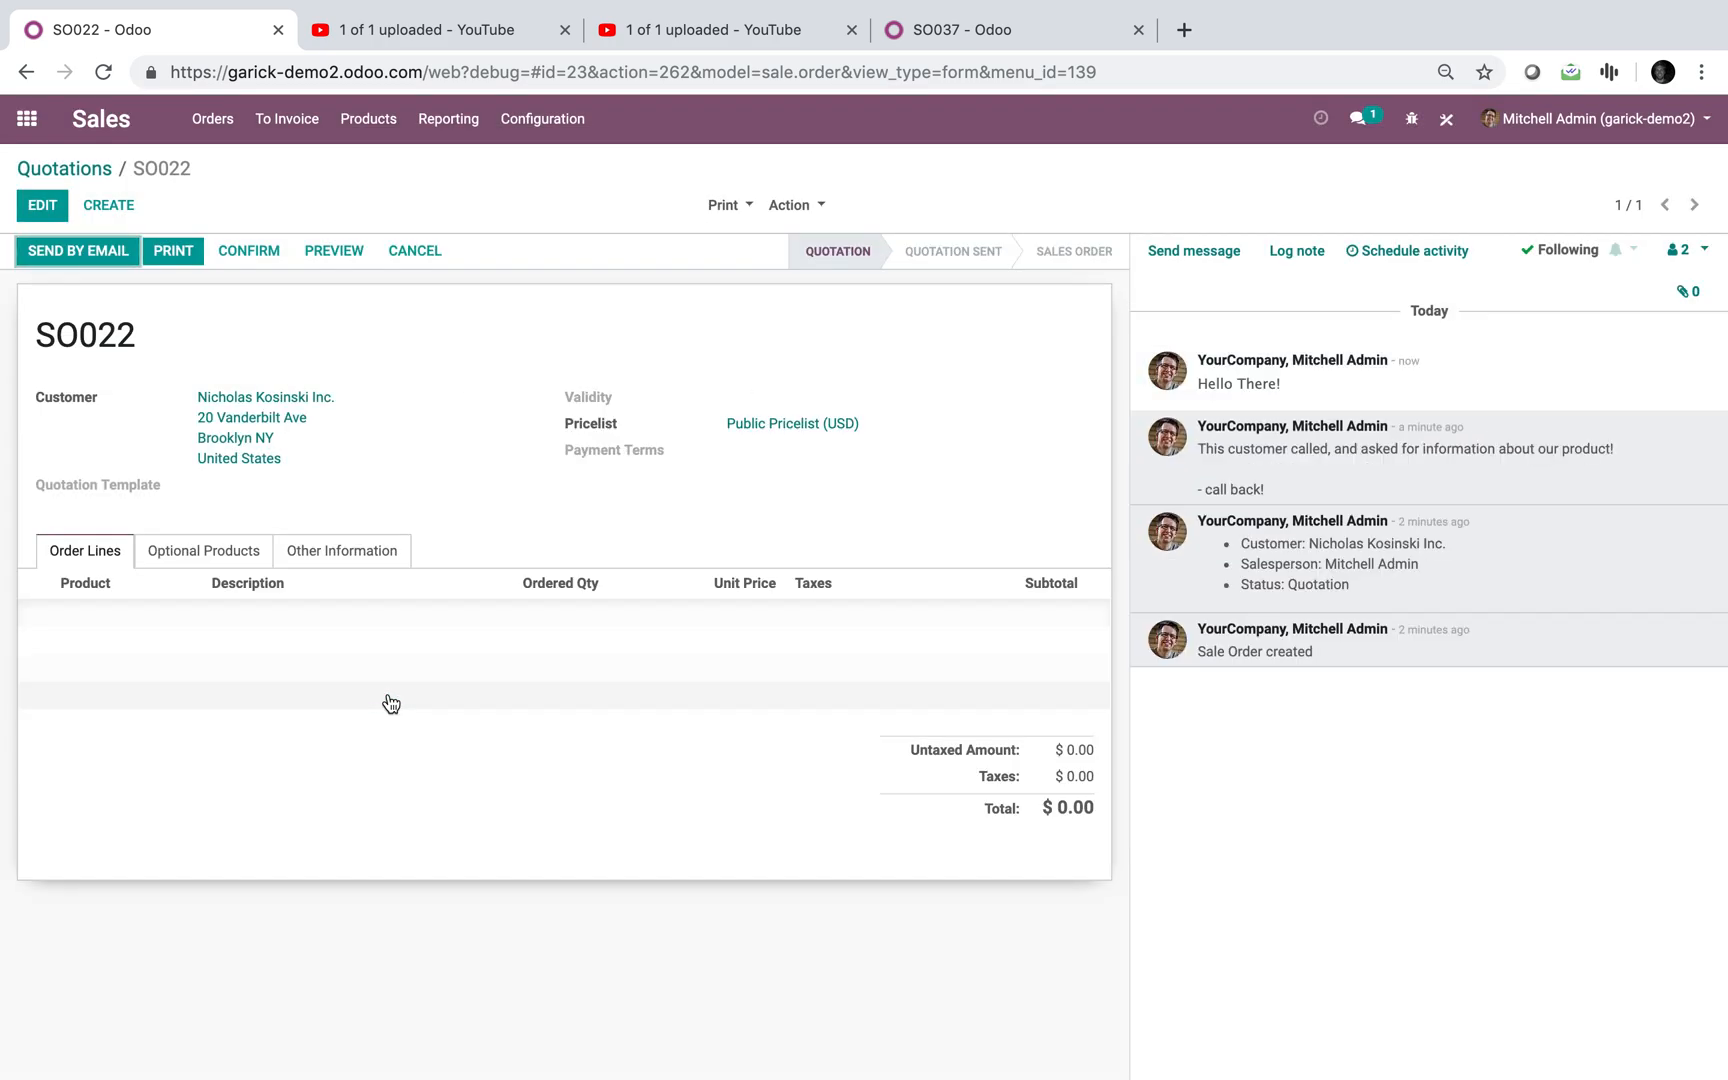
left_click(449, 118)
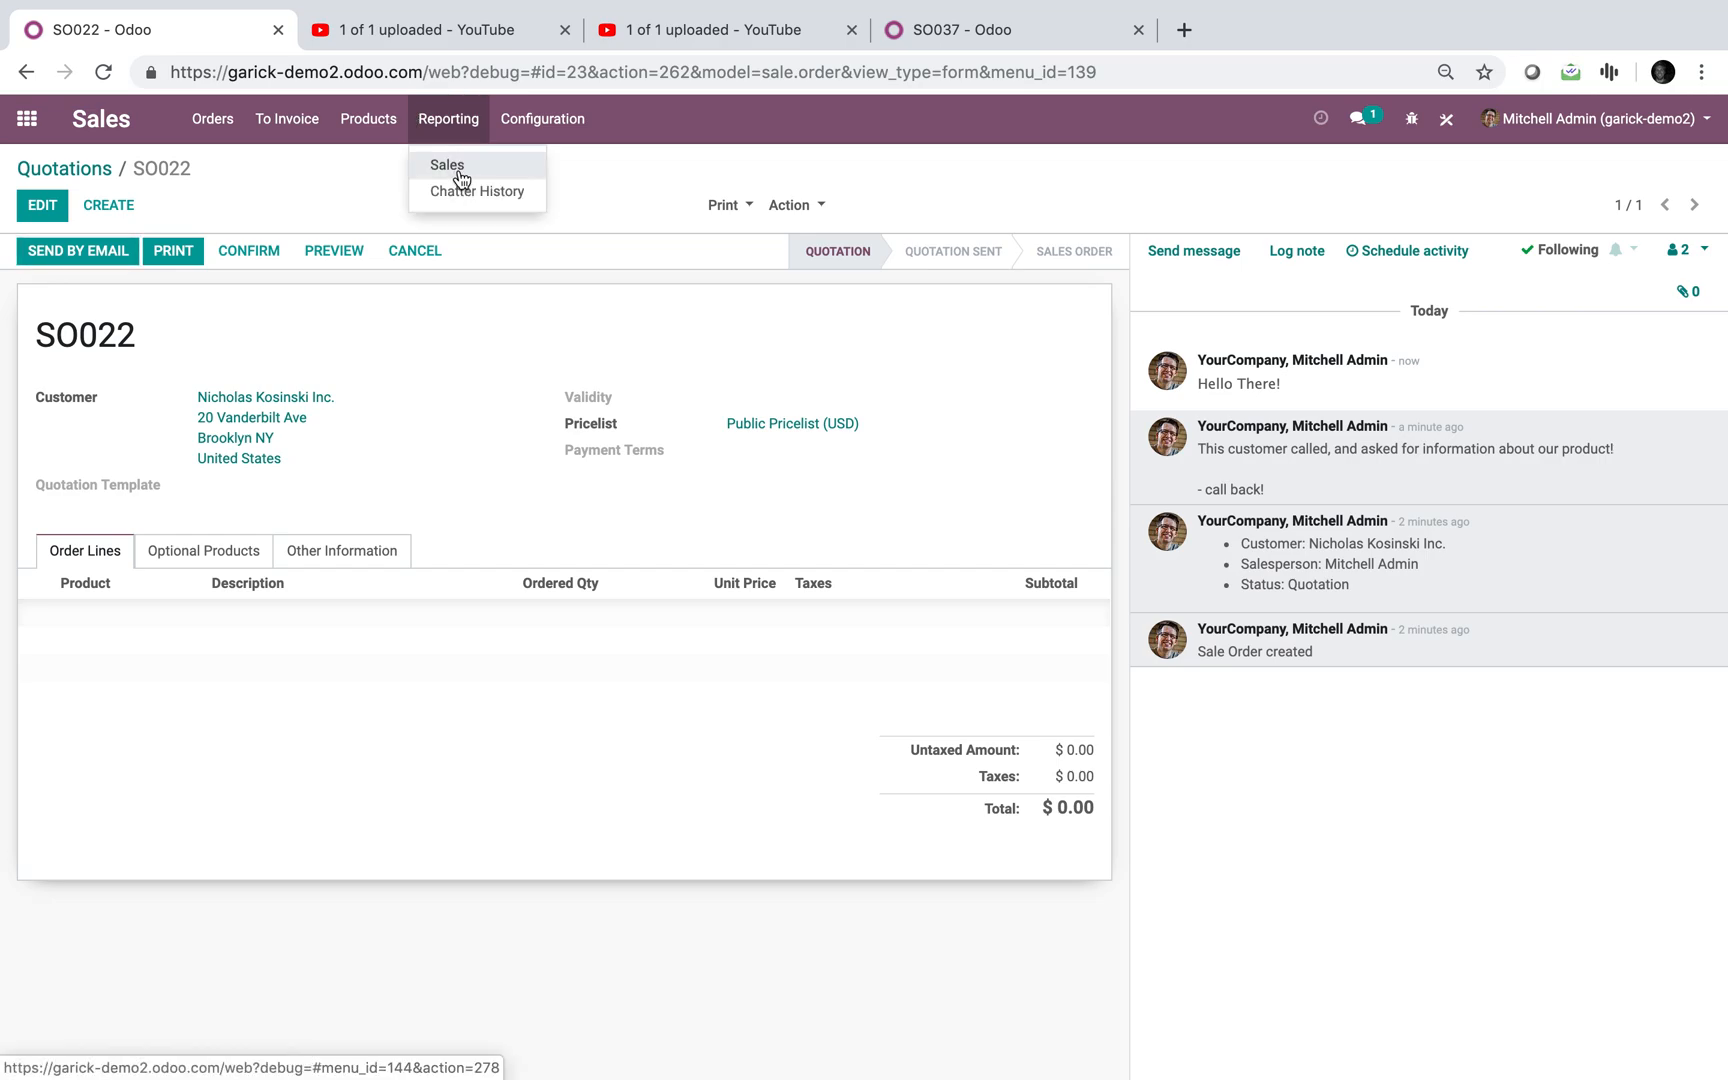
Open the SO022 message in Chatter History and inspect its Recipients, Gateway and Body tabs
left_click(477, 191)
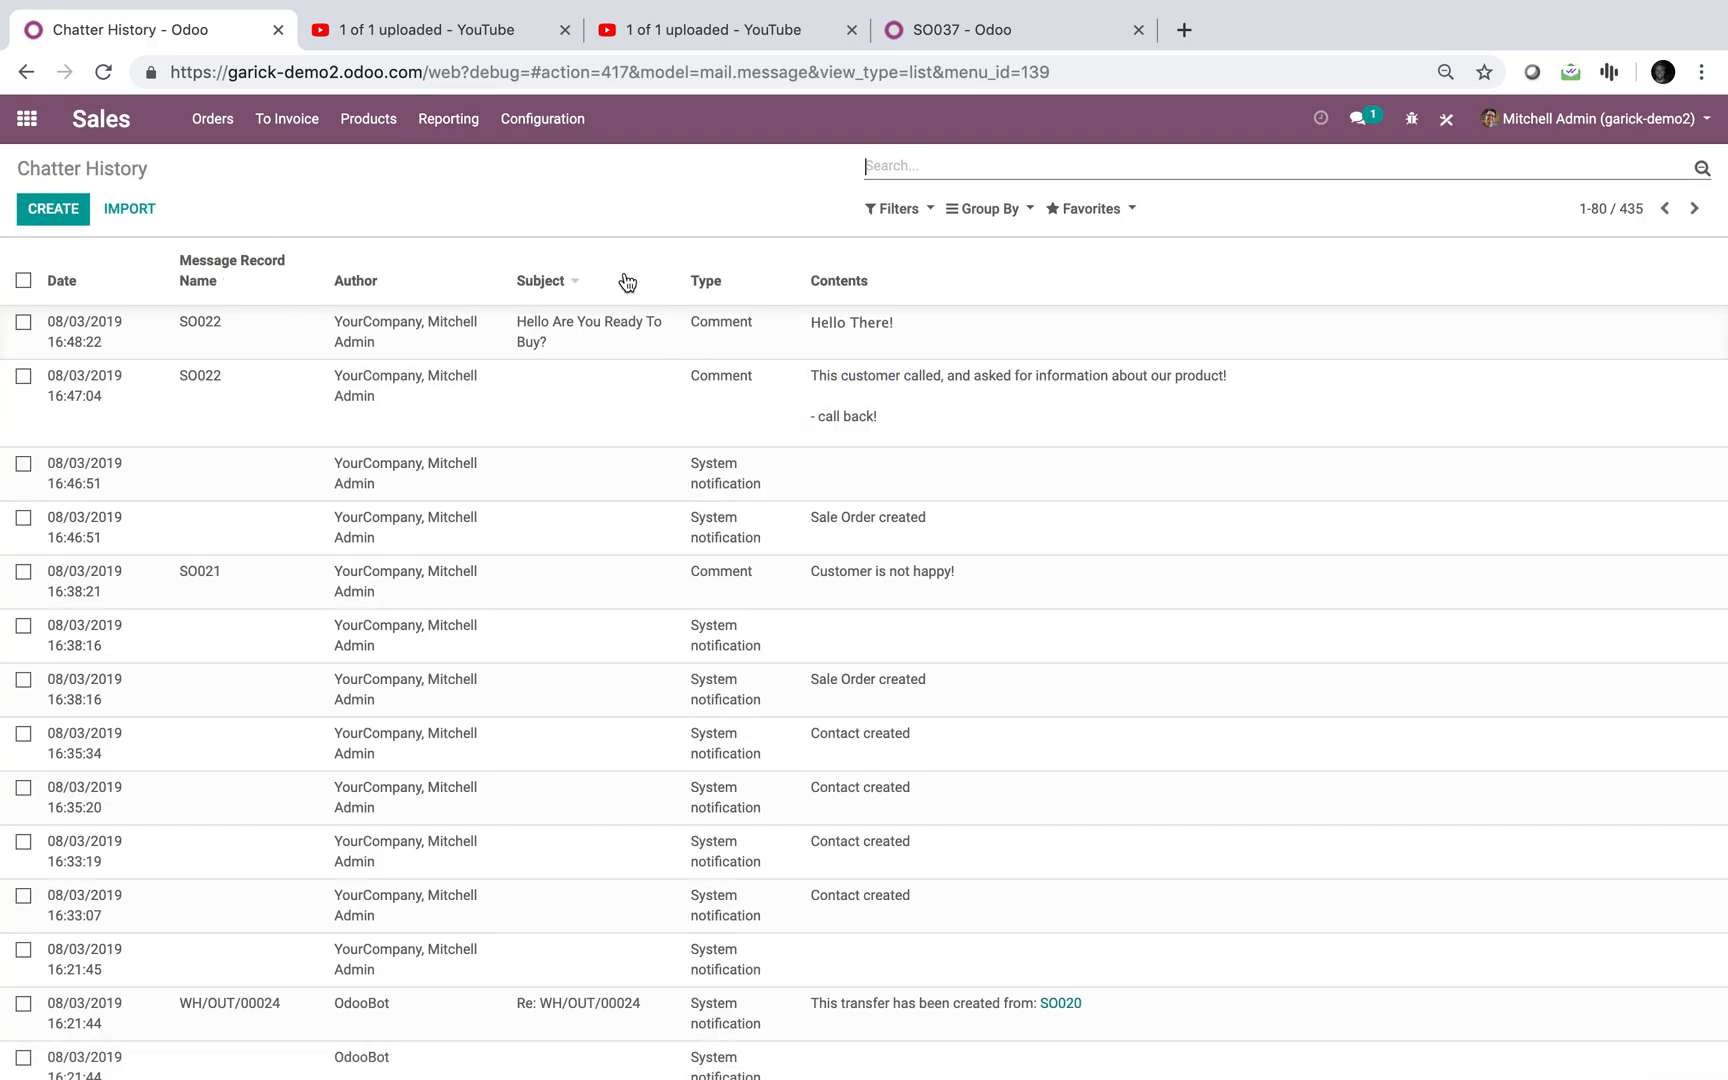
left_click(587, 322)
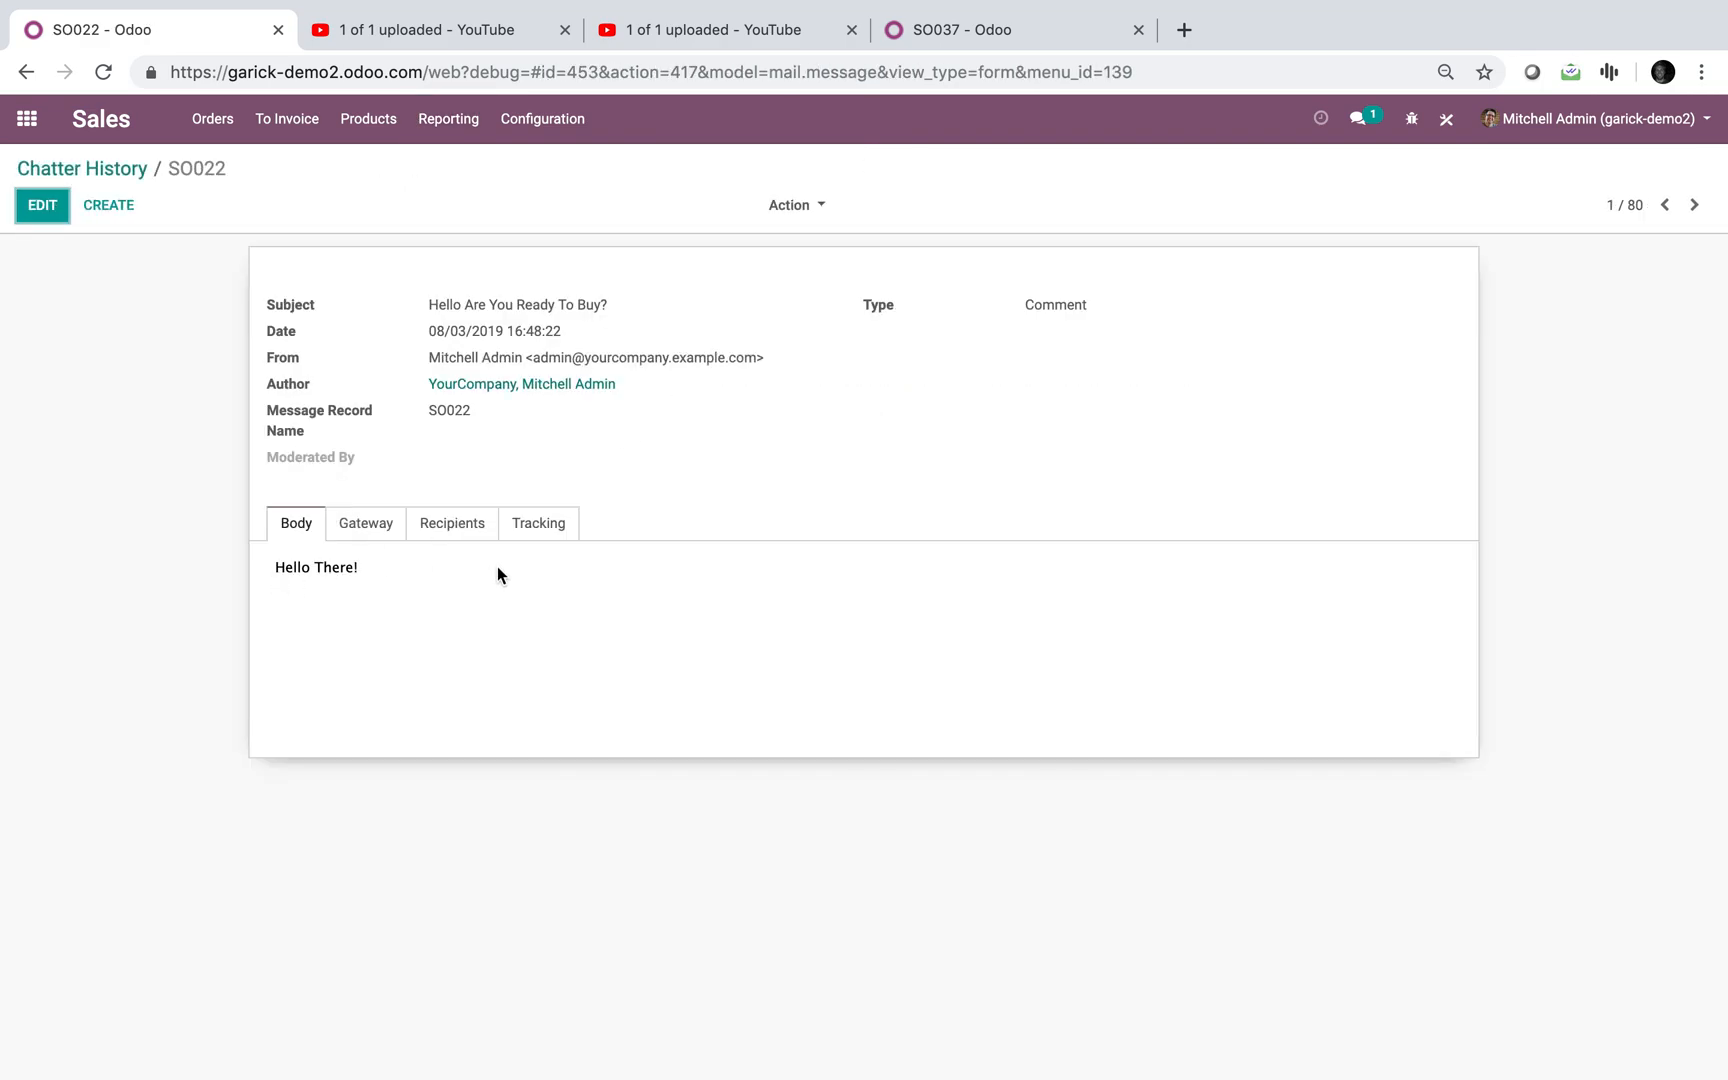
double_click(517, 305)
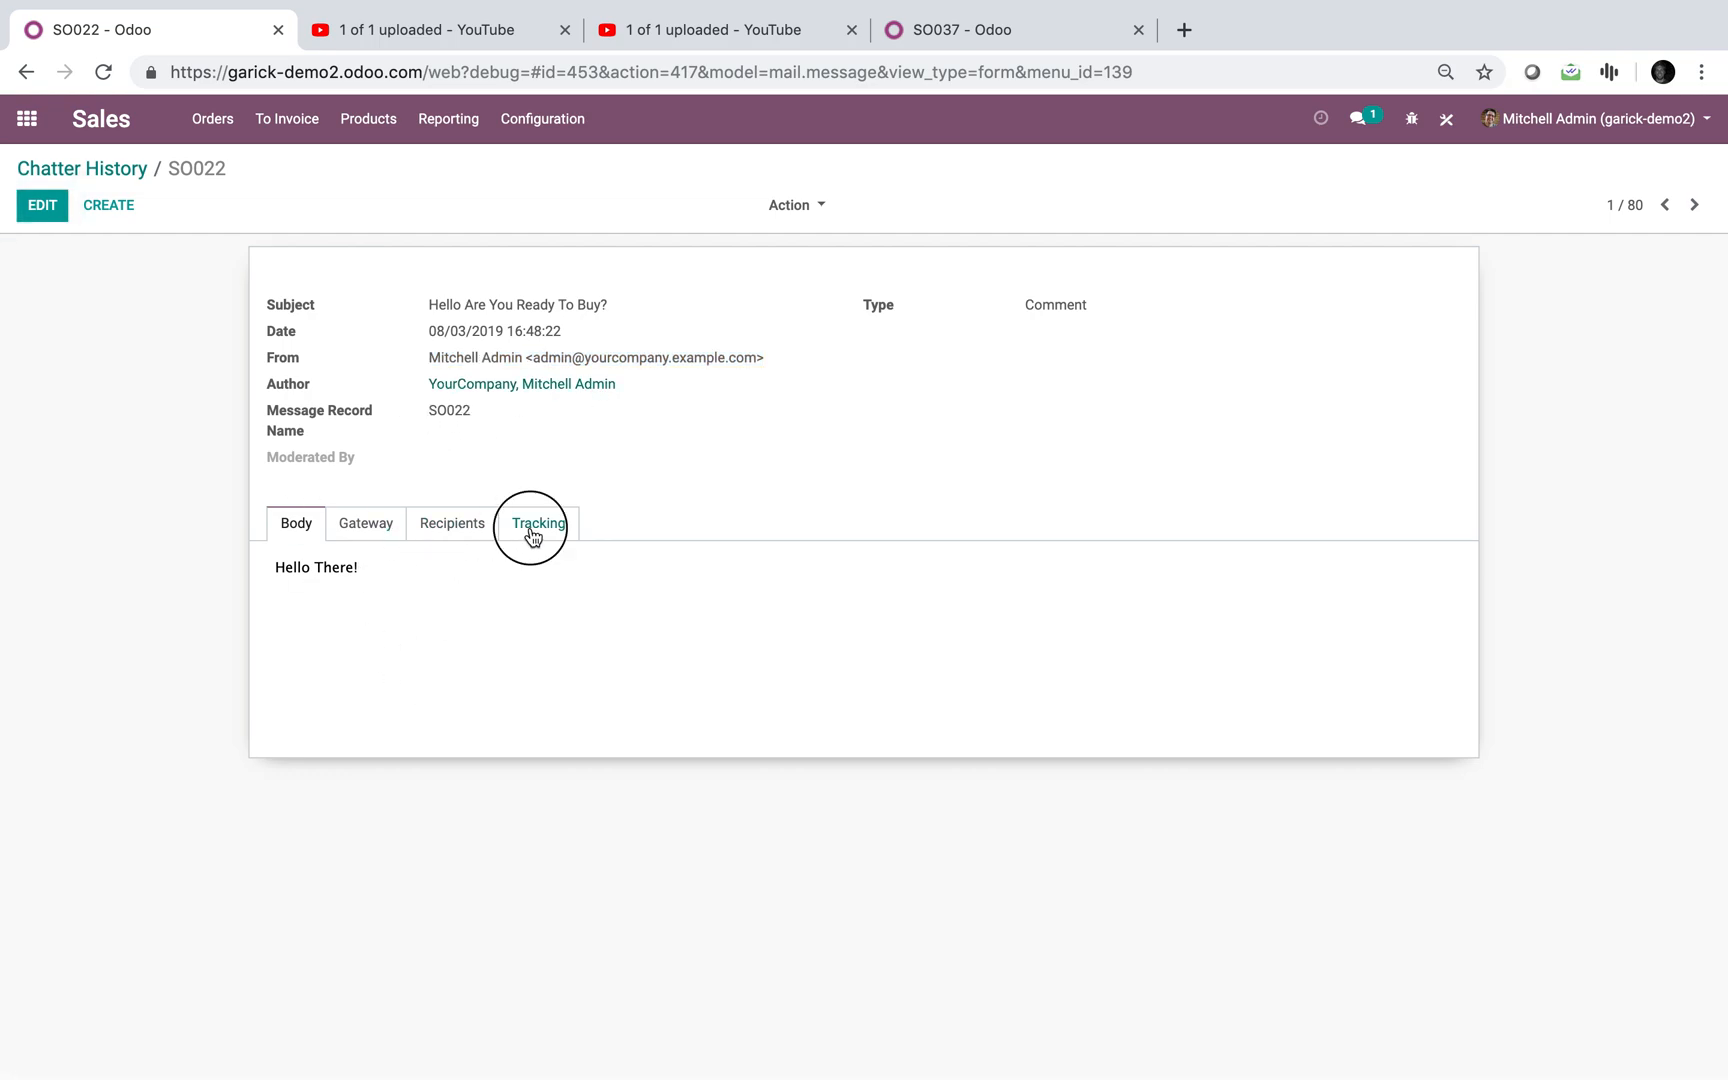
left_click(451, 523)
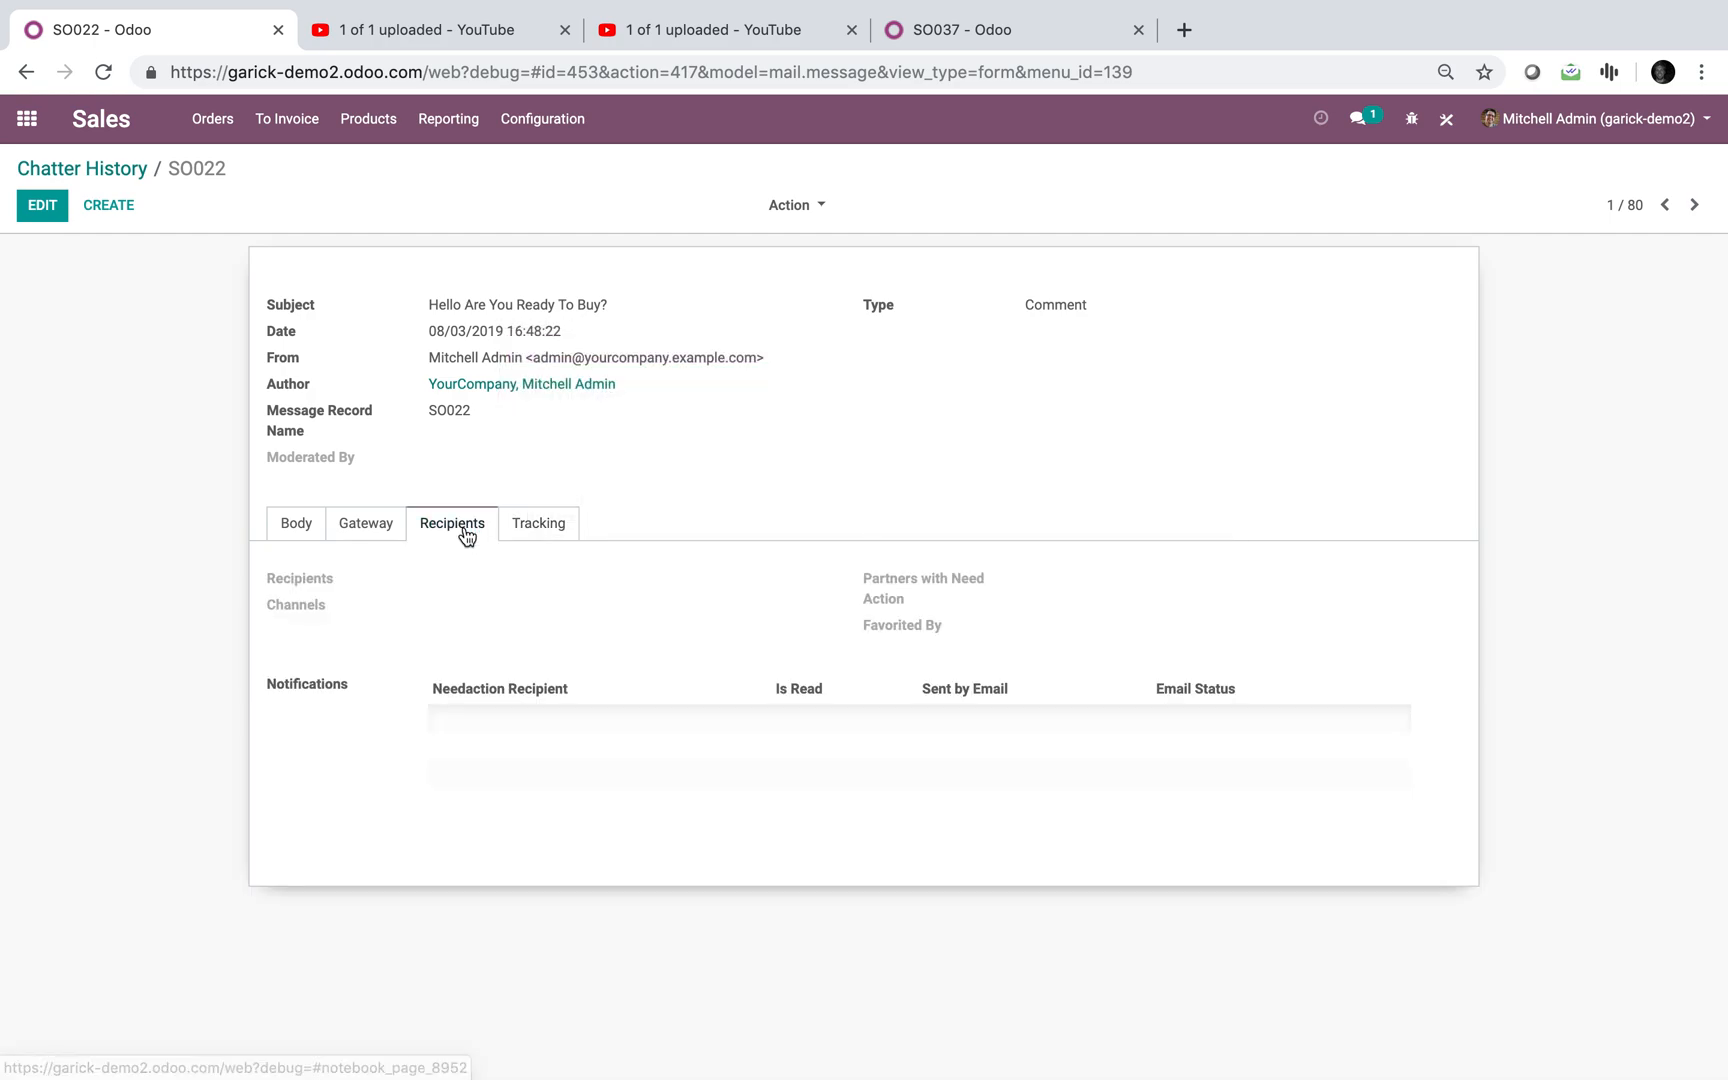
mouse_move(395, 546)
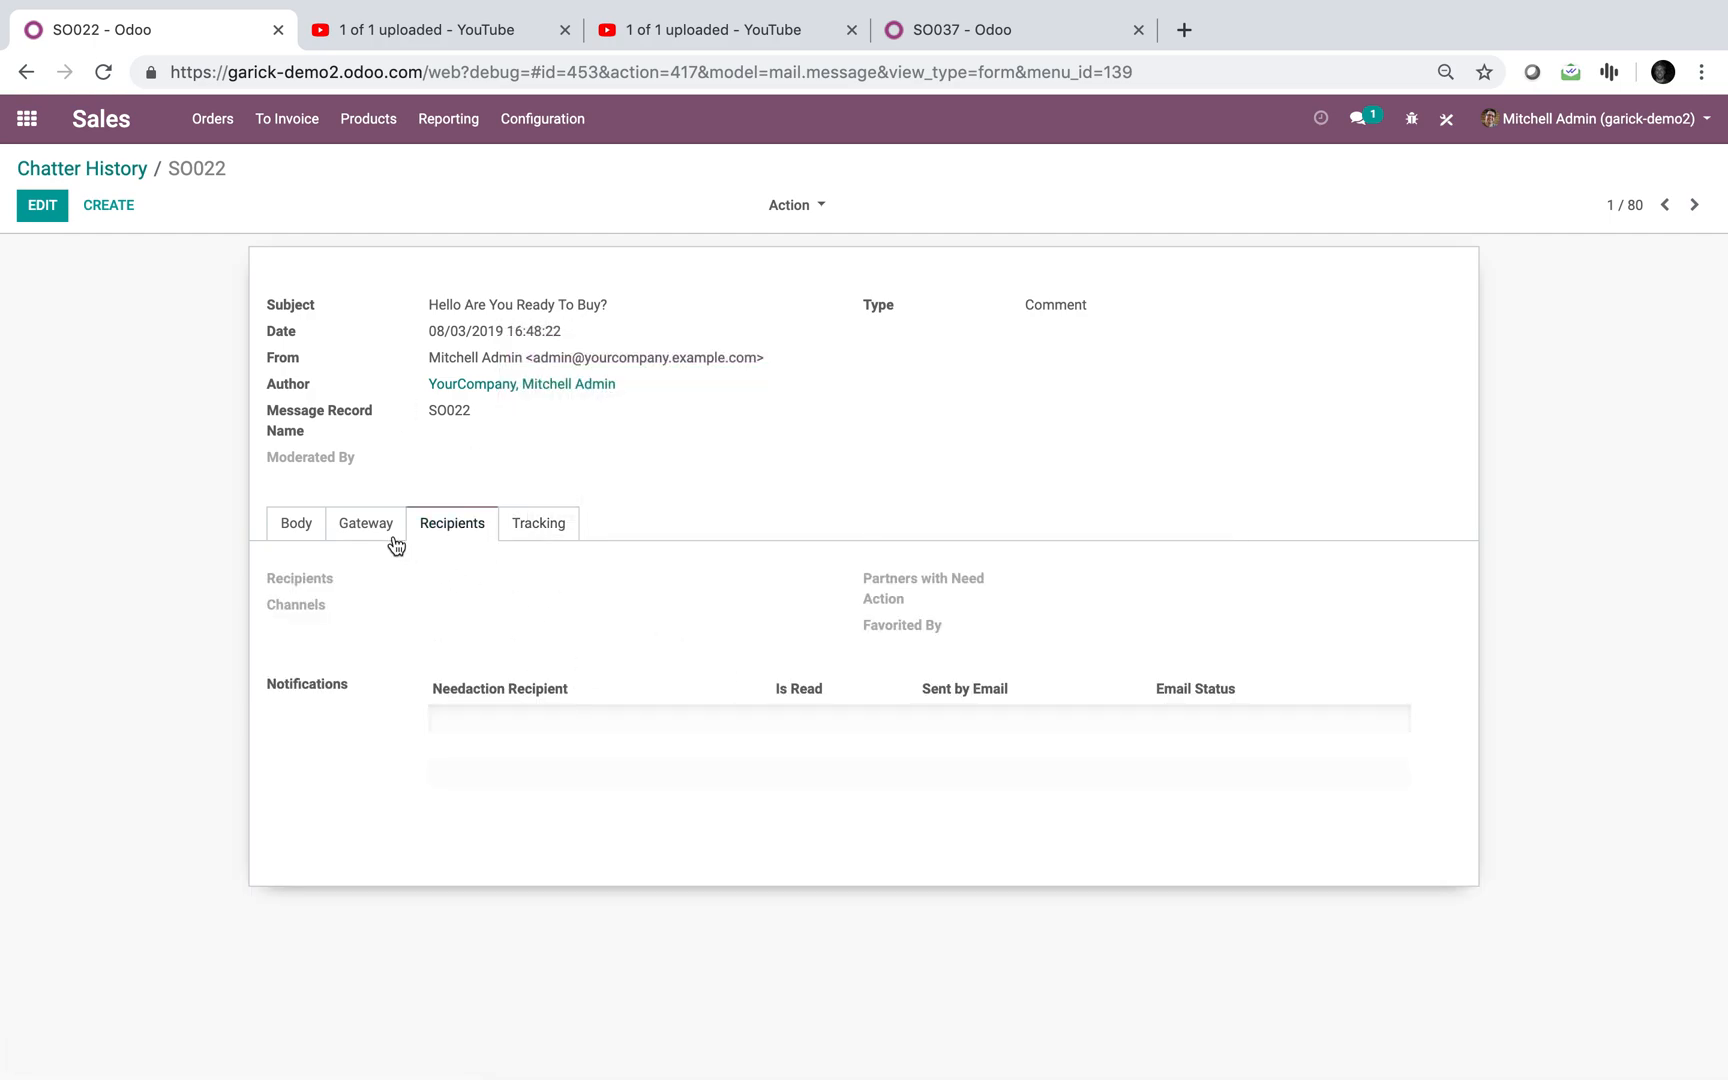
left_click(365, 522)
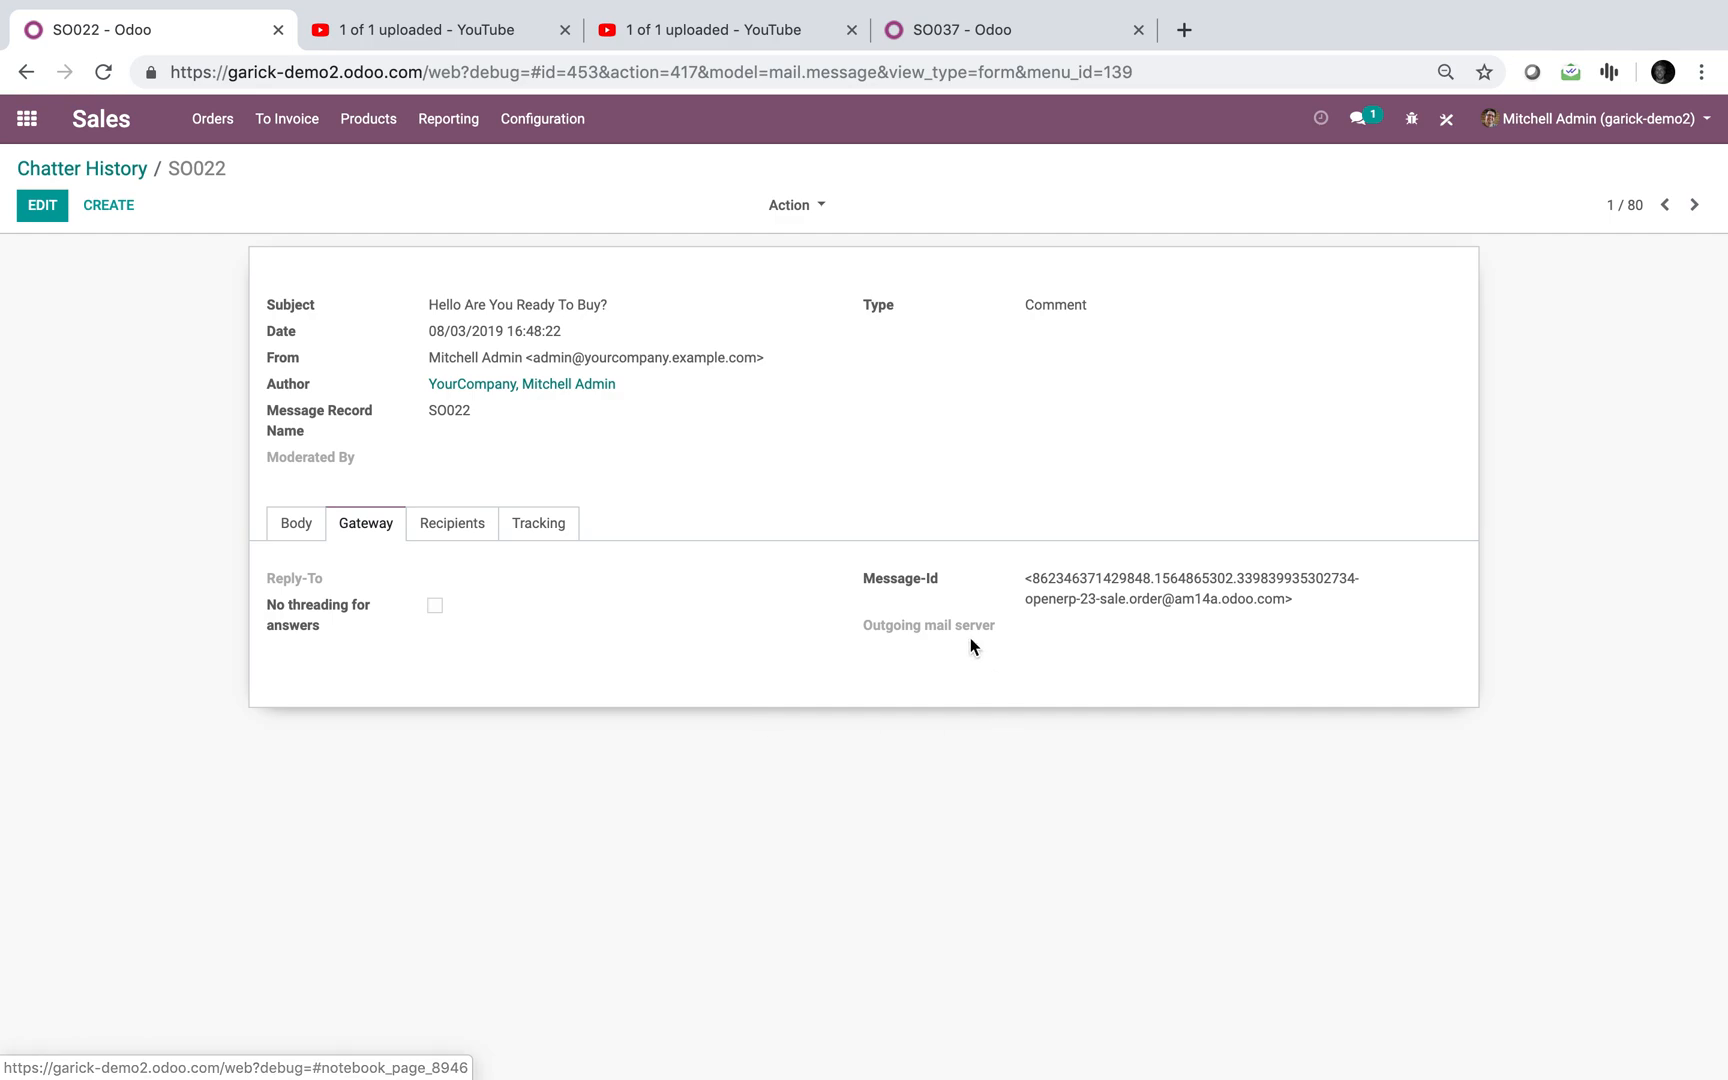
mouse_move(307, 552)
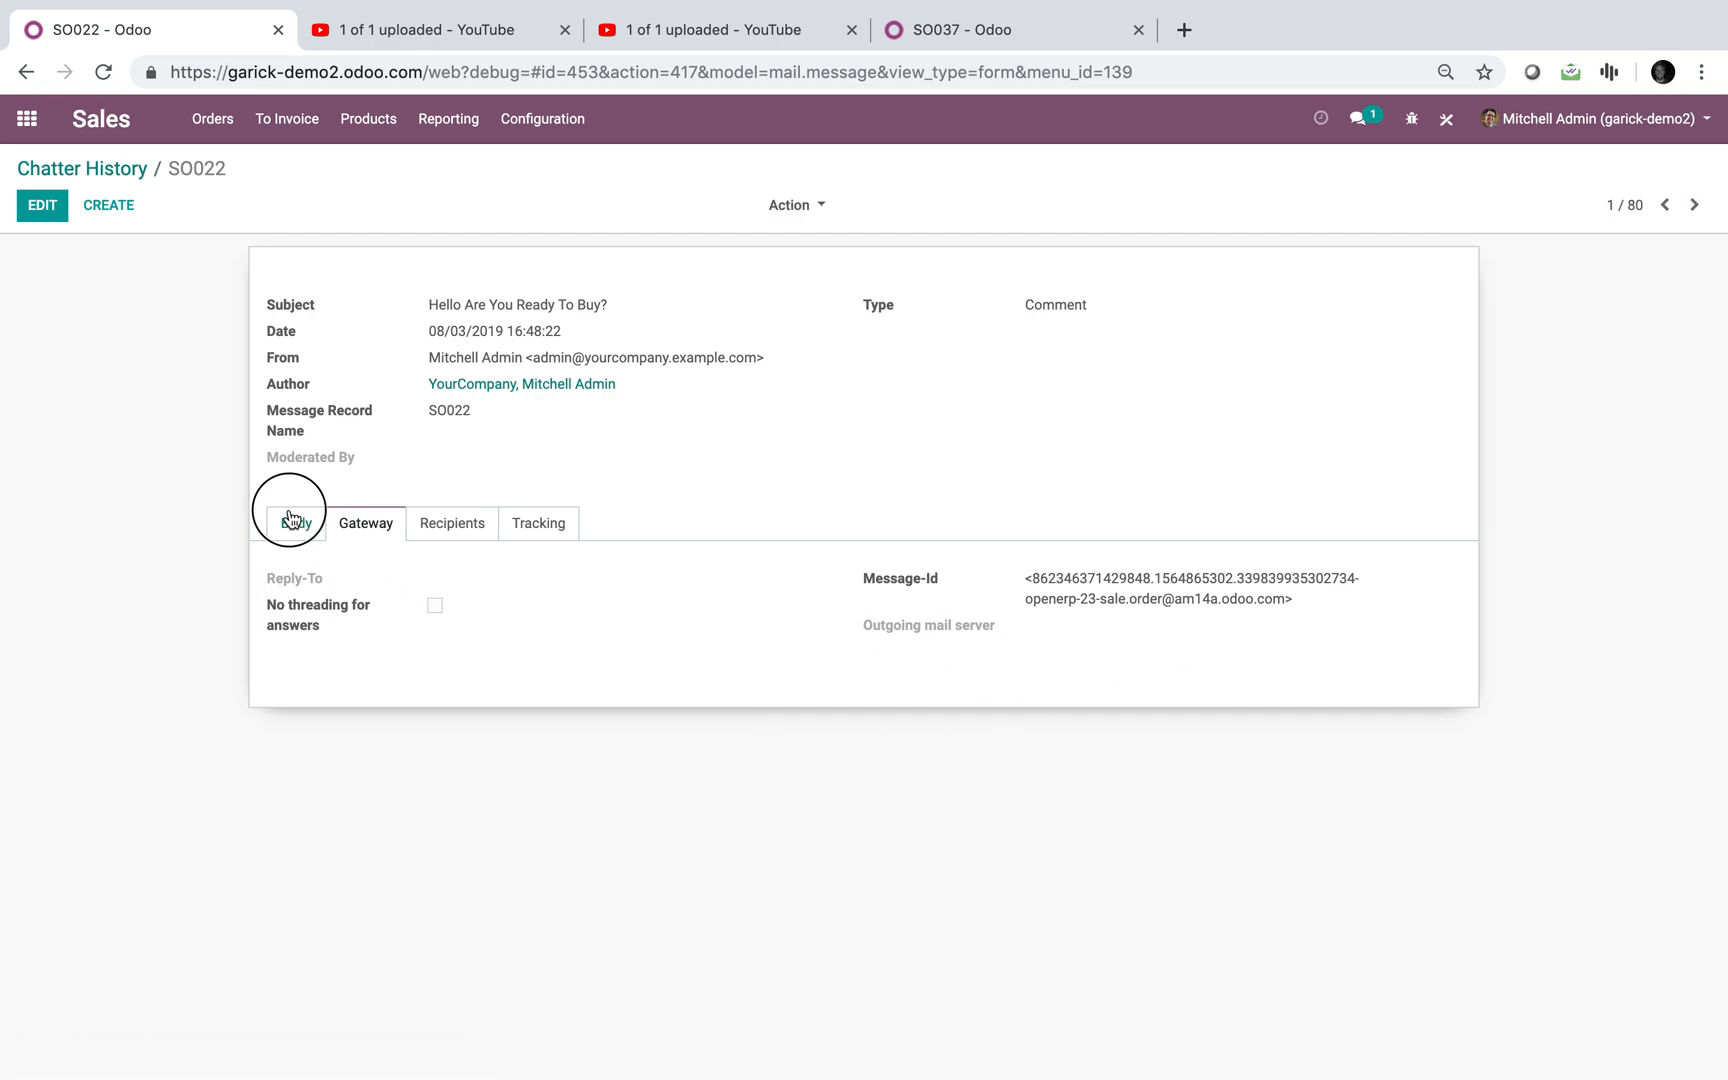
left_click(295, 522)
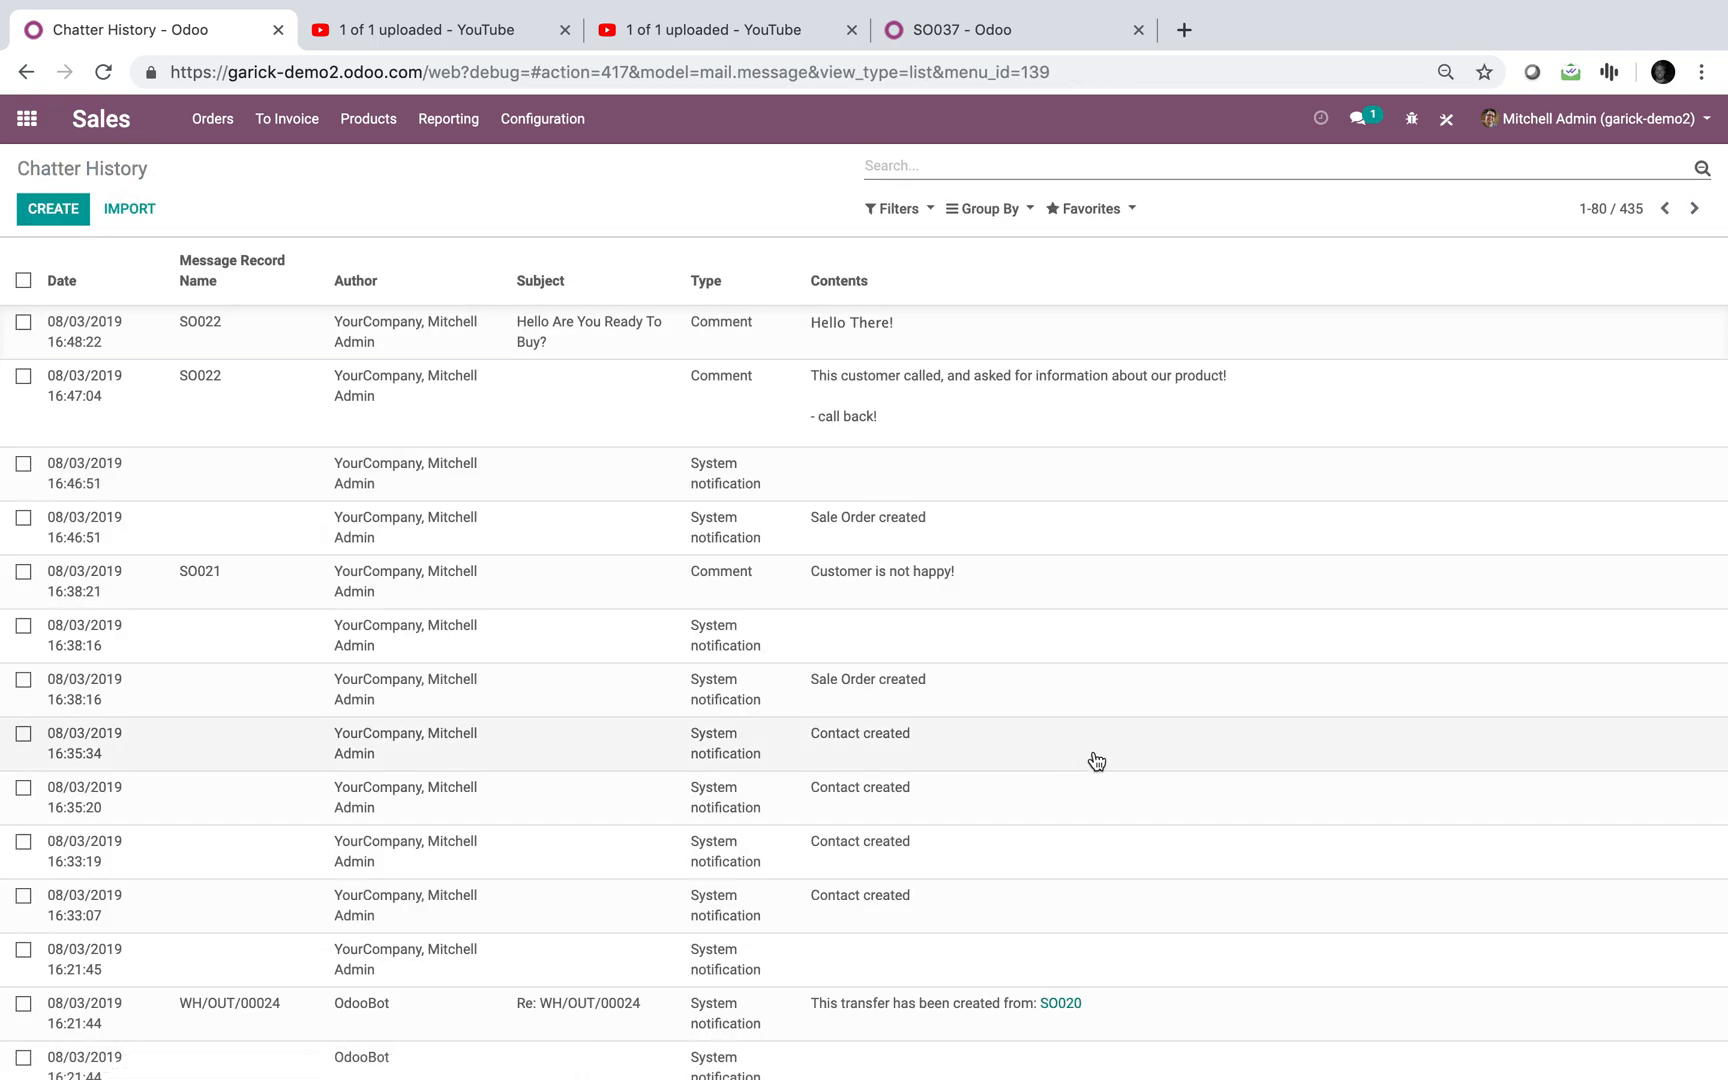
mouse_move(1005, 238)
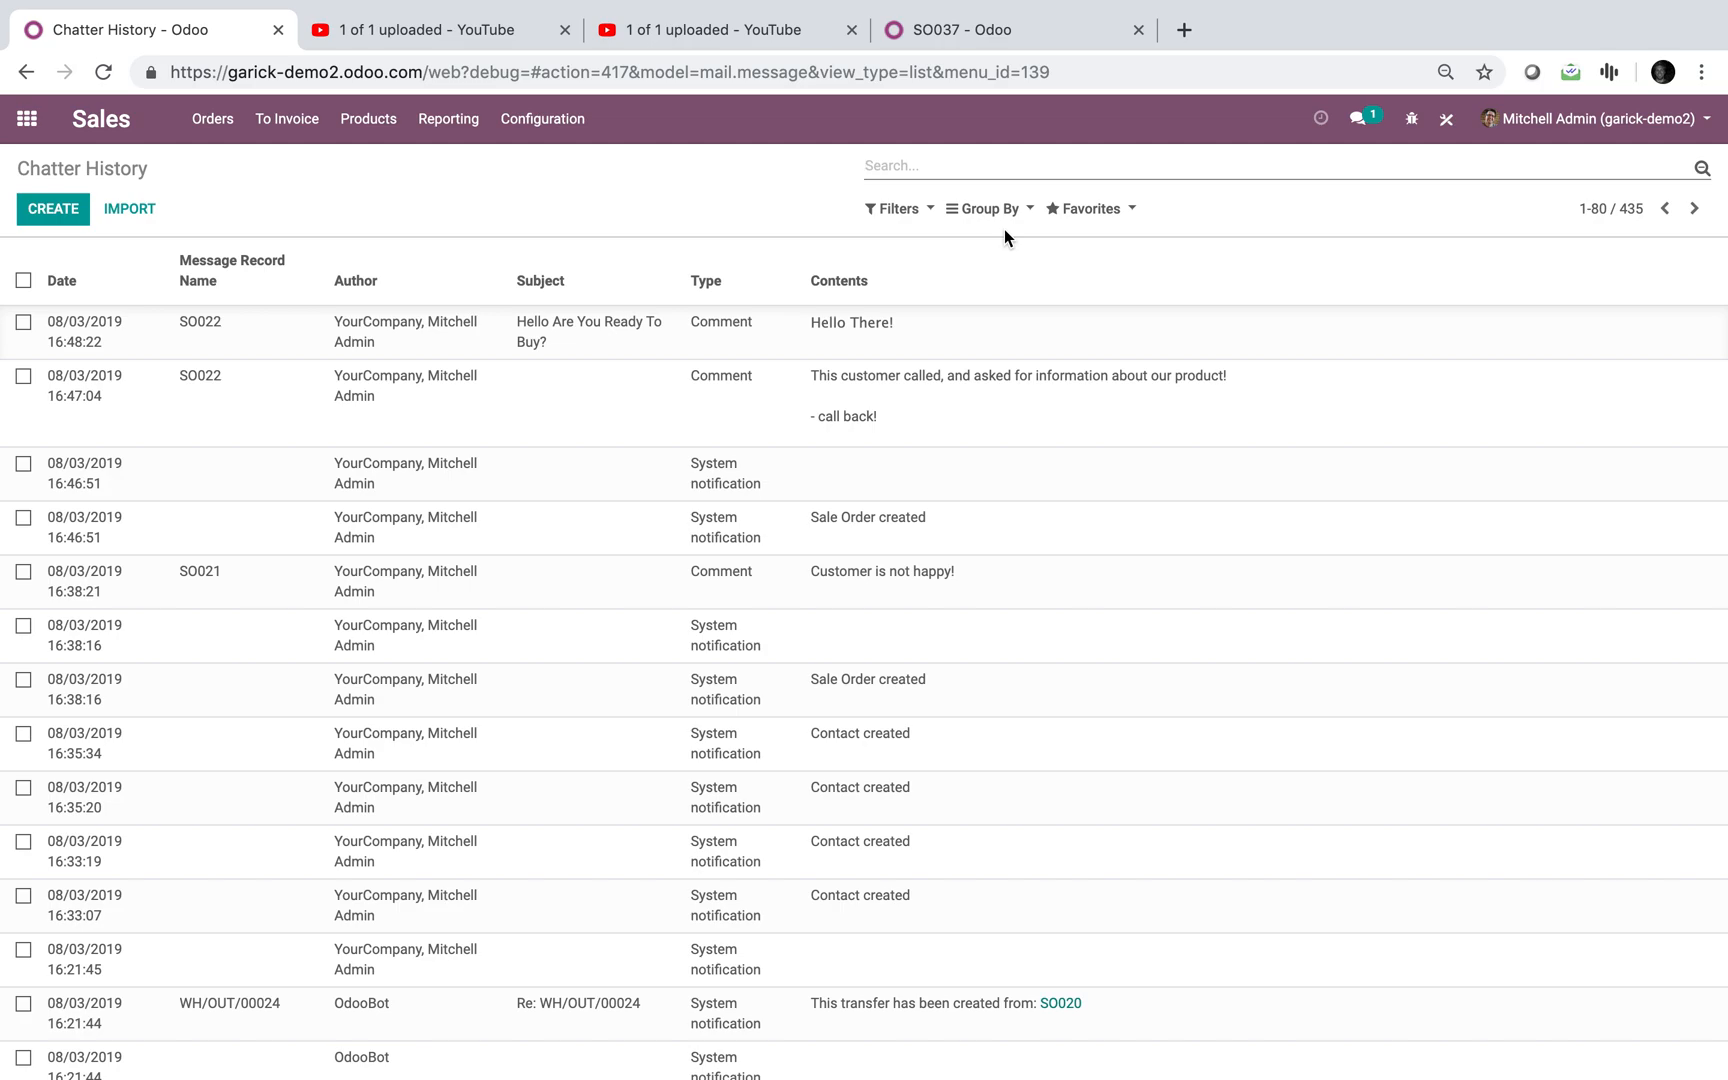
Search message content for 'product', group by author, and expand then collapse OdooBot's group
type("hello")
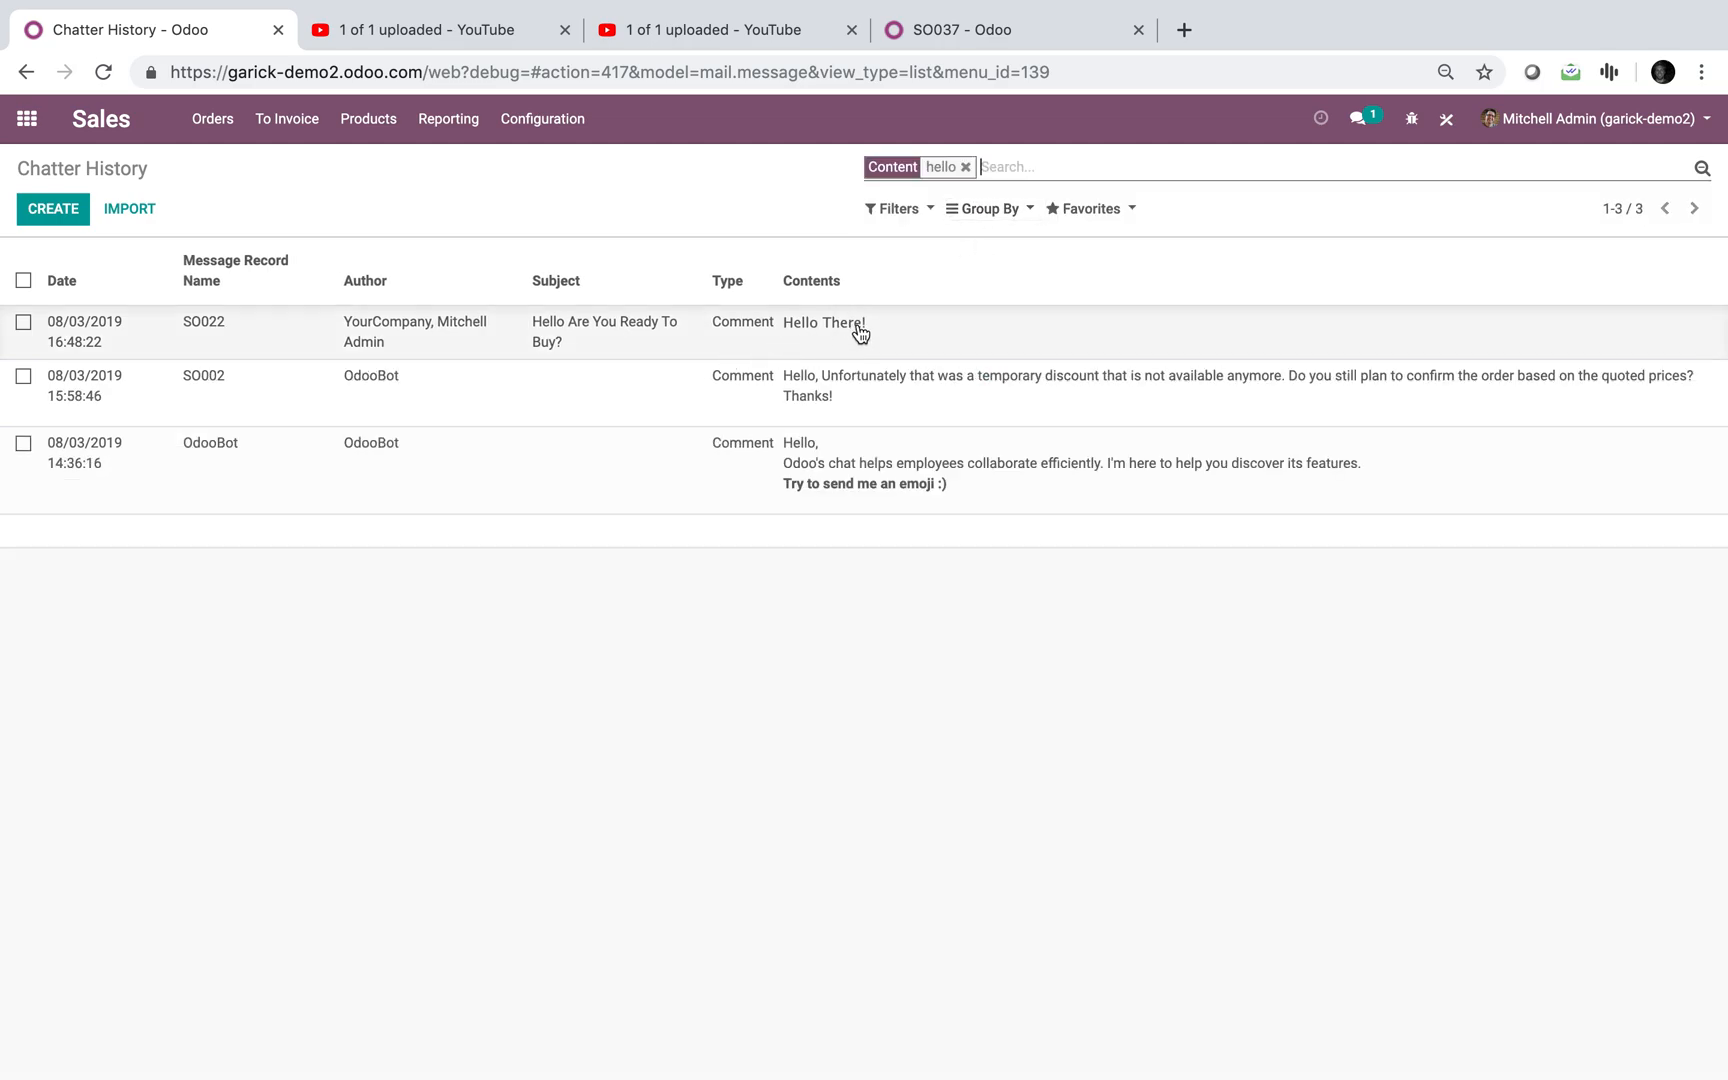
type("product")
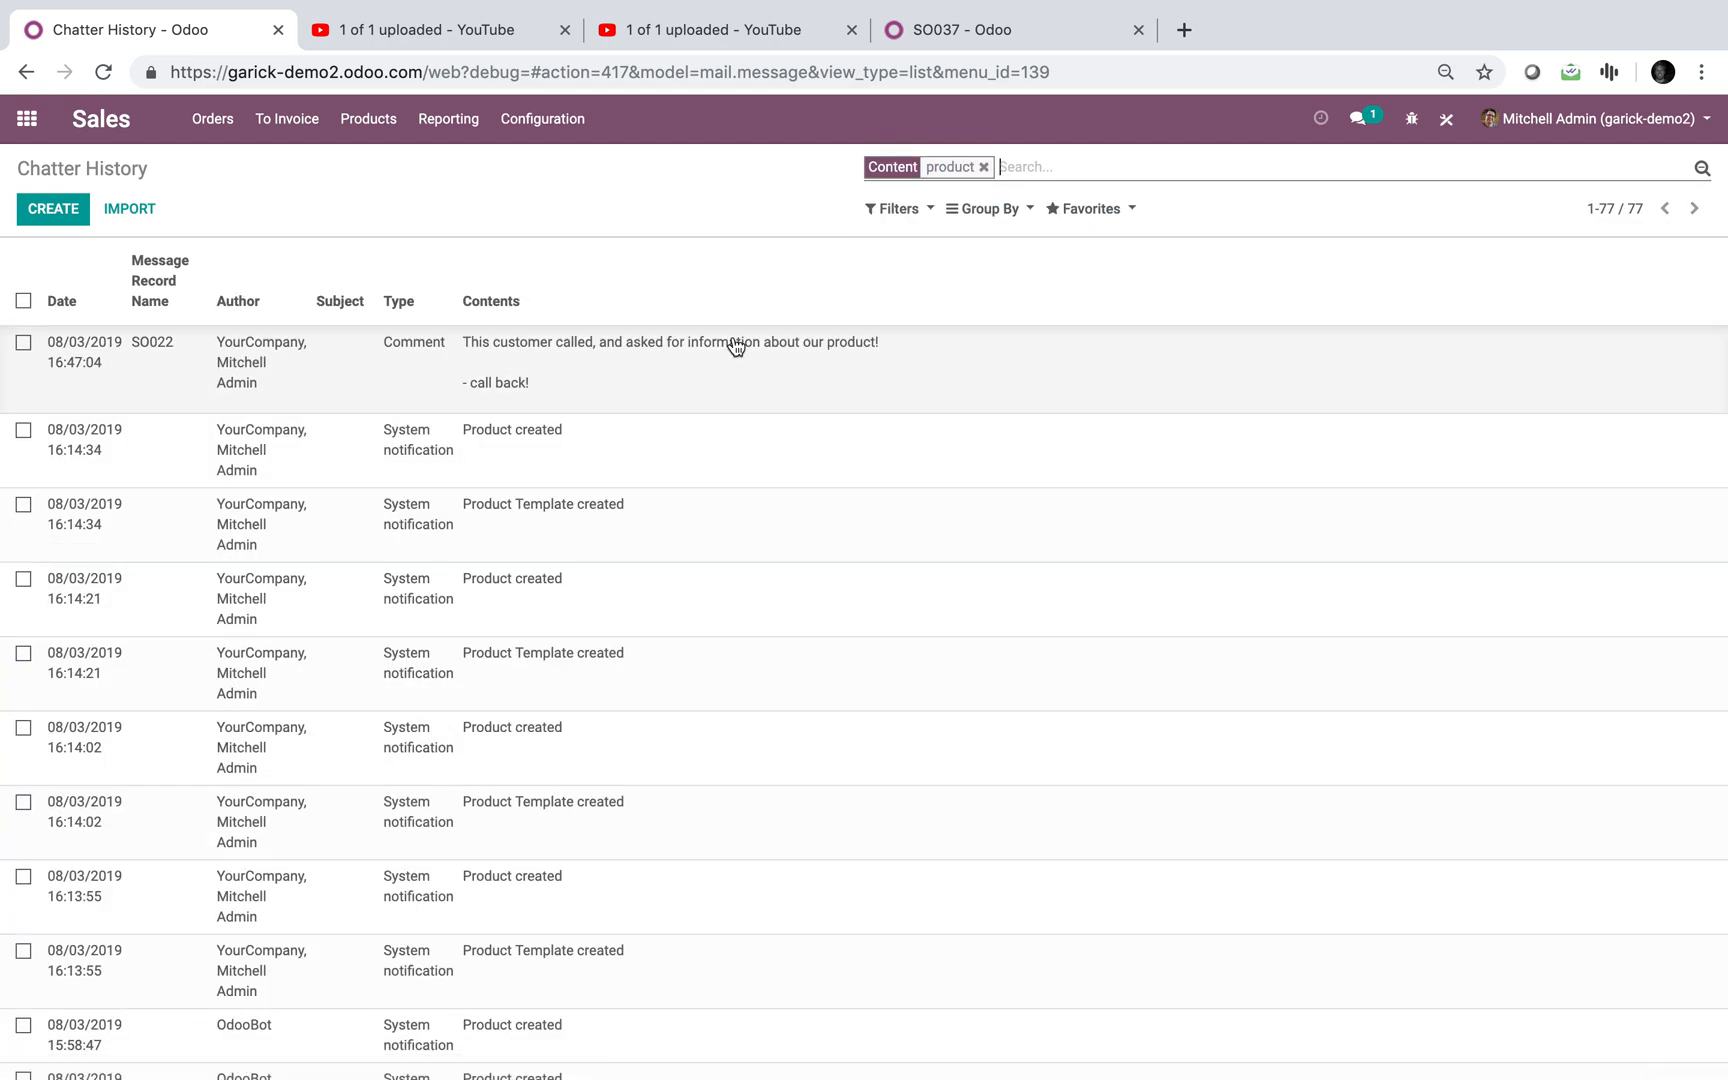
left_click(989, 208)
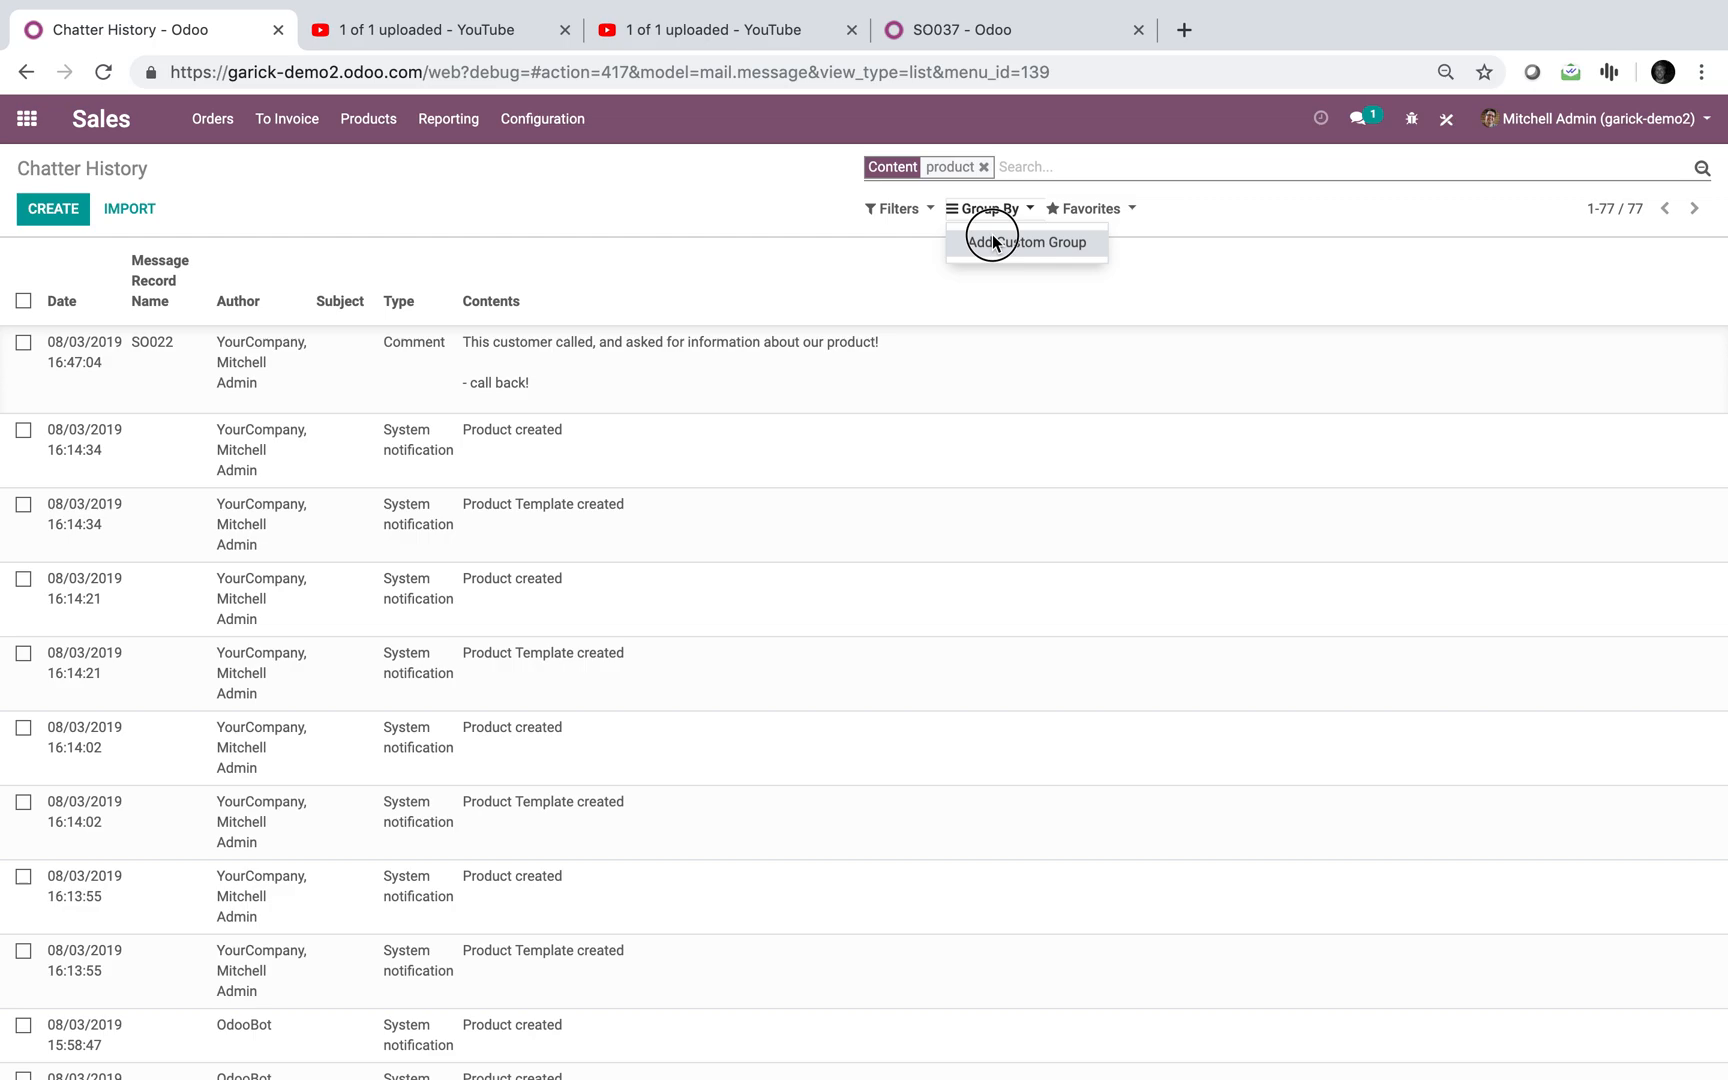
left_click(1026, 242)
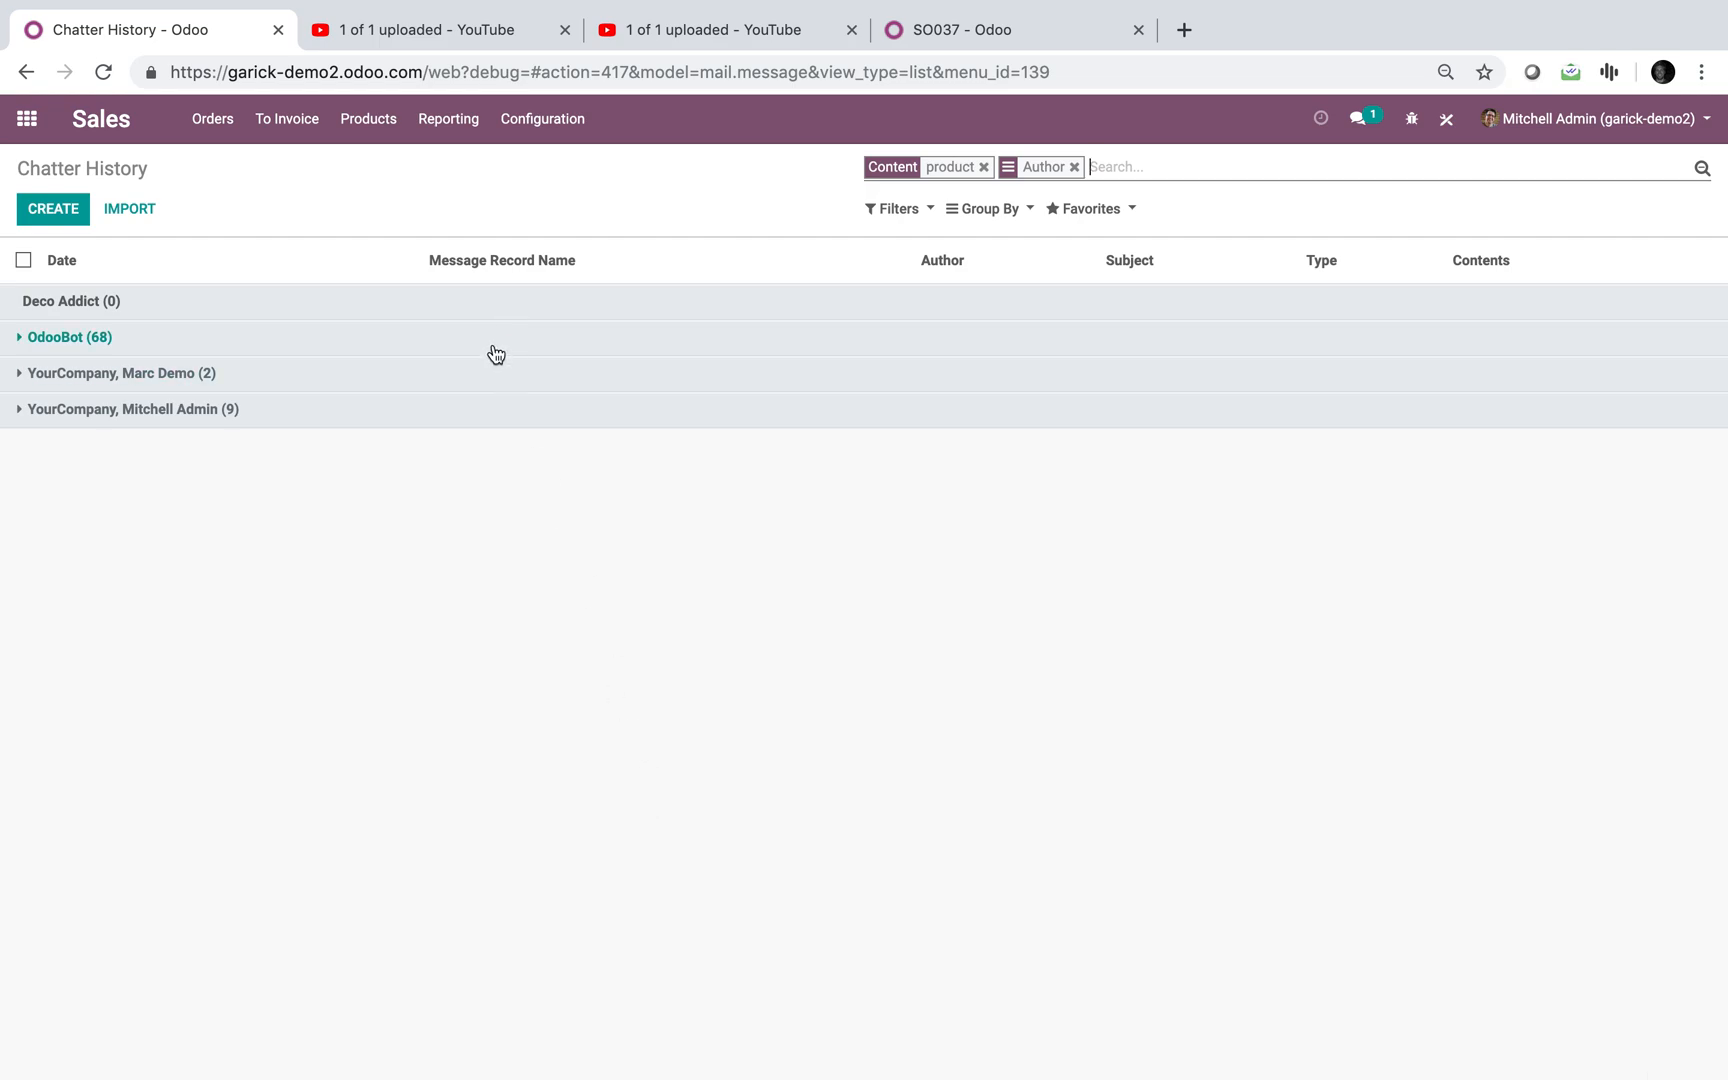
left_click(69, 336)
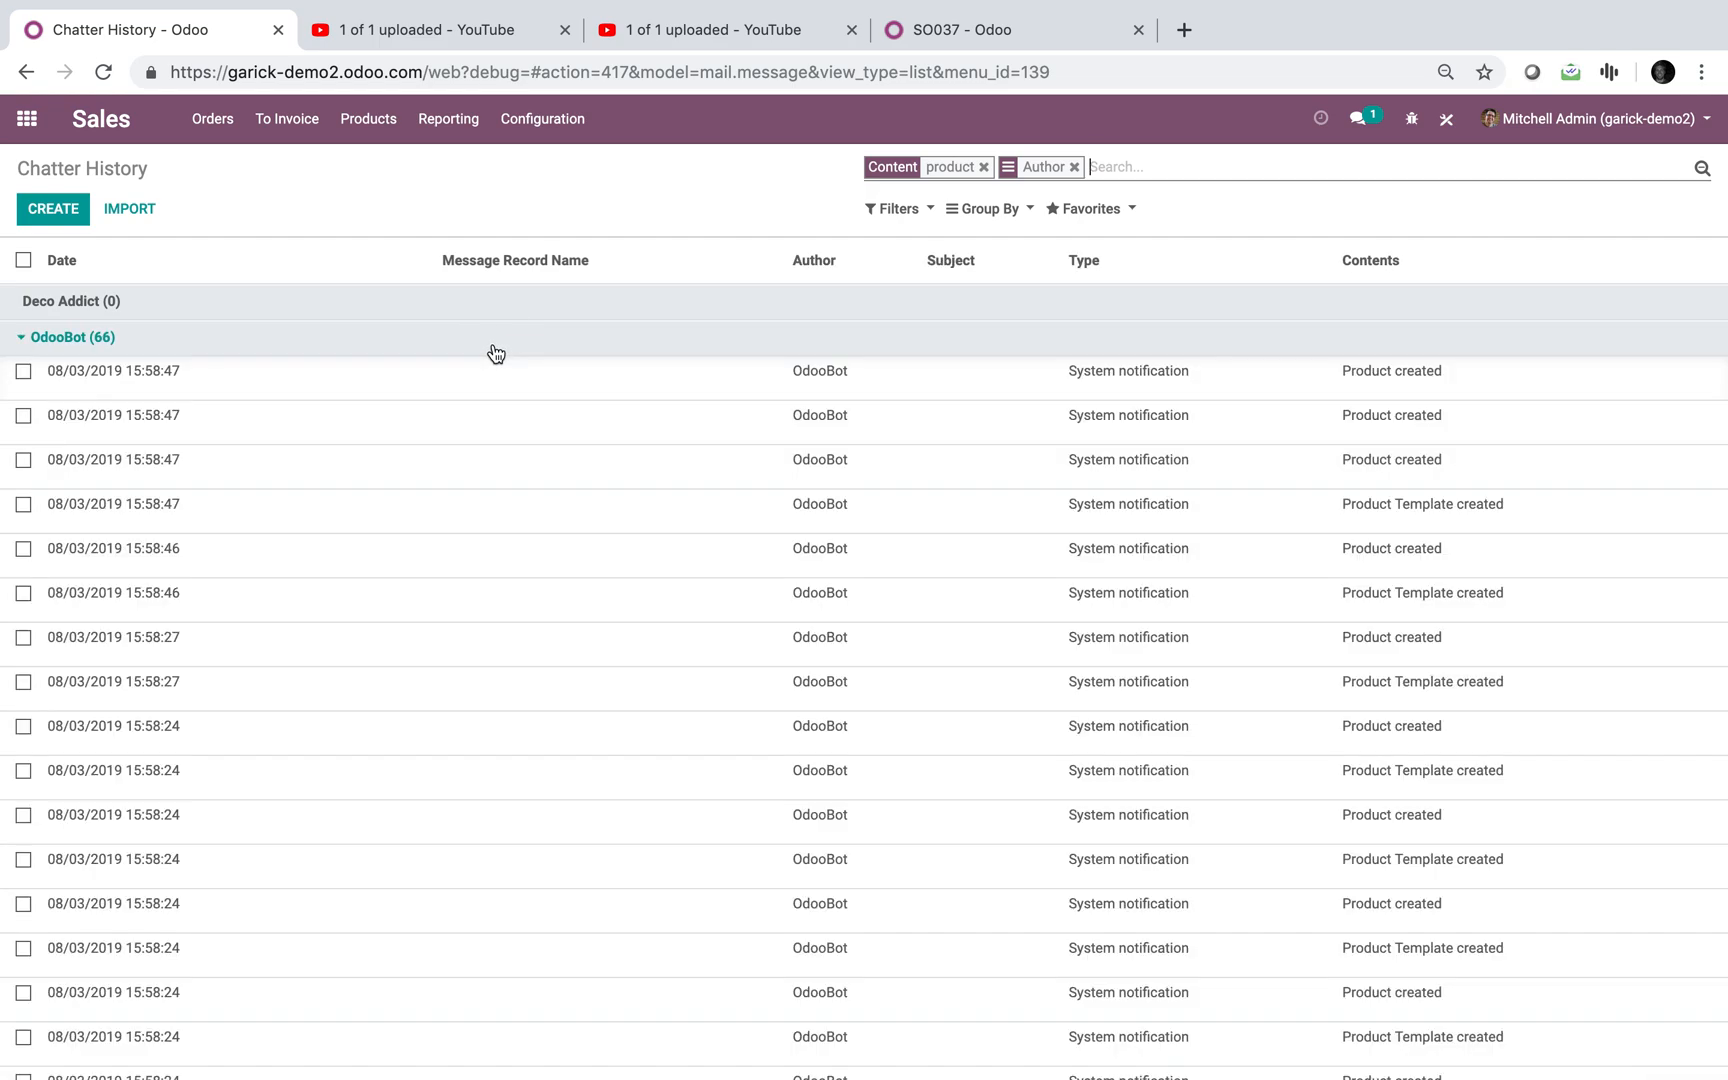
scroll("down", 3)
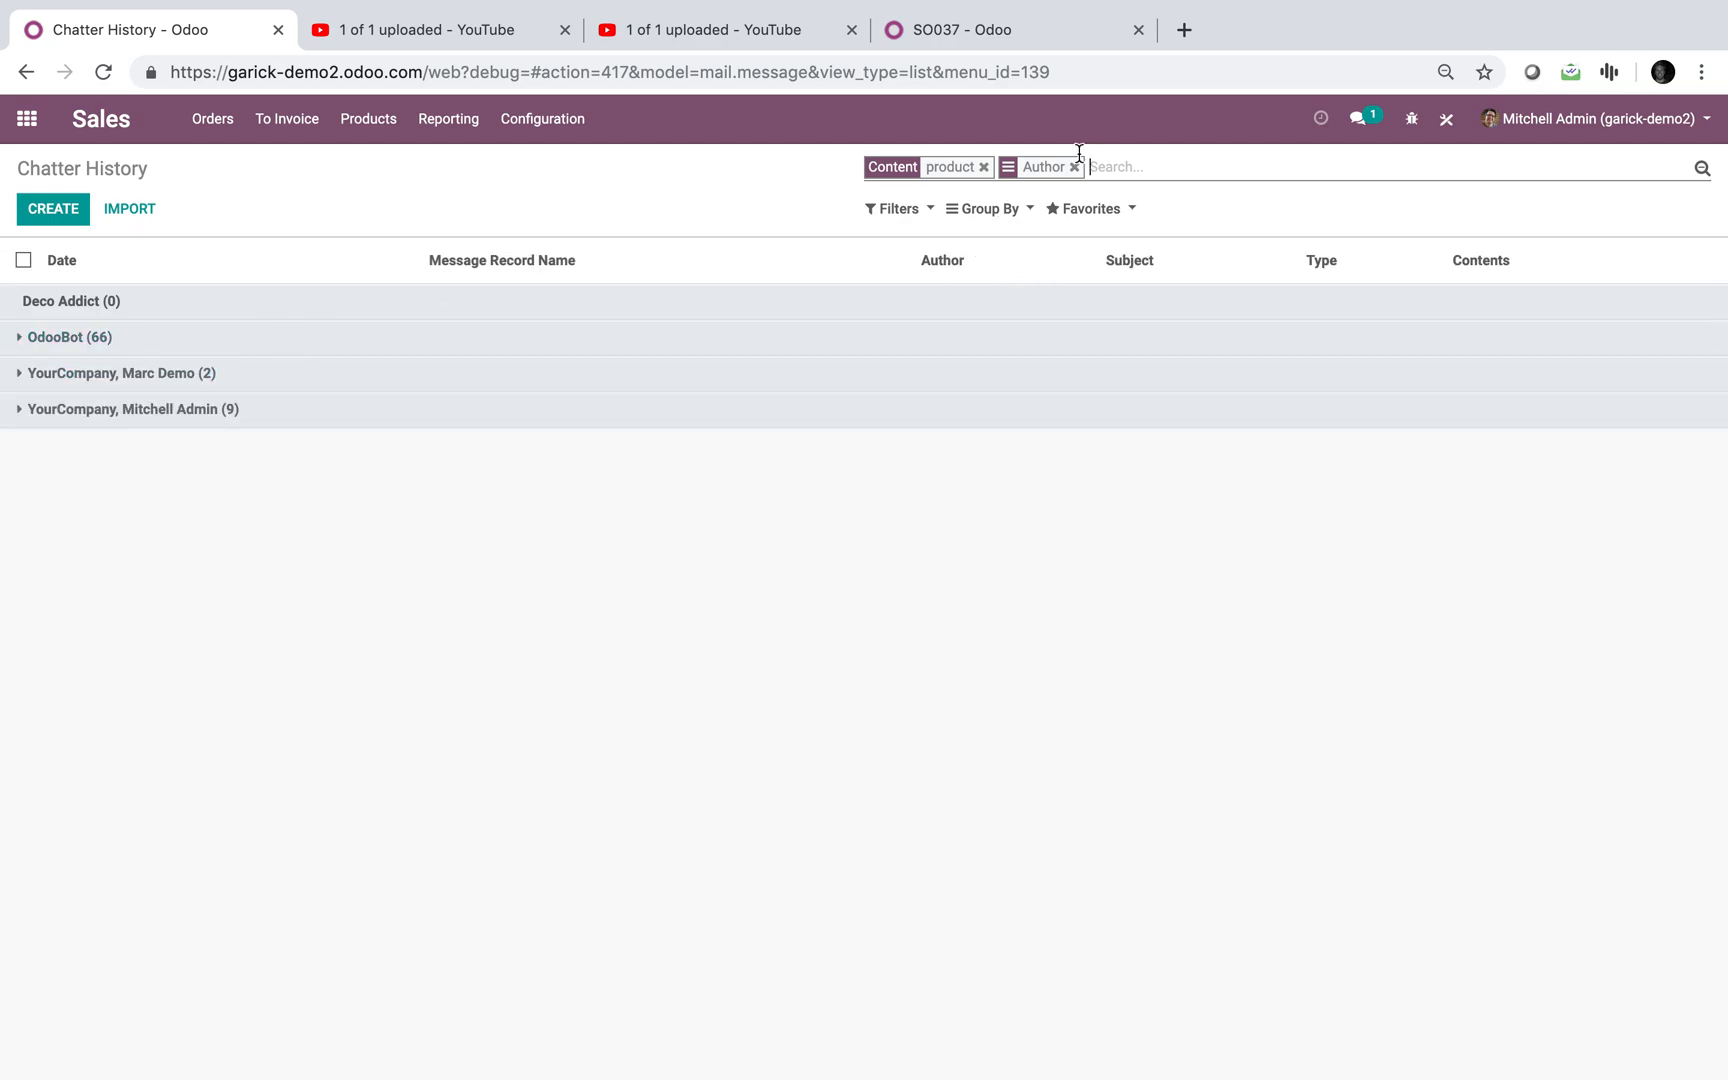
Clear the product search and grouping, then apply the Type: Email favorite filter
left_click(1089, 208)
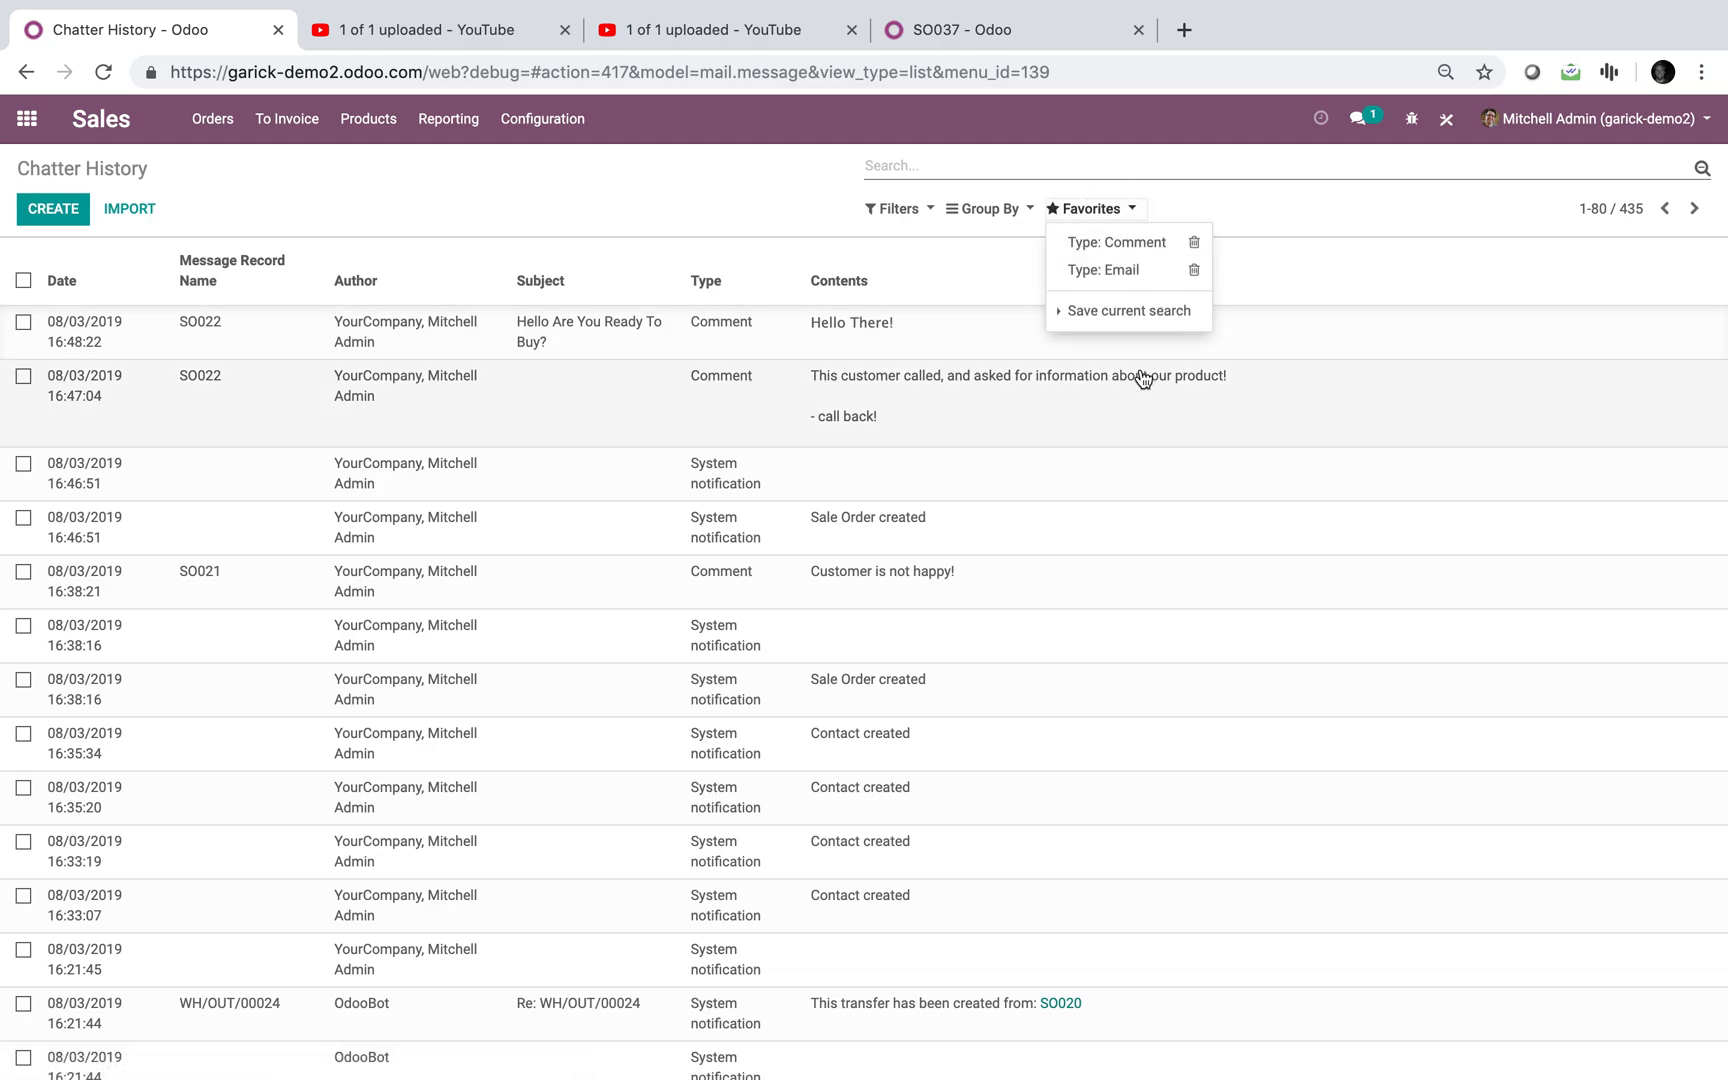
left_click(1116, 241)
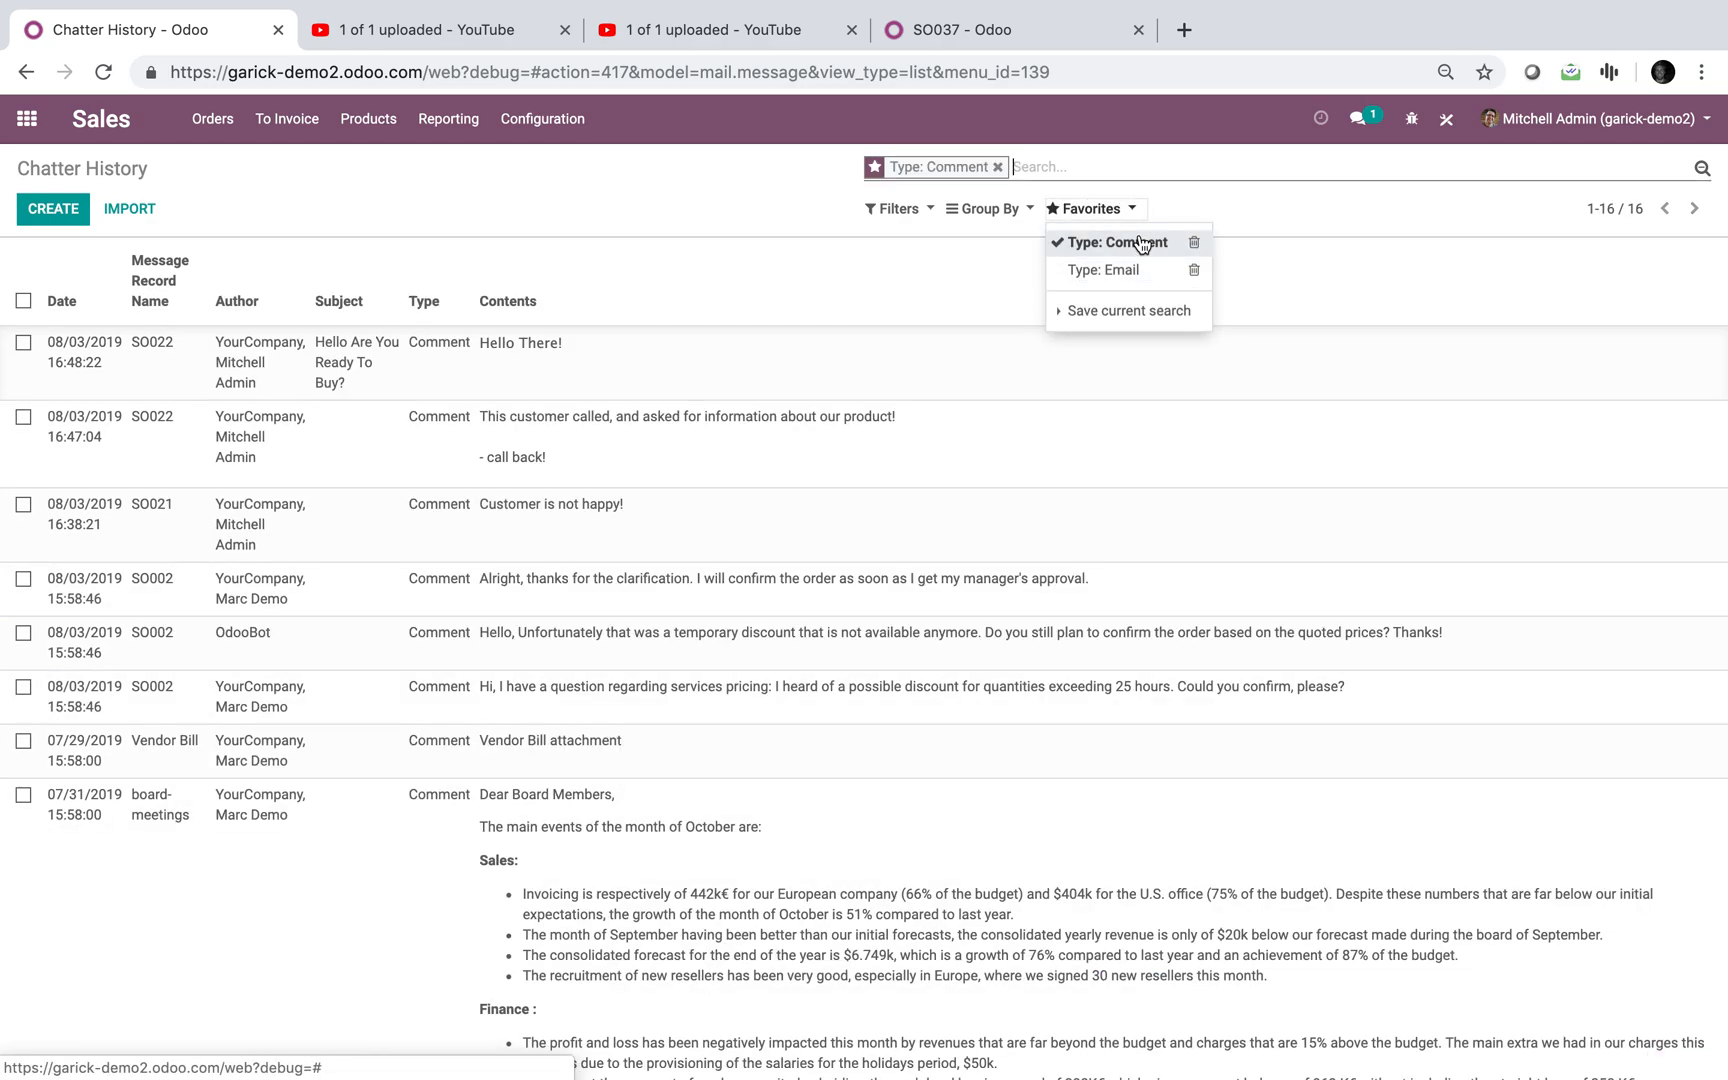
type("product")
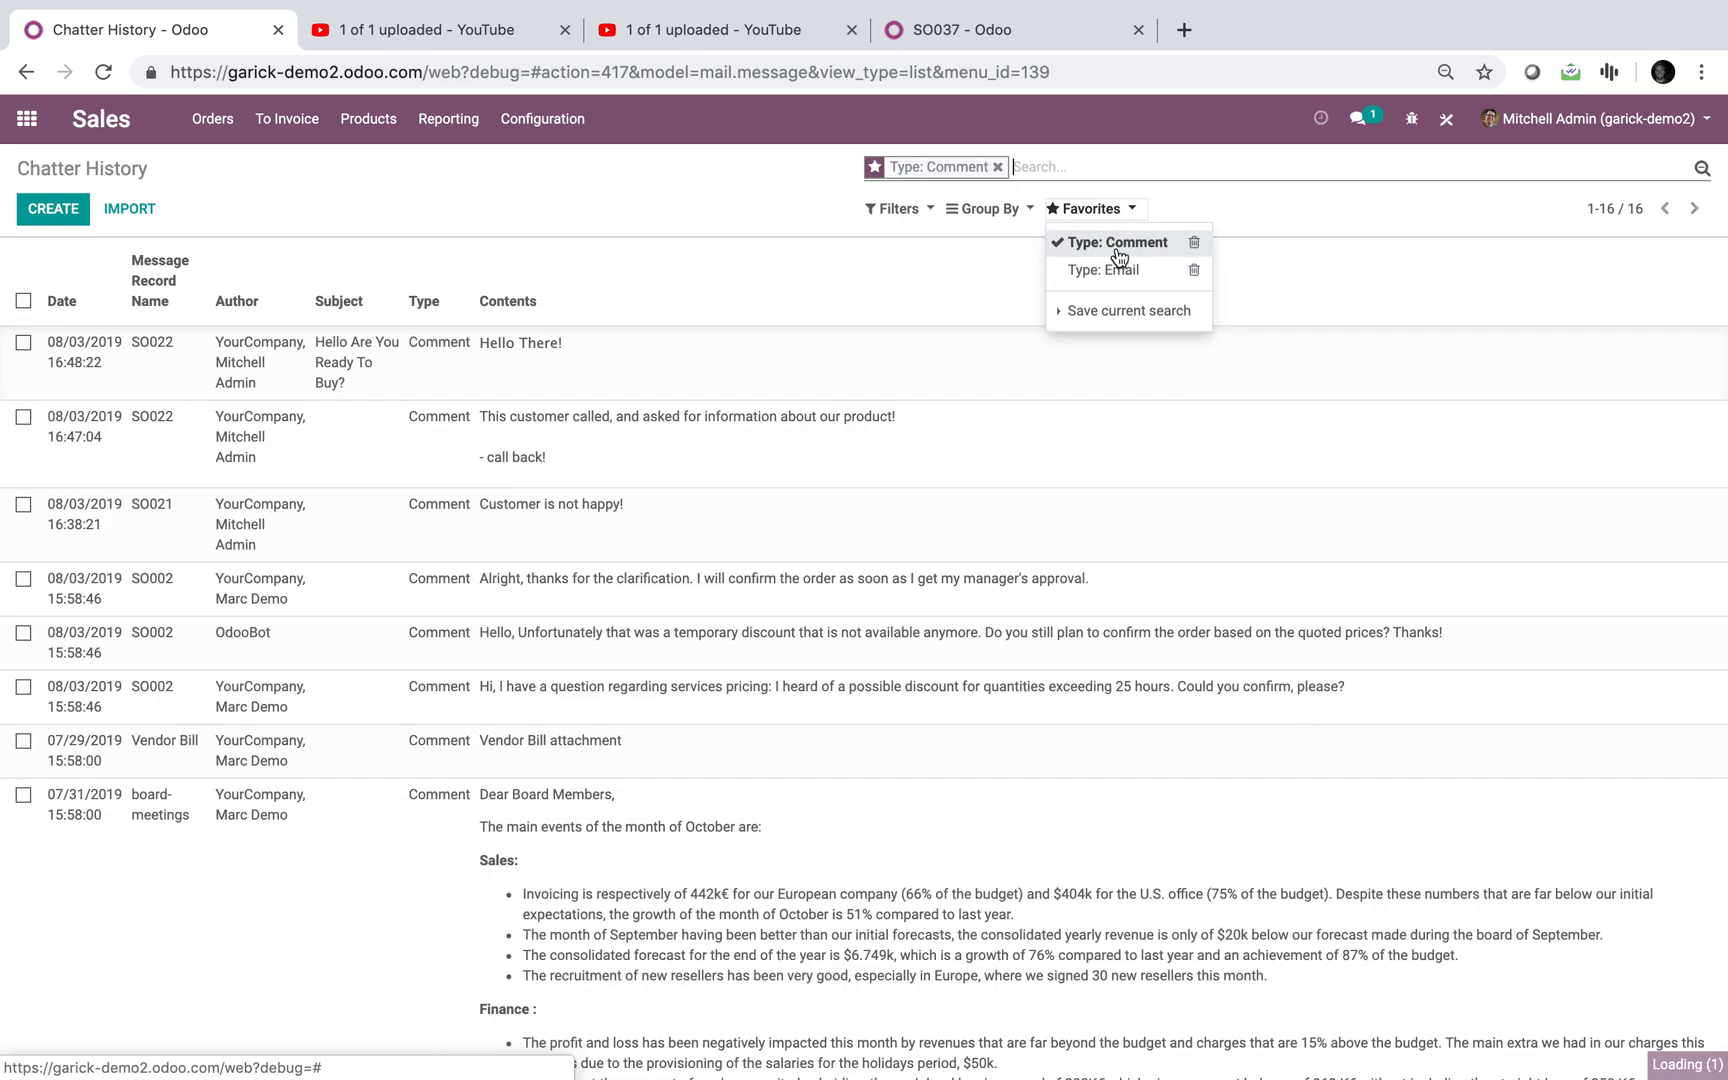
left_click(1109, 270)
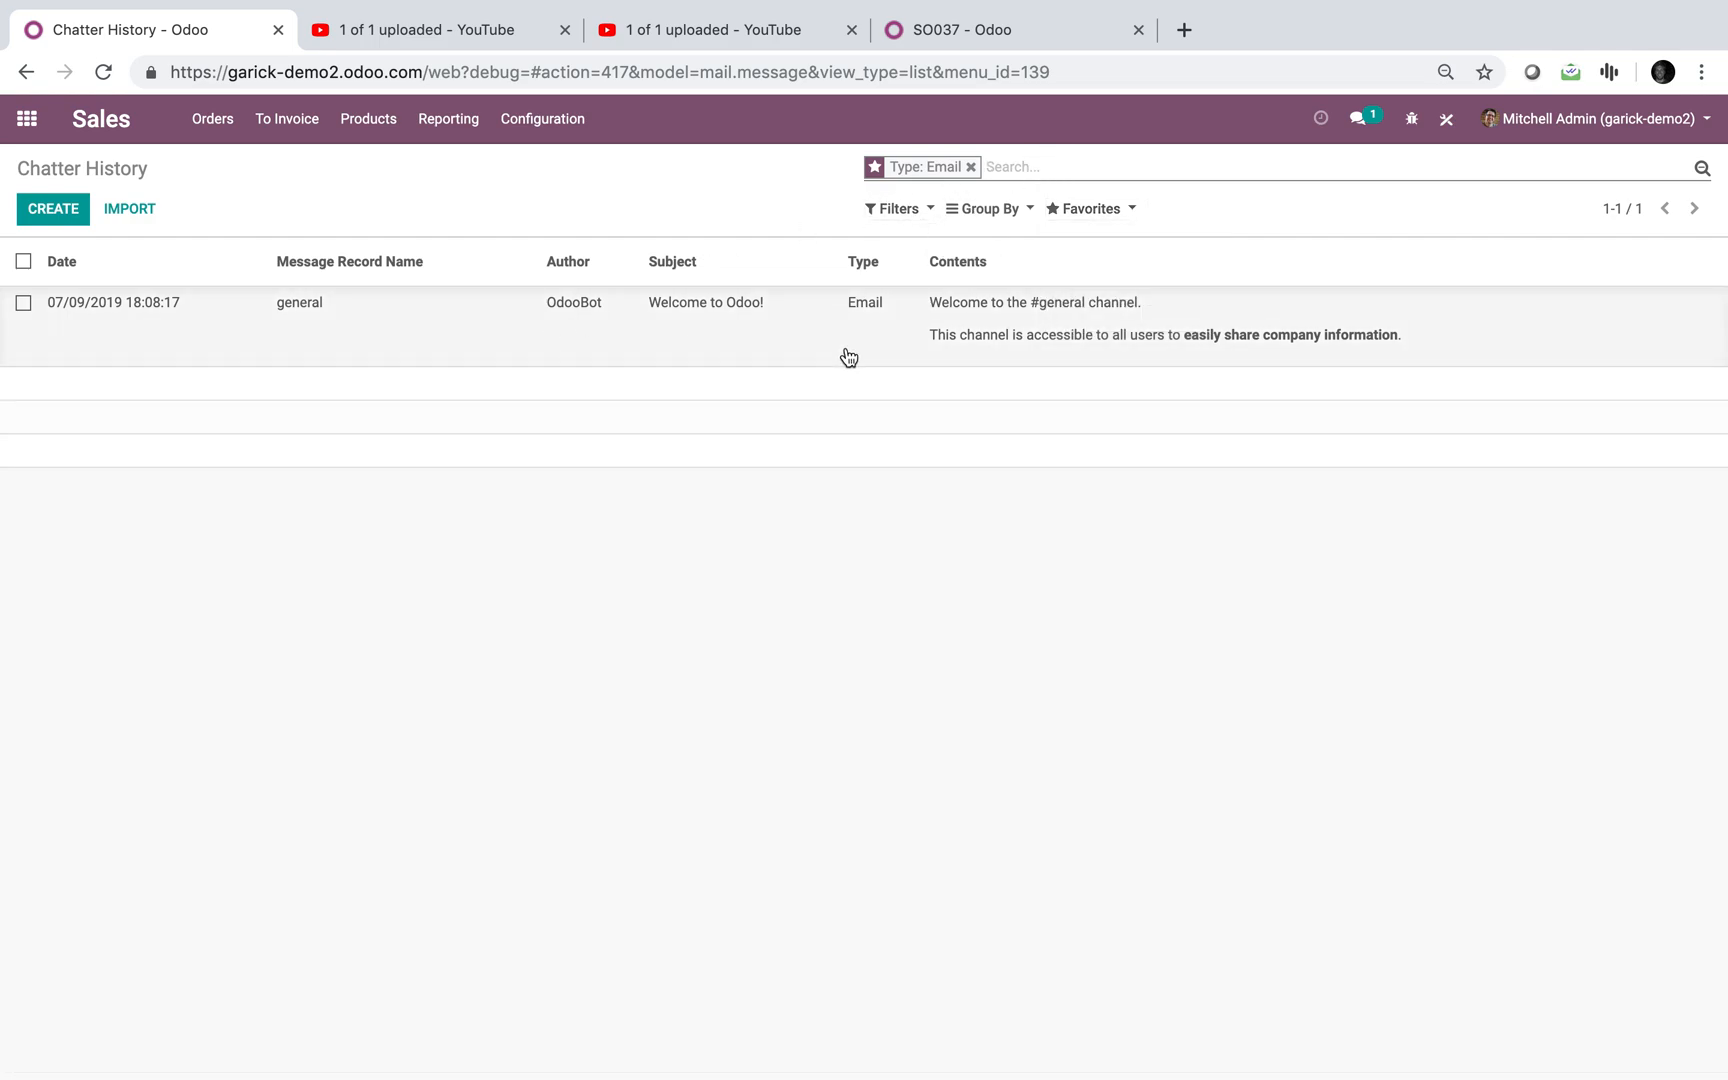
Try the Has Mentions and Has attachments filters, showing the Vendor Bill comment
left_click(896, 208)
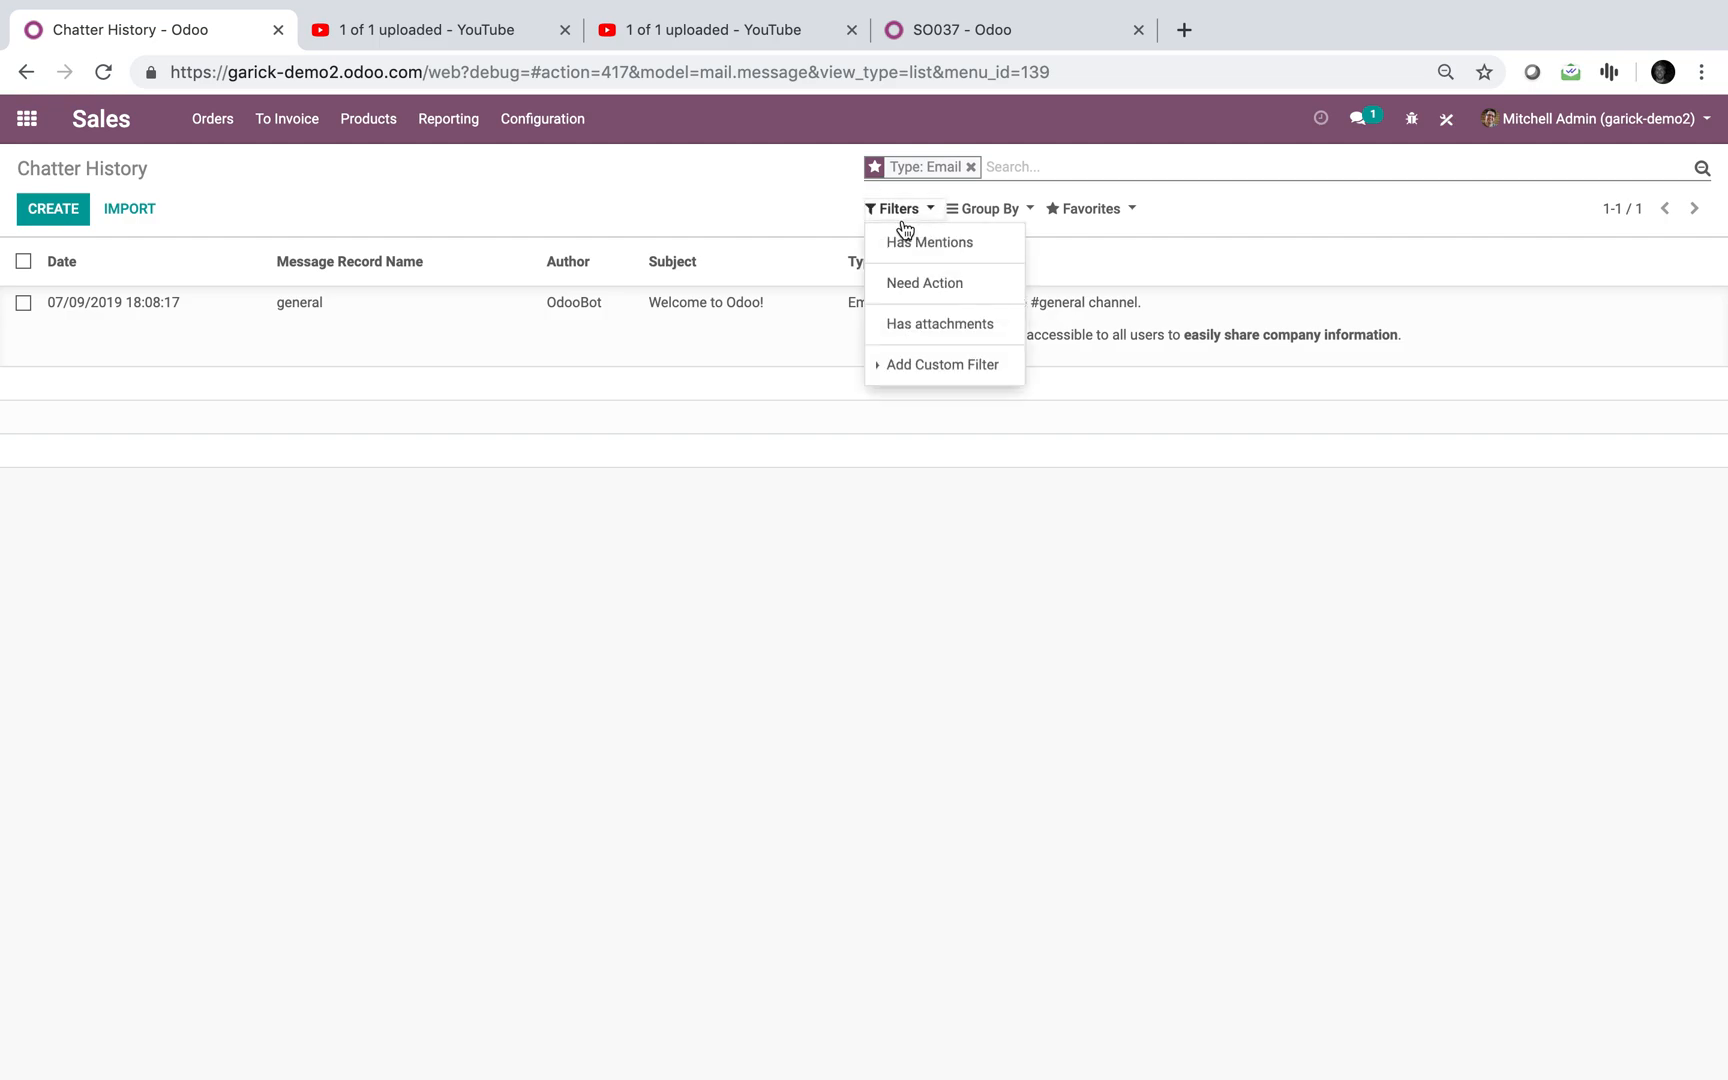
left_click(928, 241)
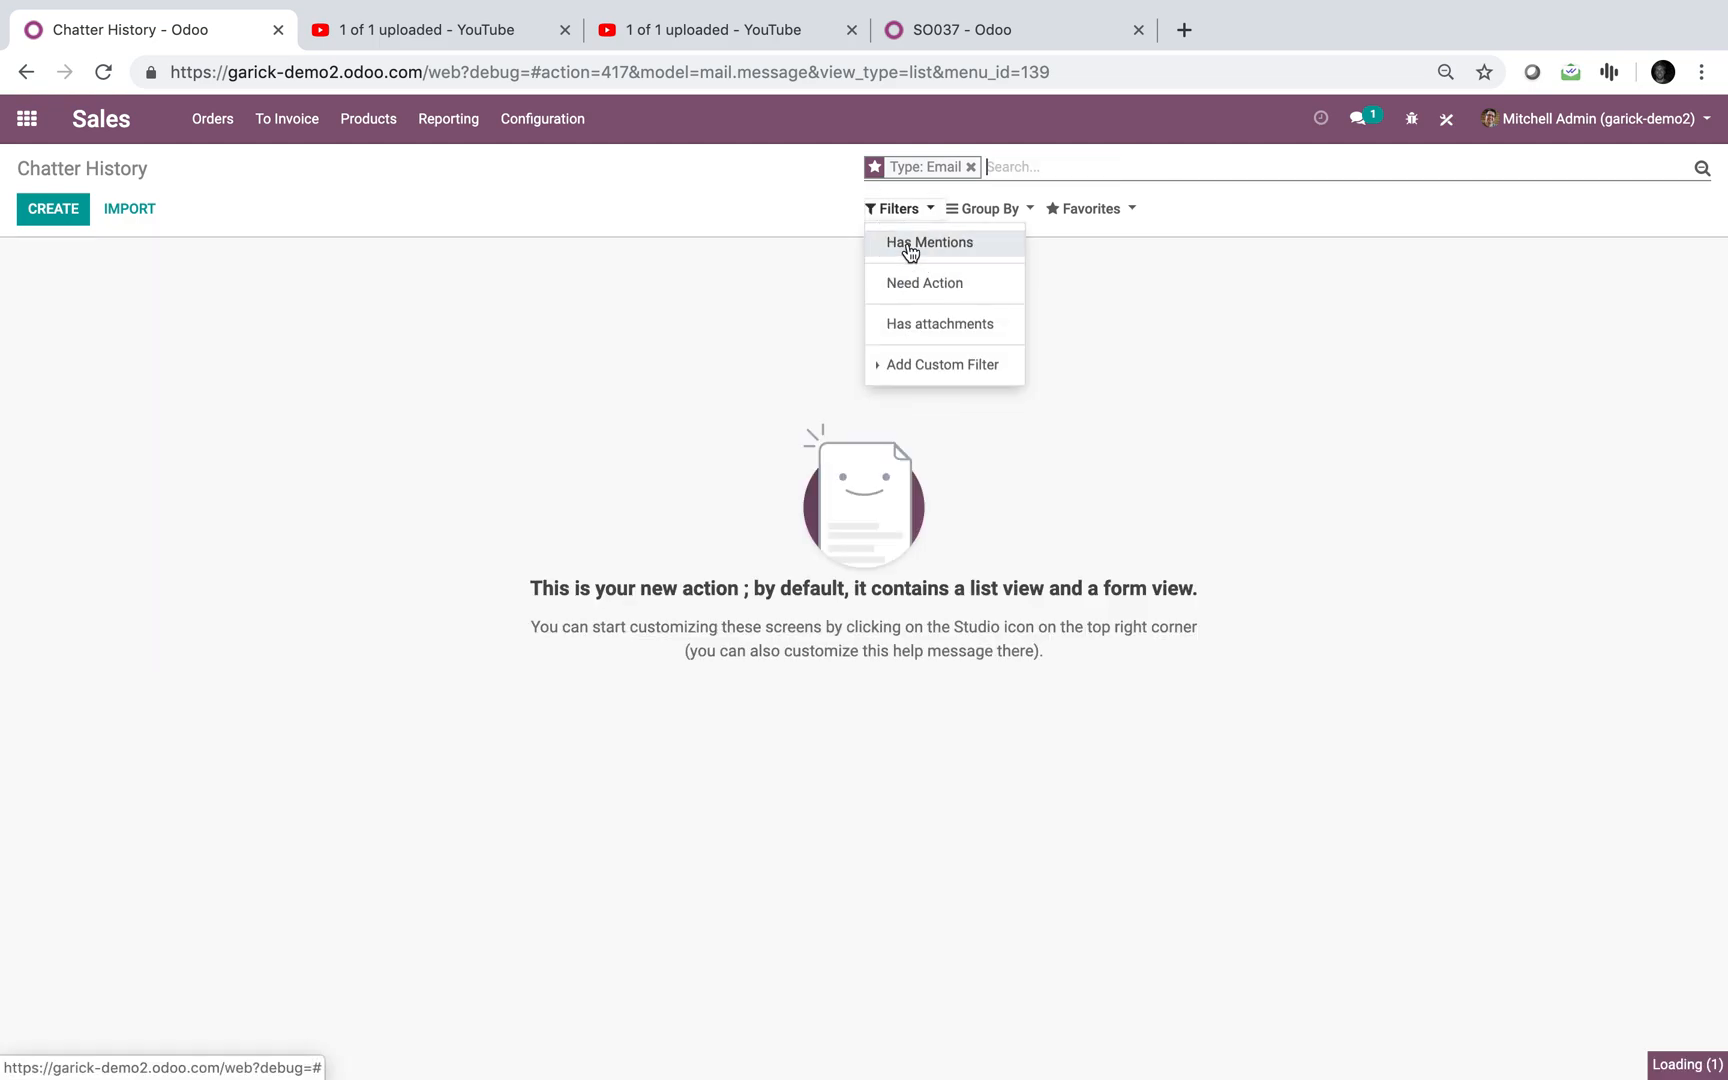
left_click(924, 283)
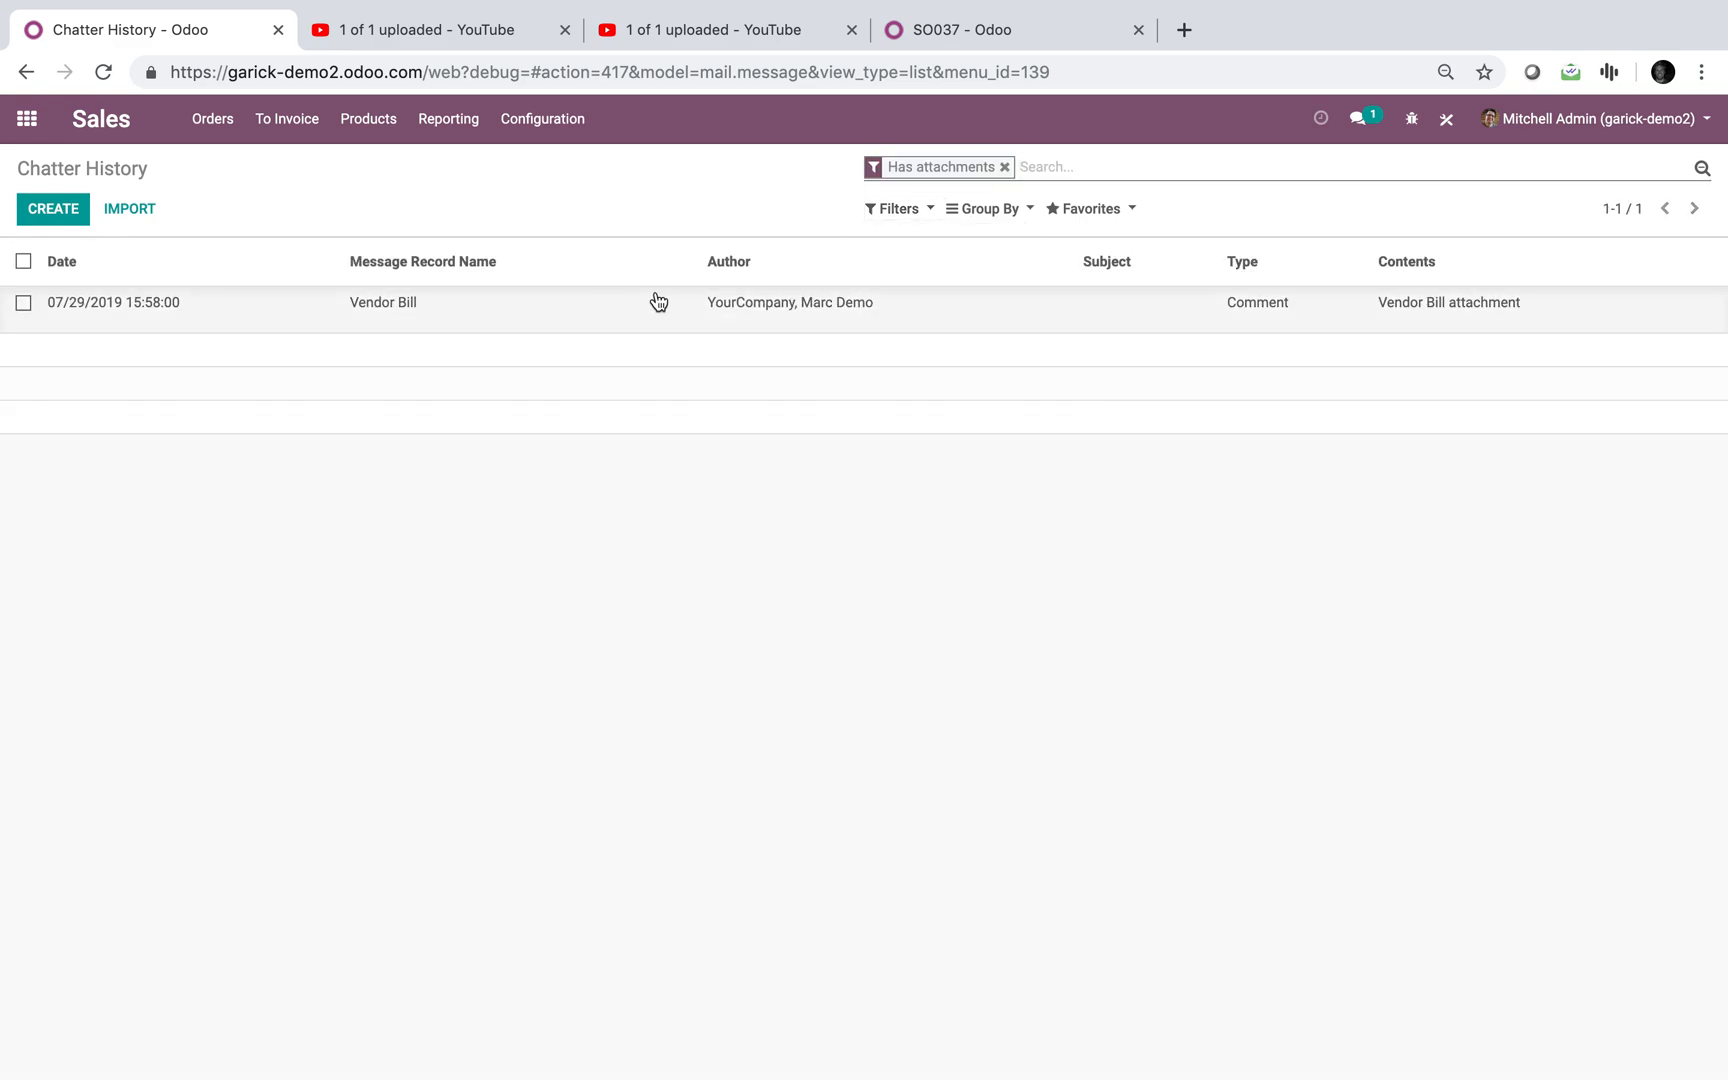
left_click(382, 302)
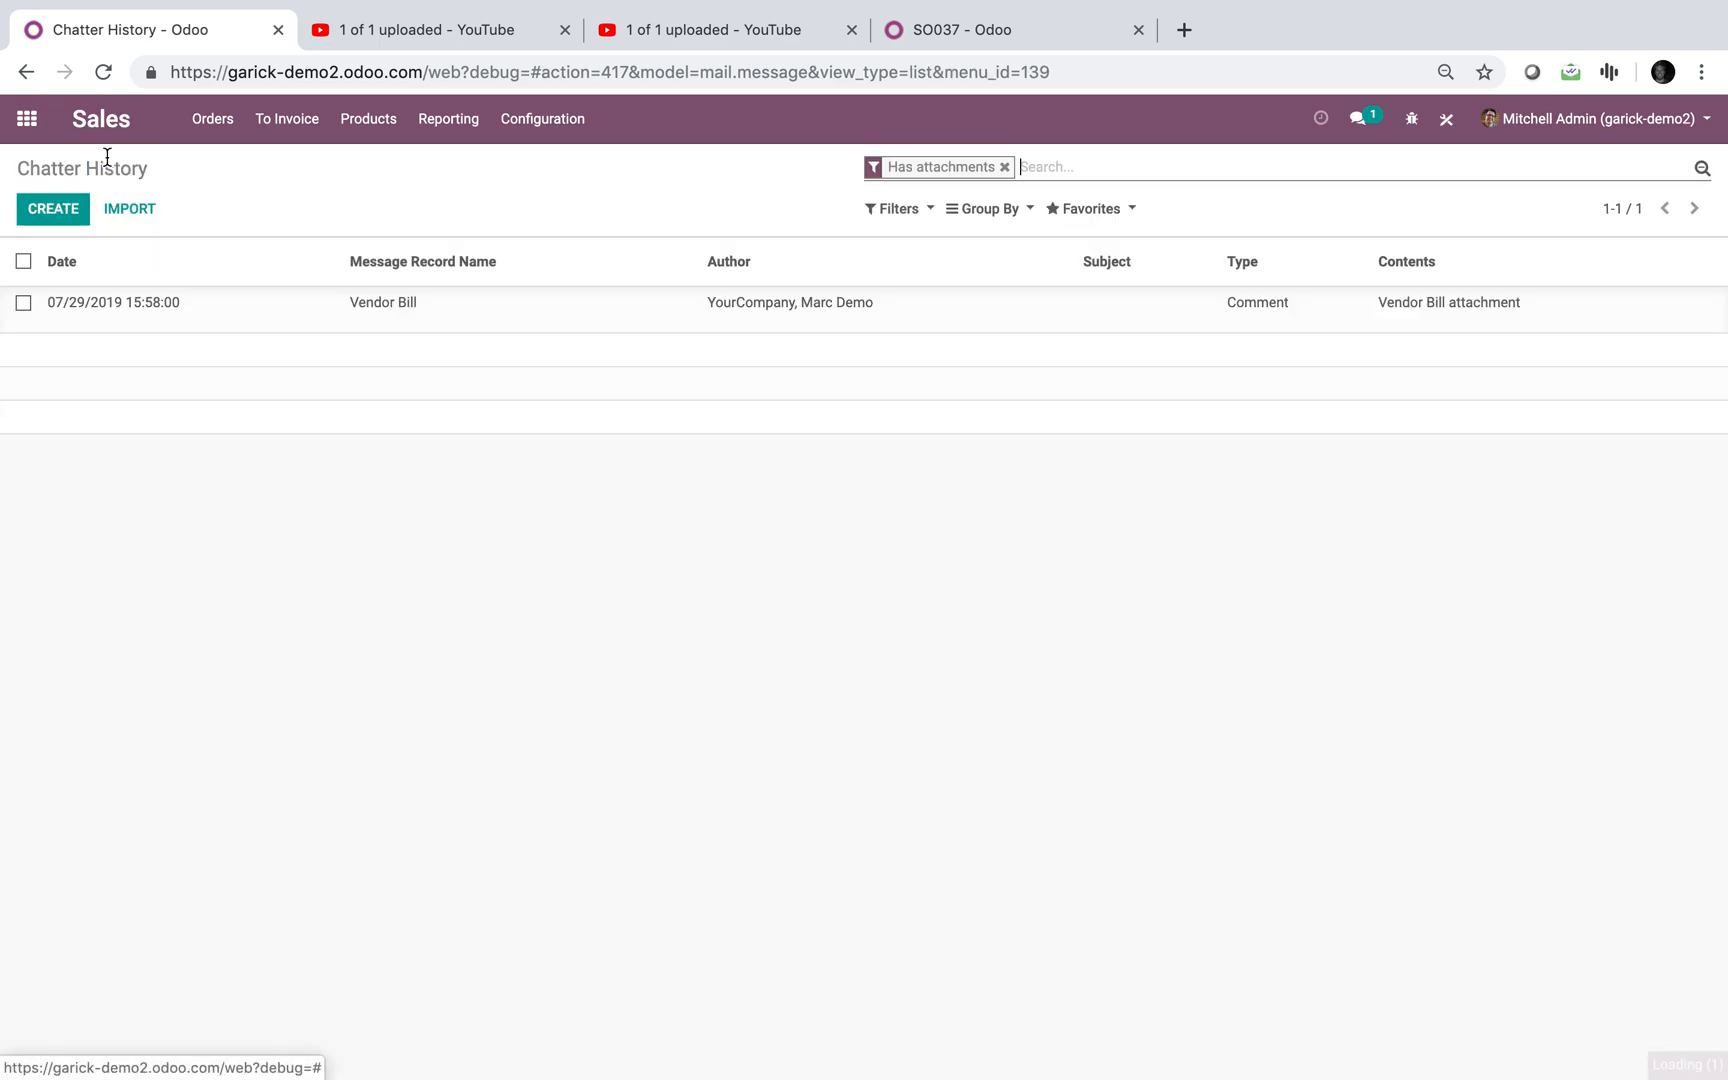
Open a custom filter with Add Sign, then remove the filters to list all 435 messages
left_click(898, 208)
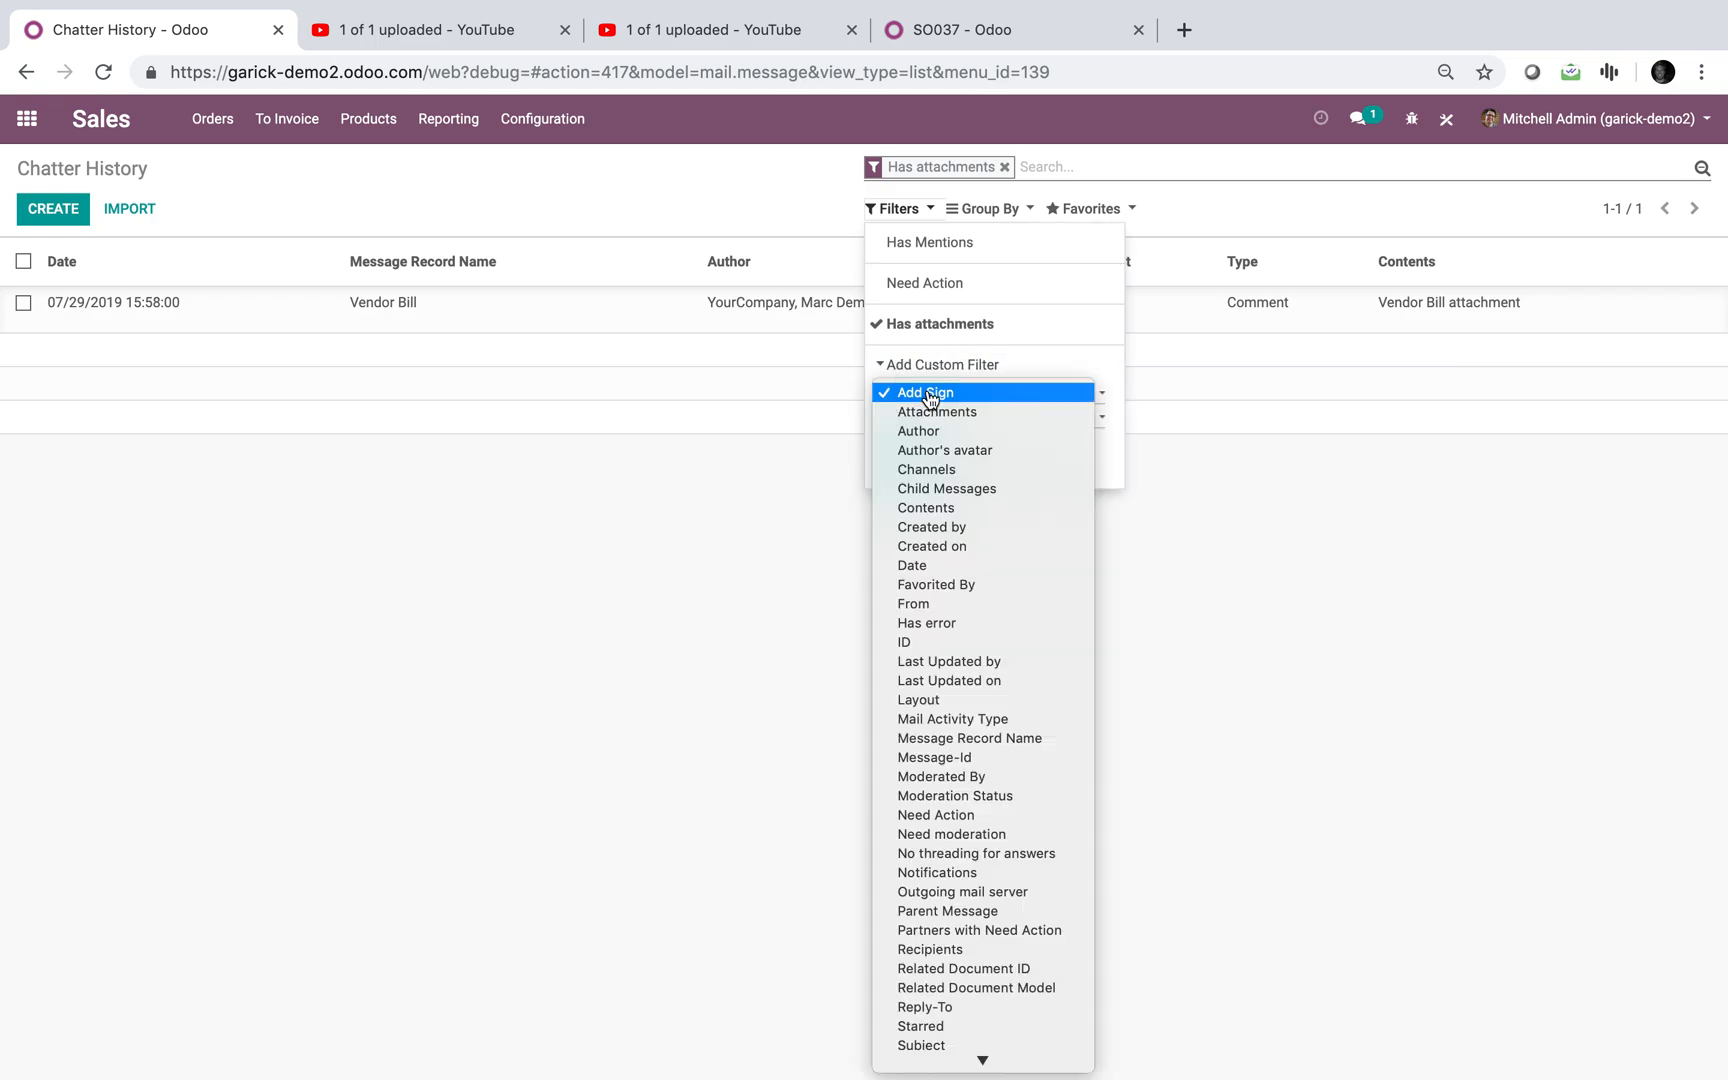
left_click(921, 392)
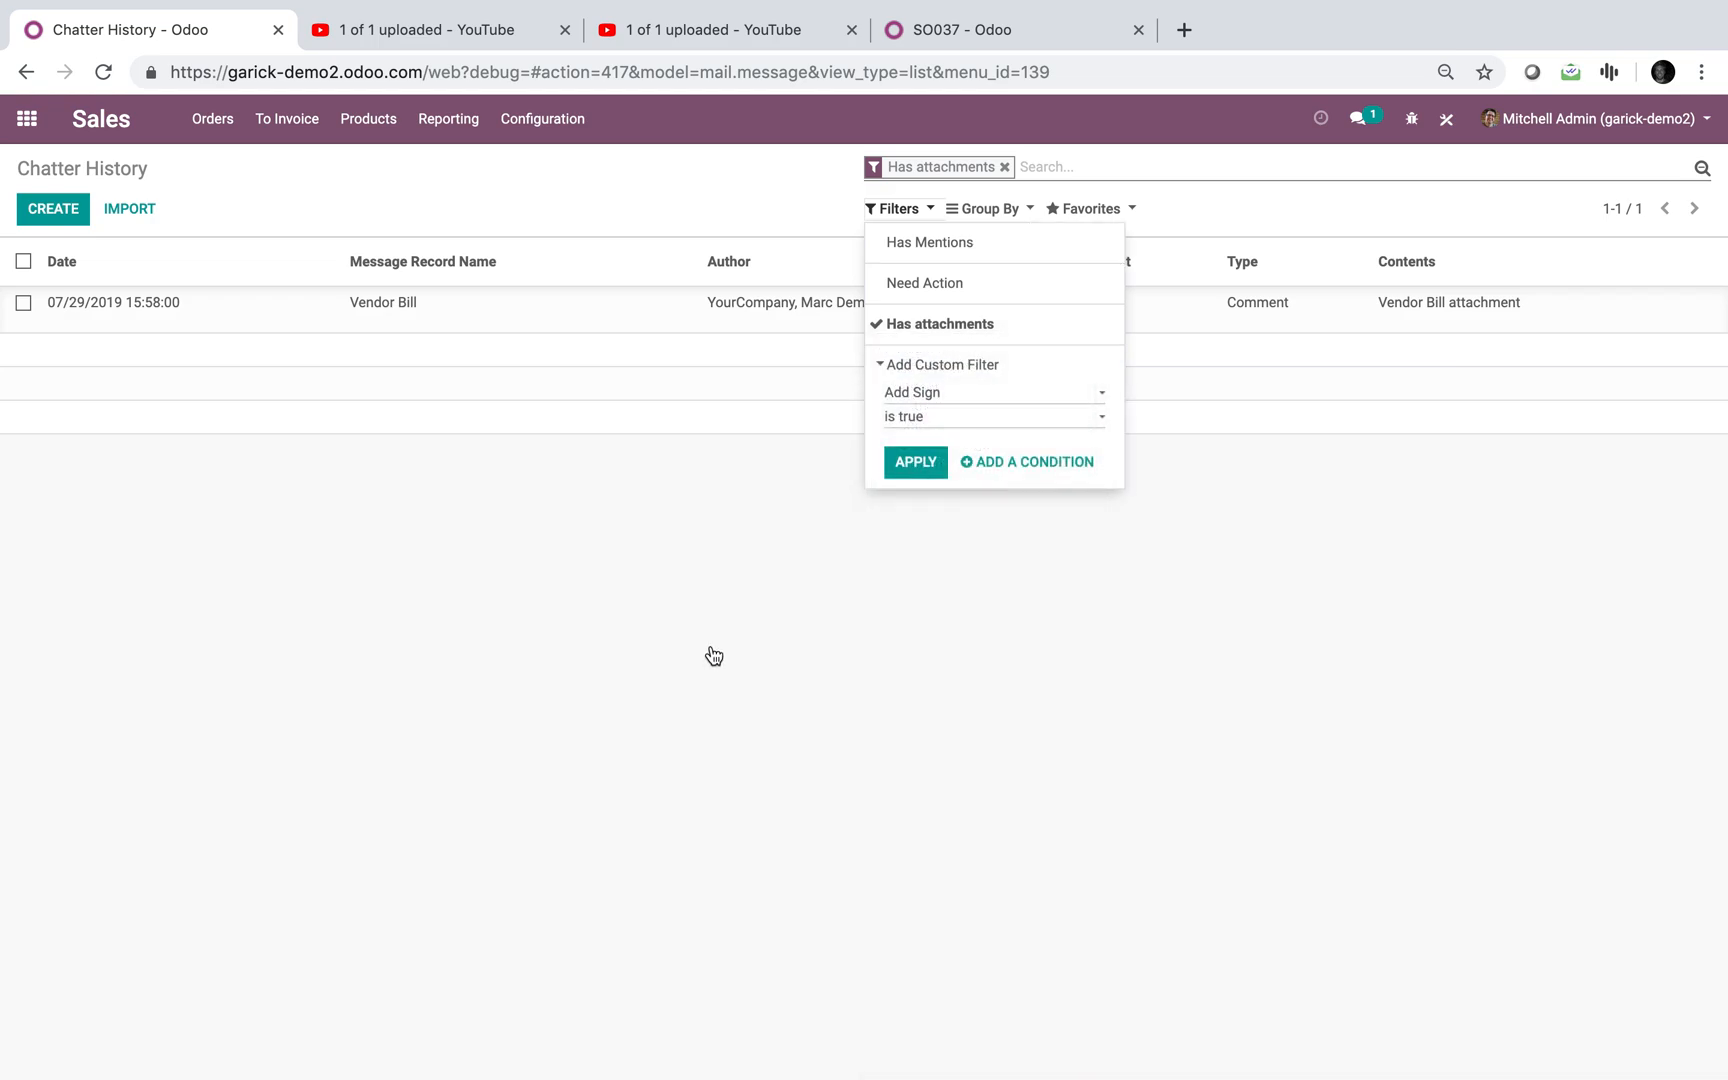
left_click(1002, 166)
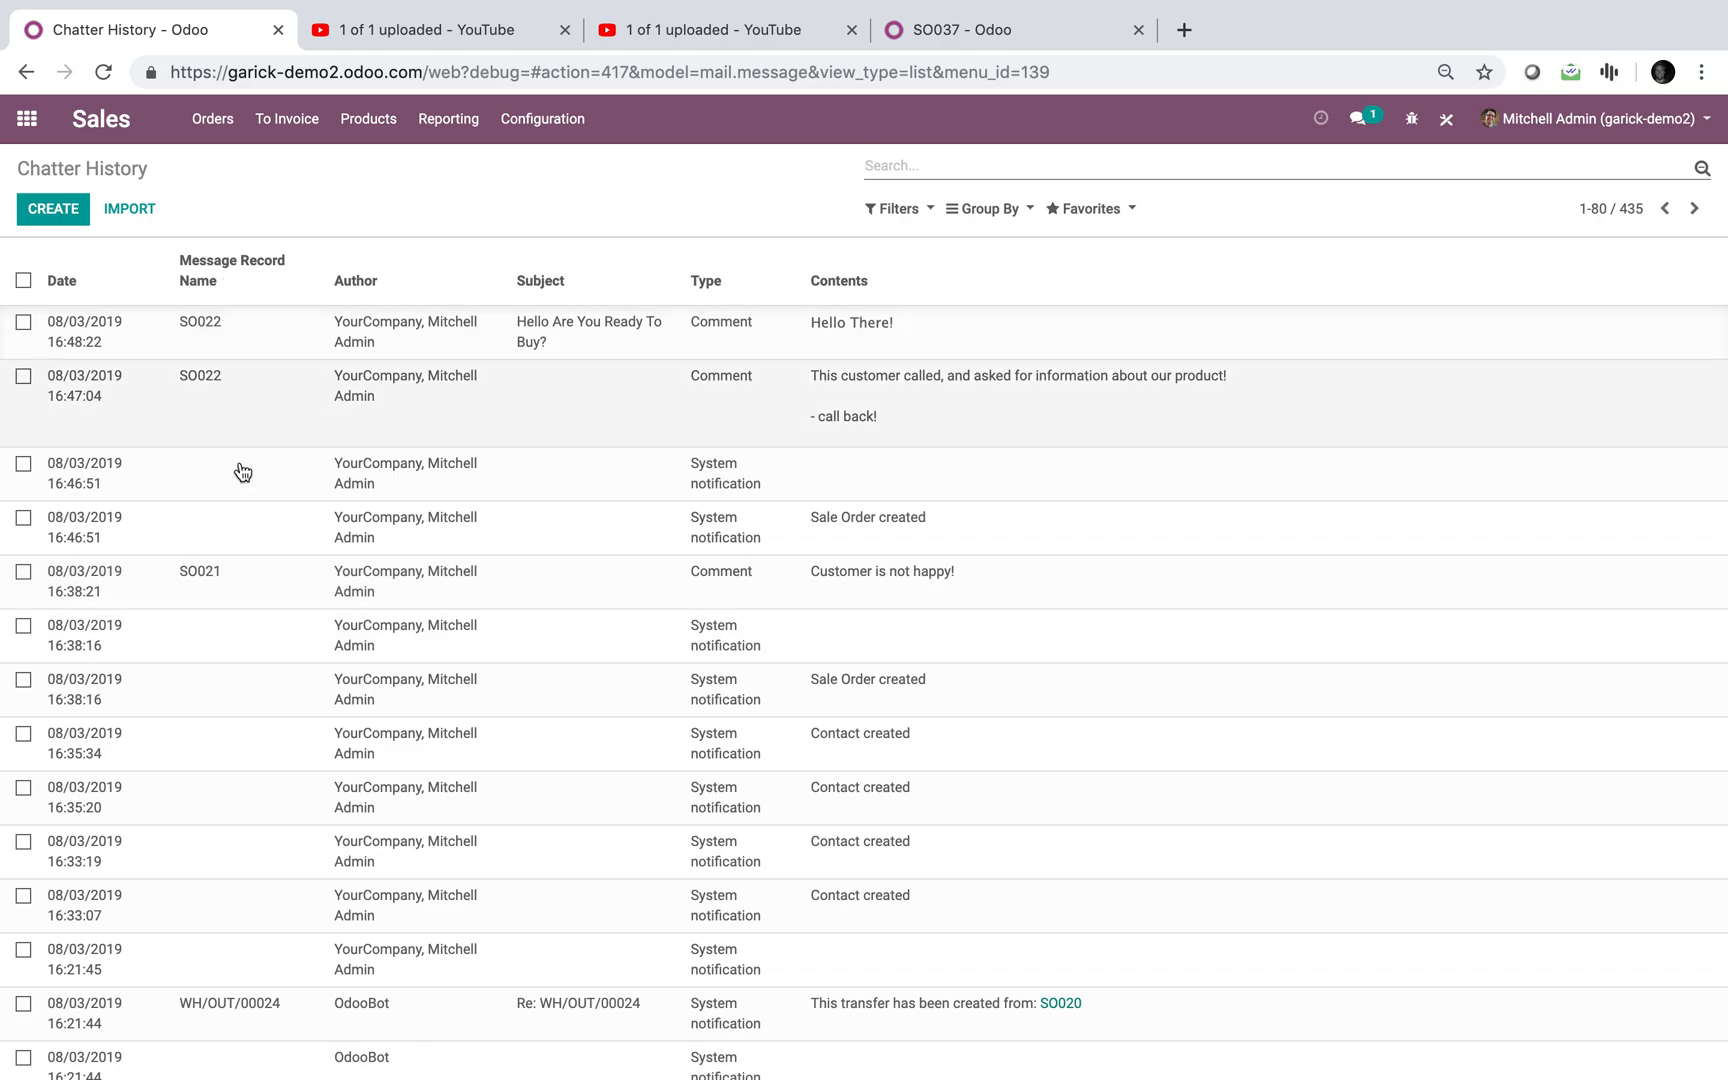
mouse_move(242, 507)
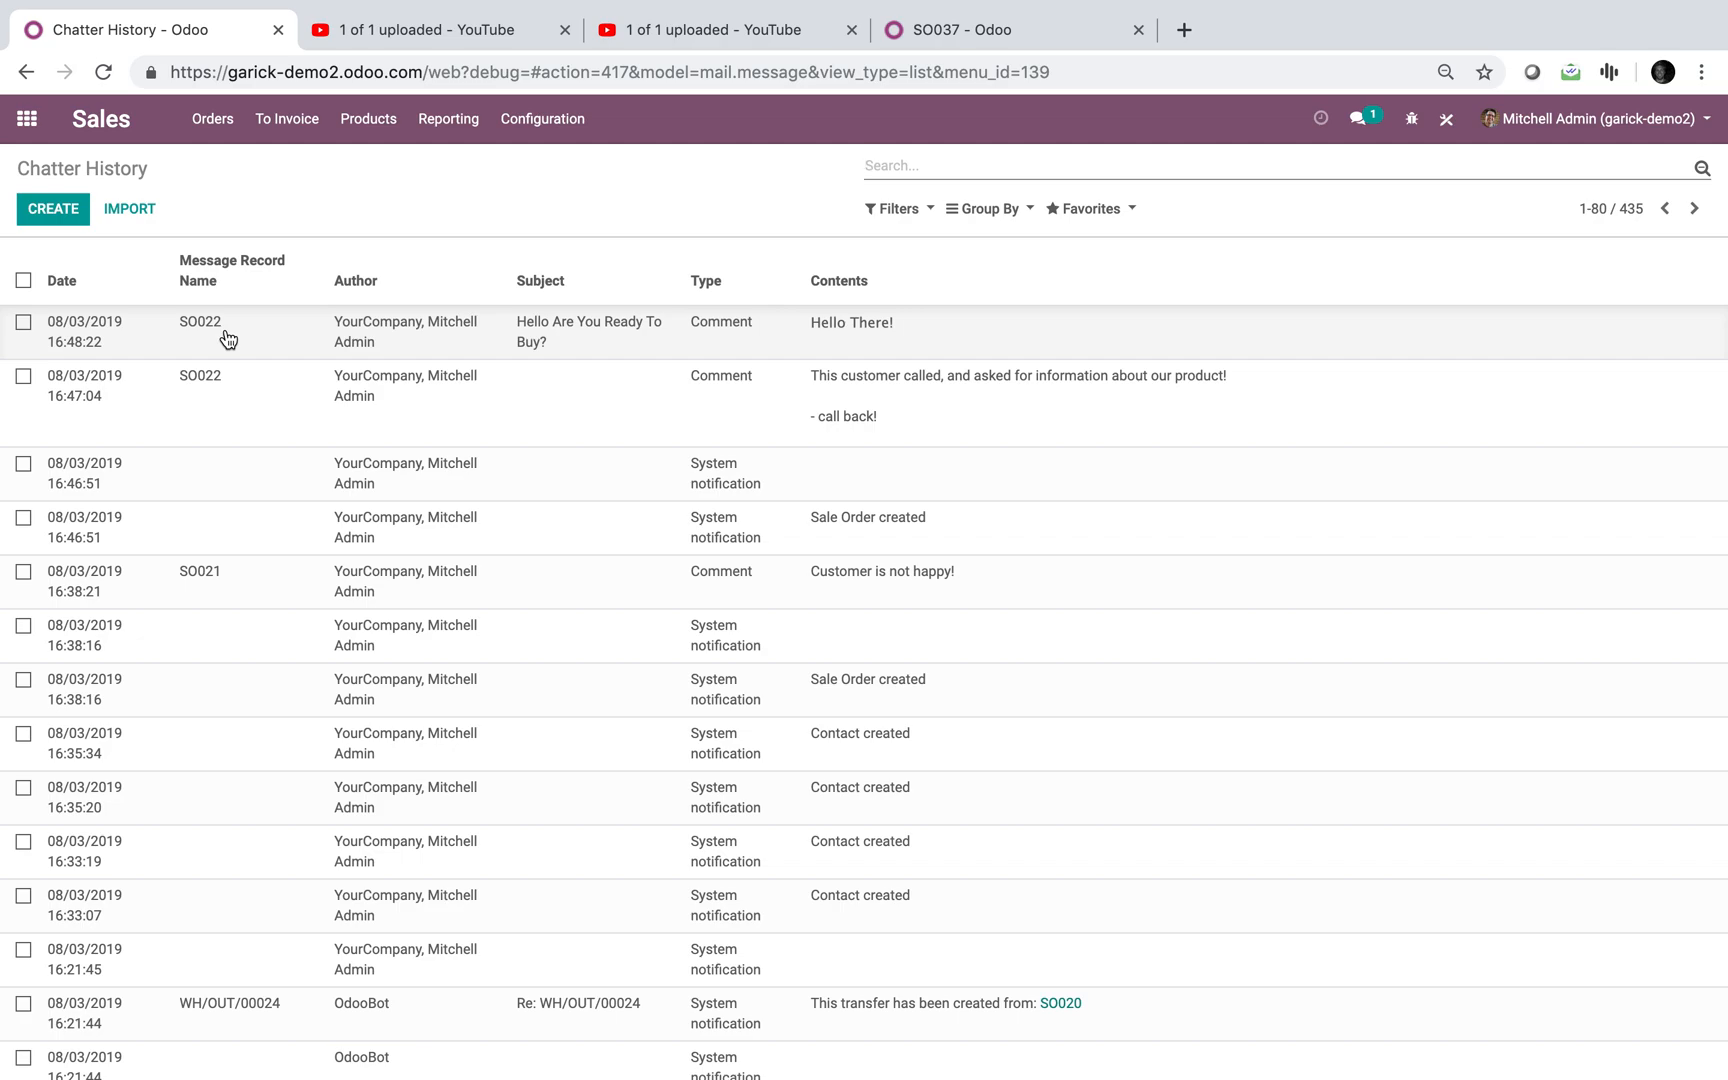
Glance at the saved Favorites list, close it, and go to the apps home screen
left_click(449, 118)
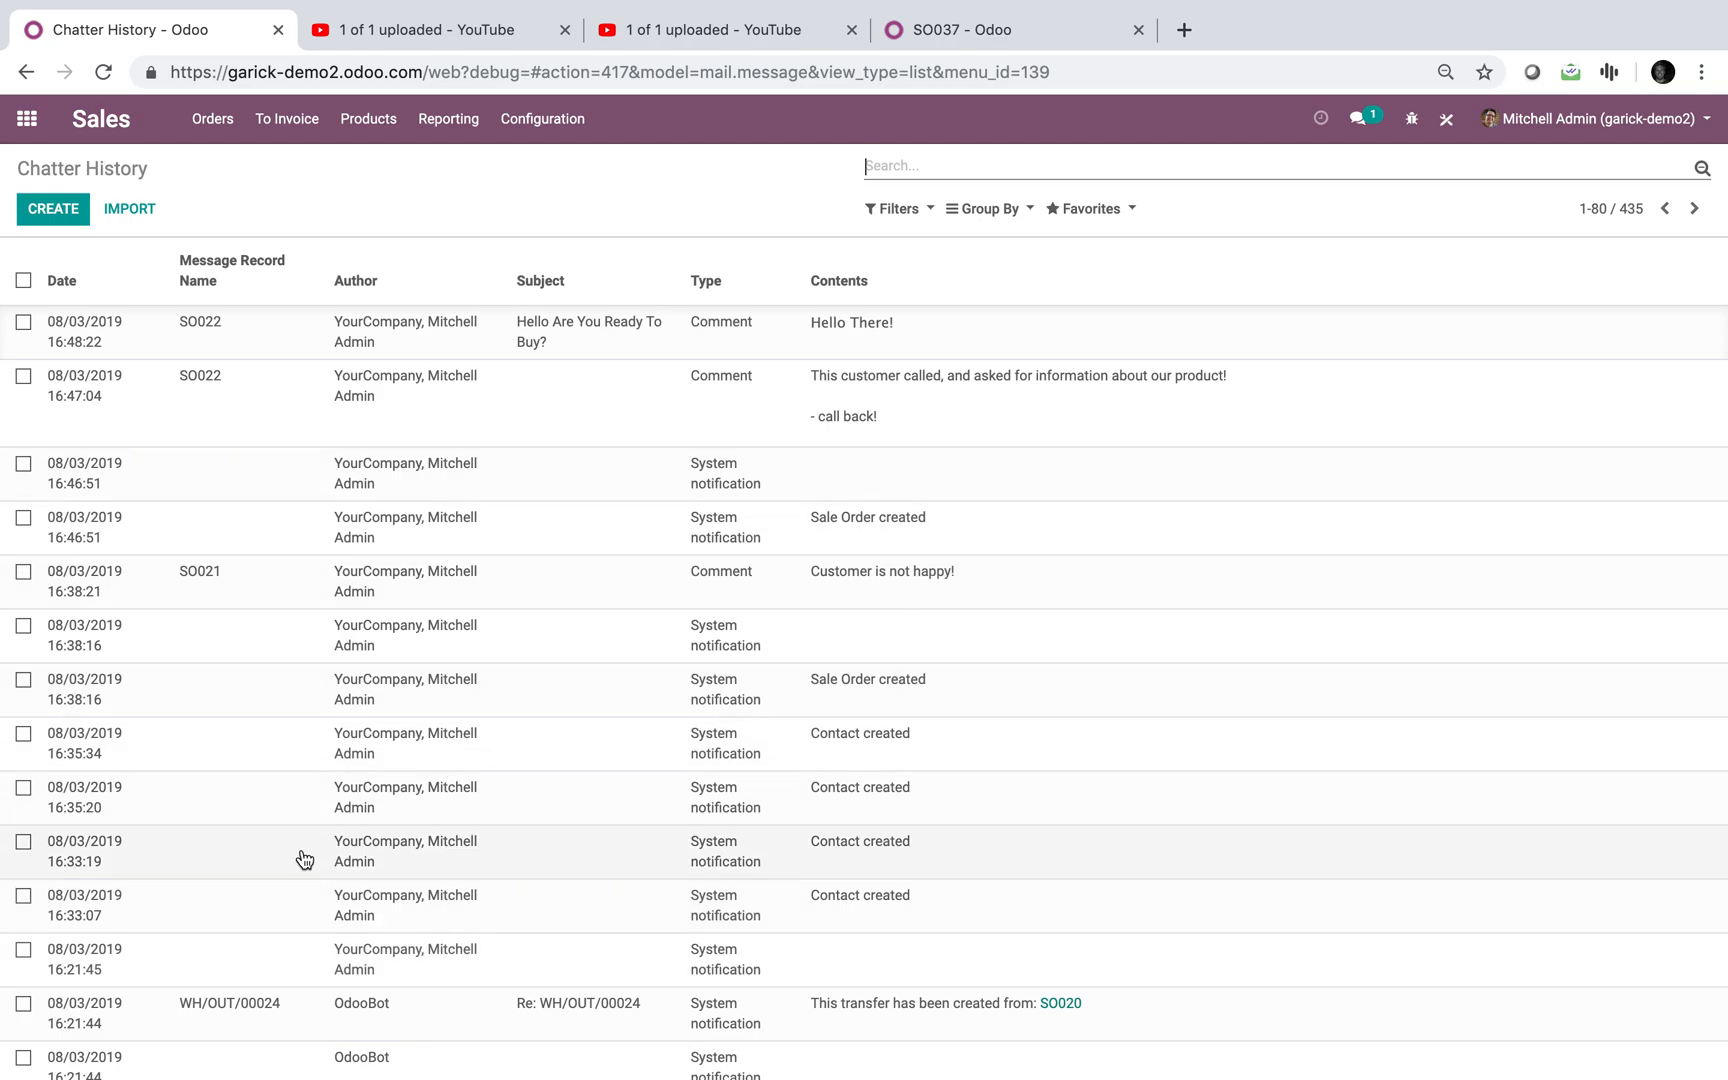
left_click(1090, 208)
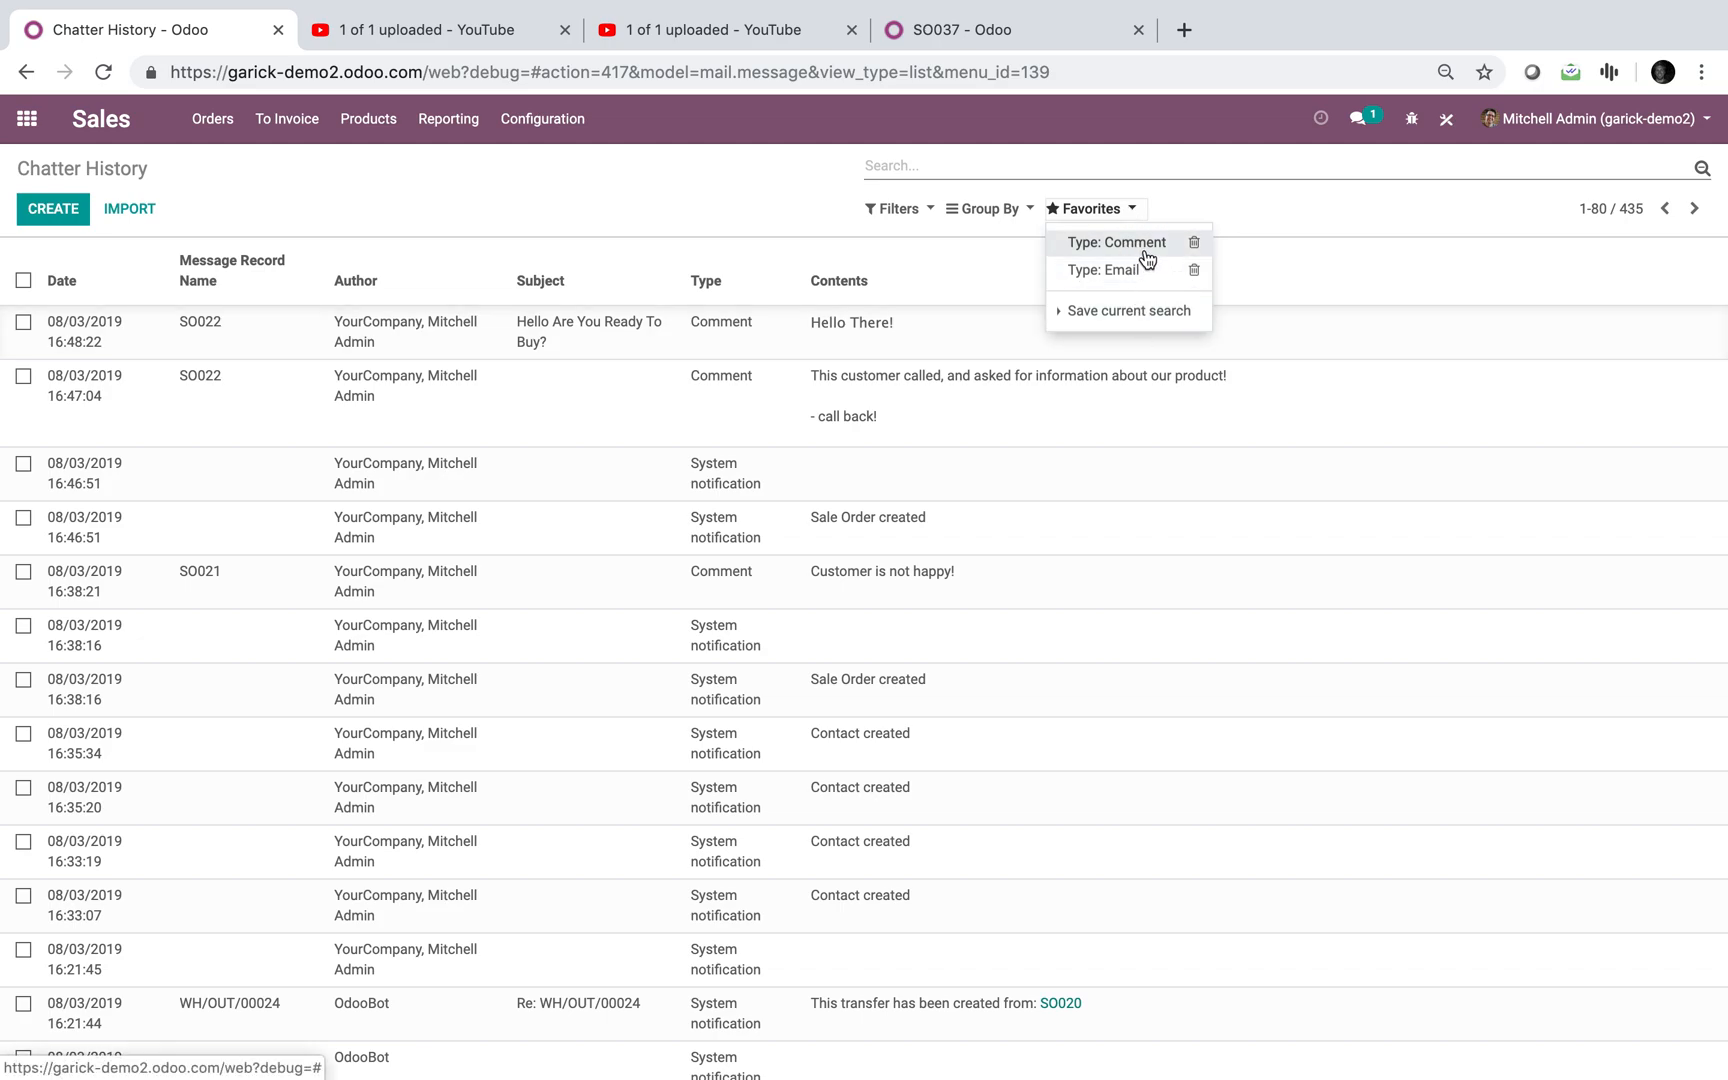
mouse_move(1119, 270)
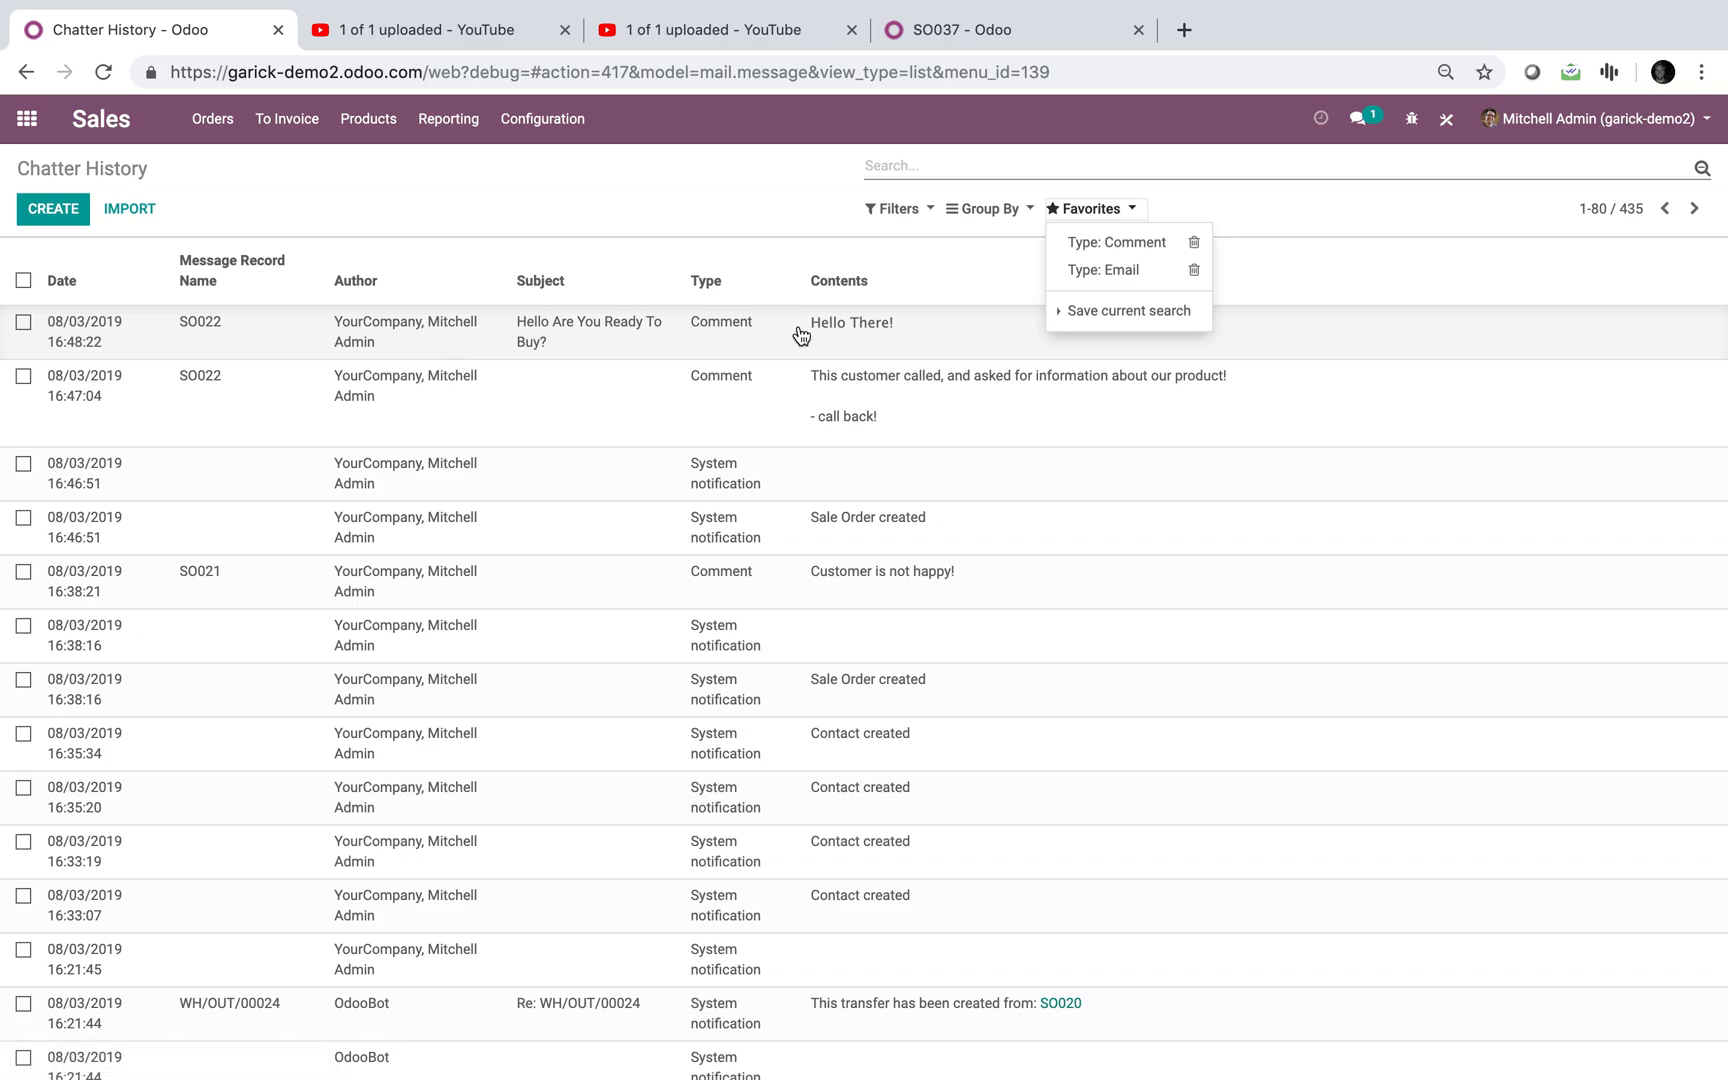
mouse_move(672, 217)
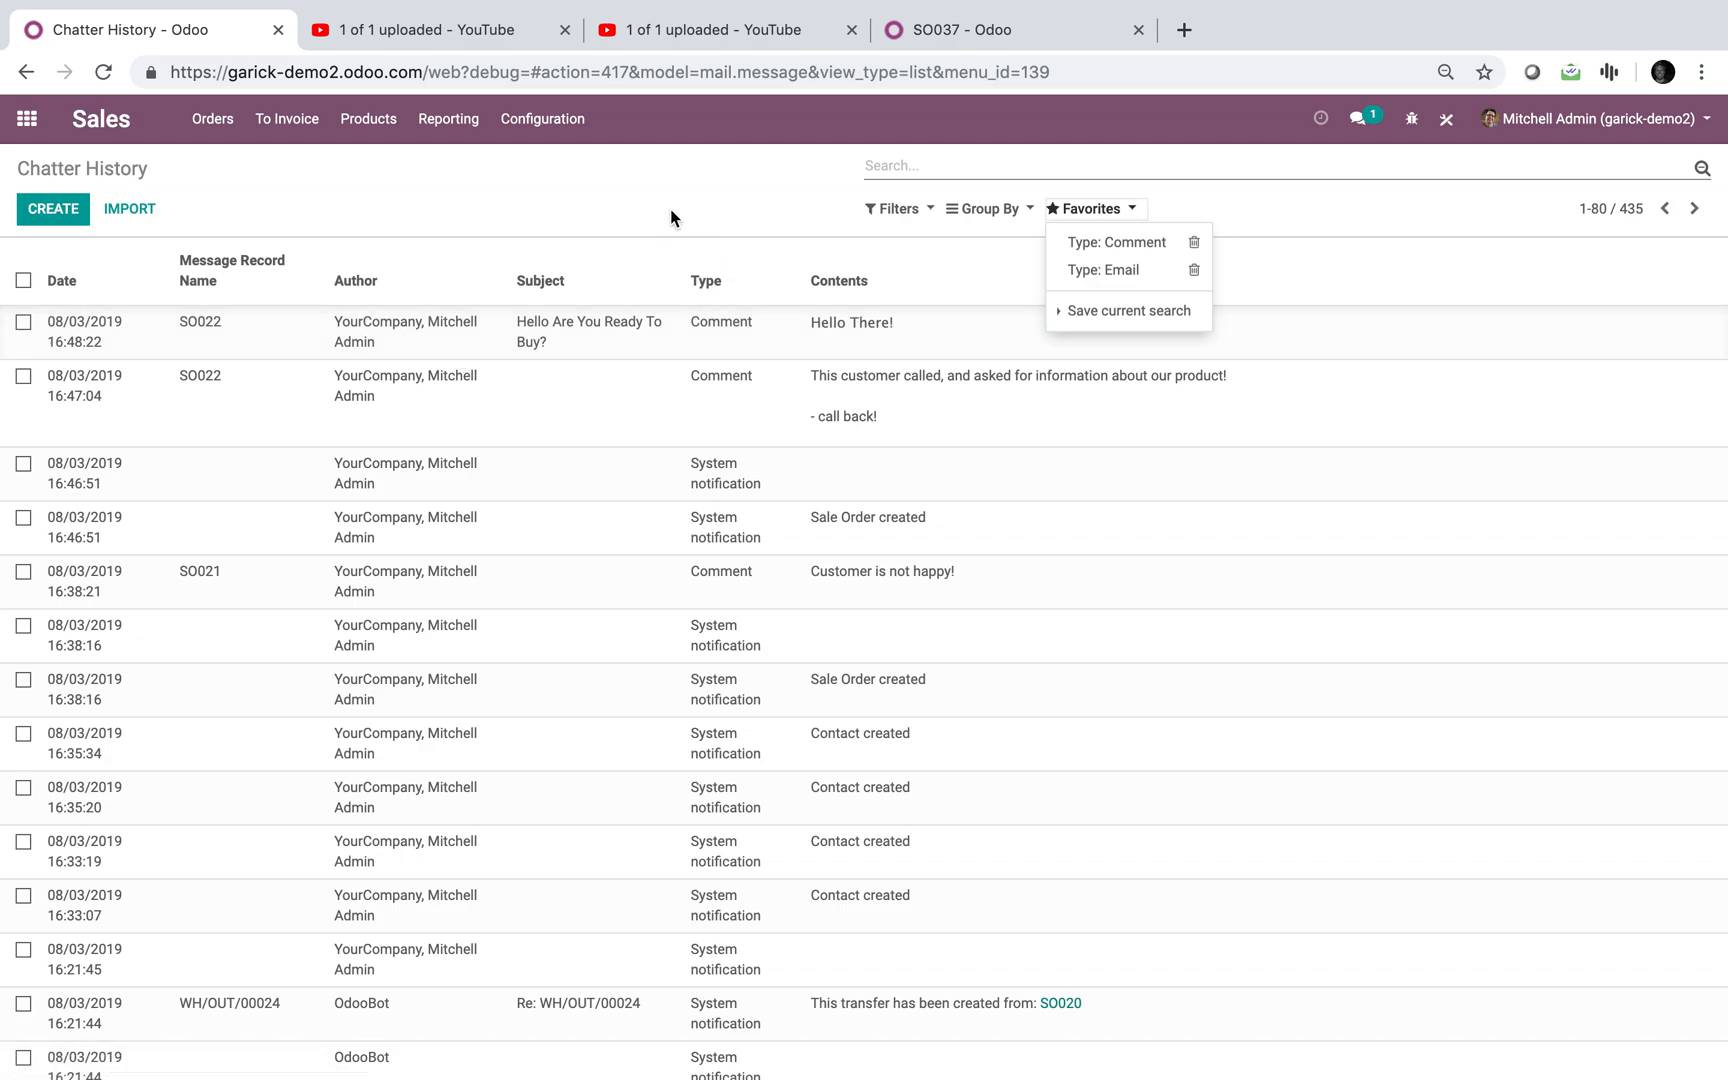
mouse_move(190, 767)
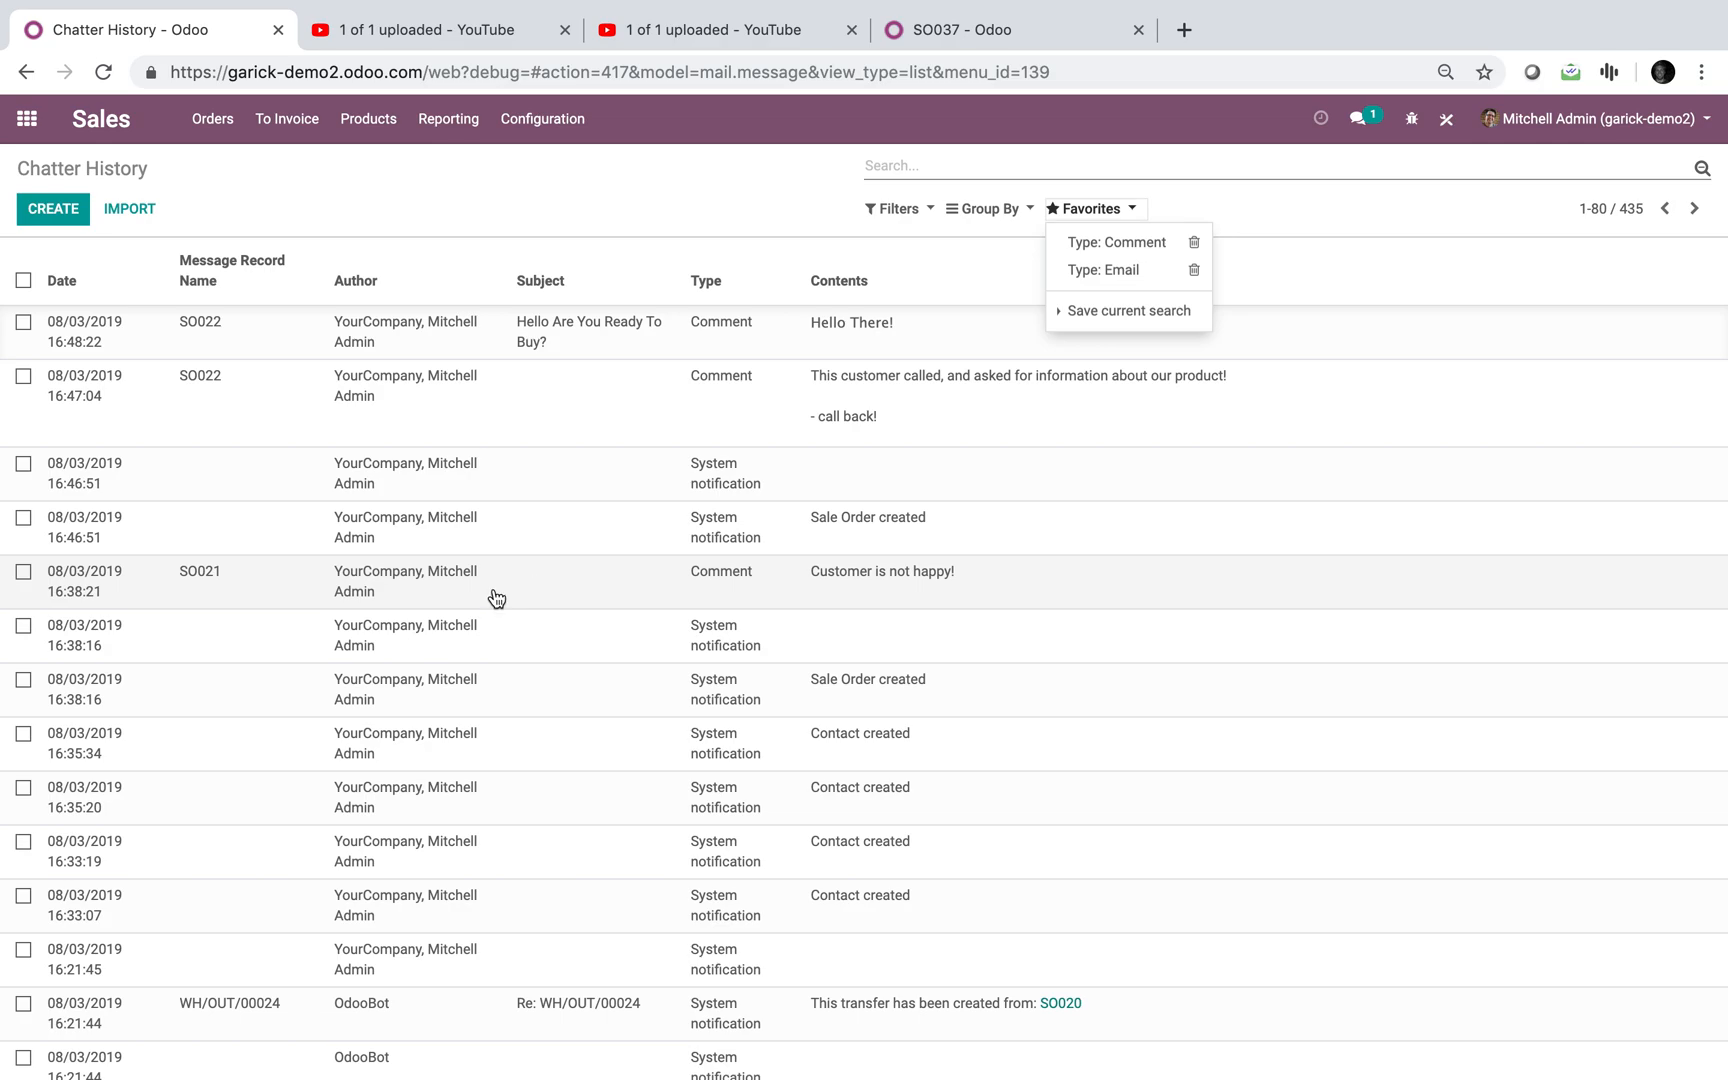
mouse_move(445, 561)
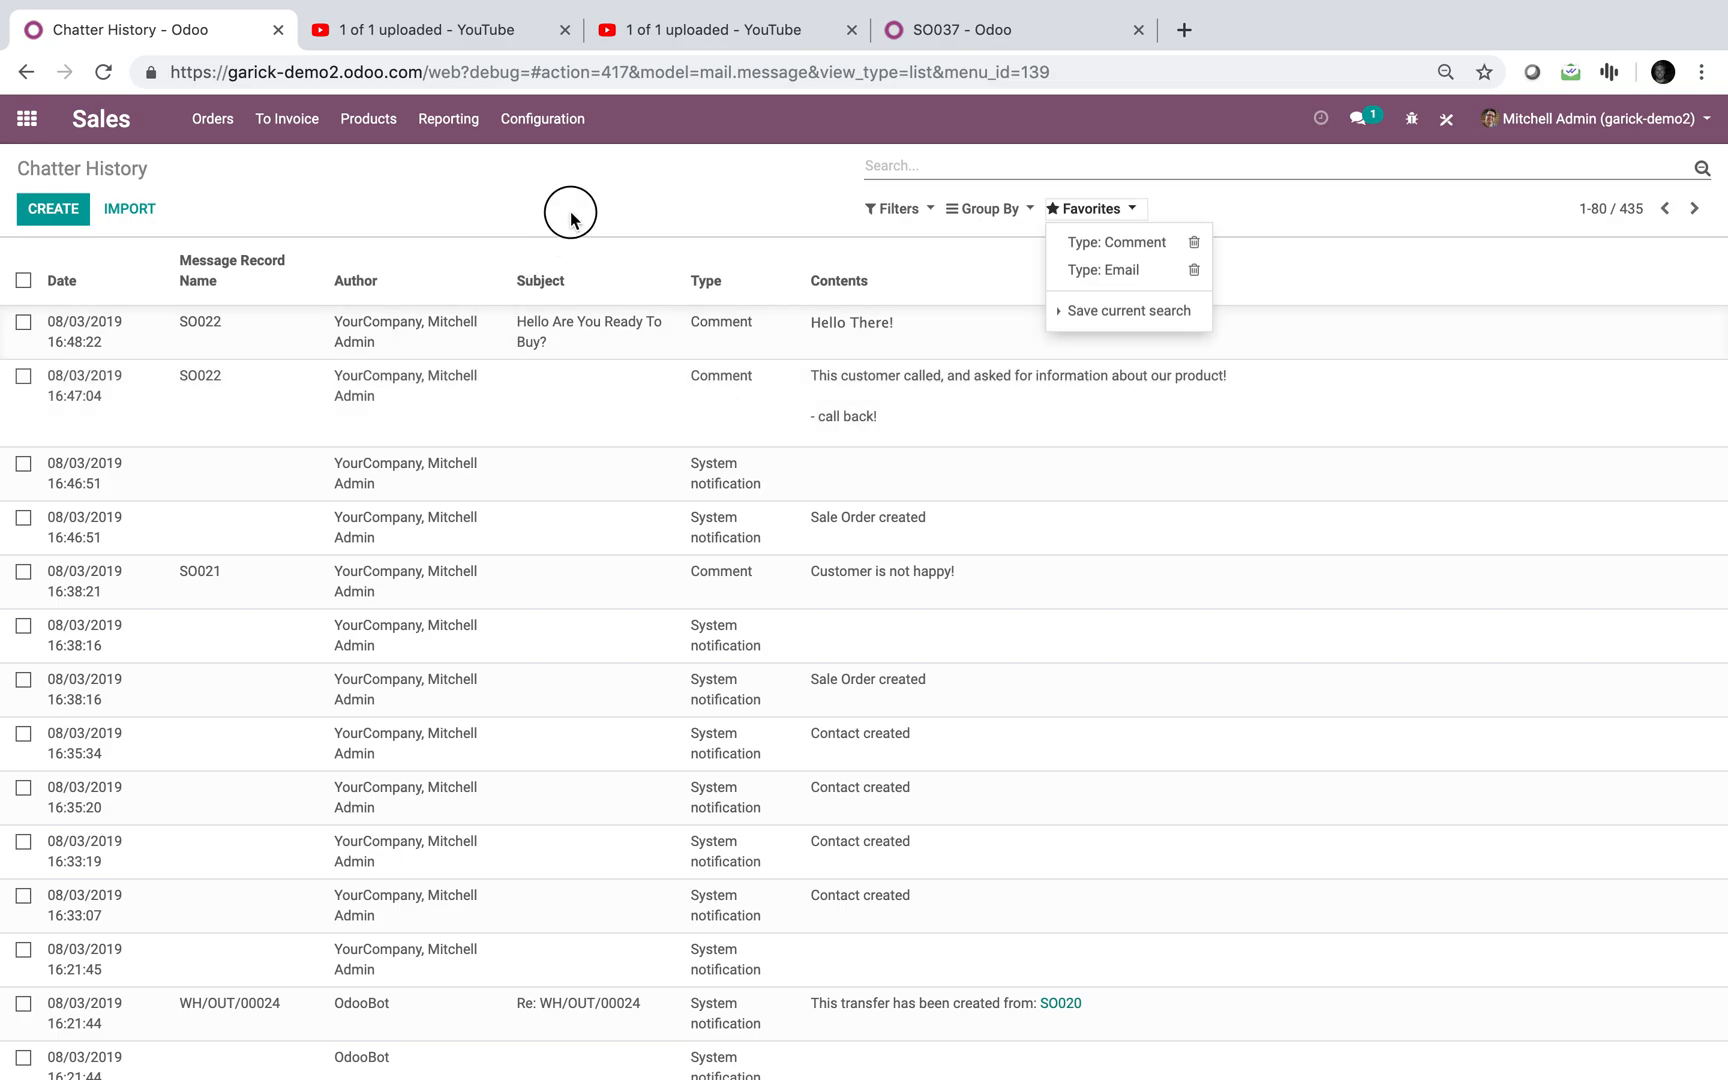
left_click(237, 364)
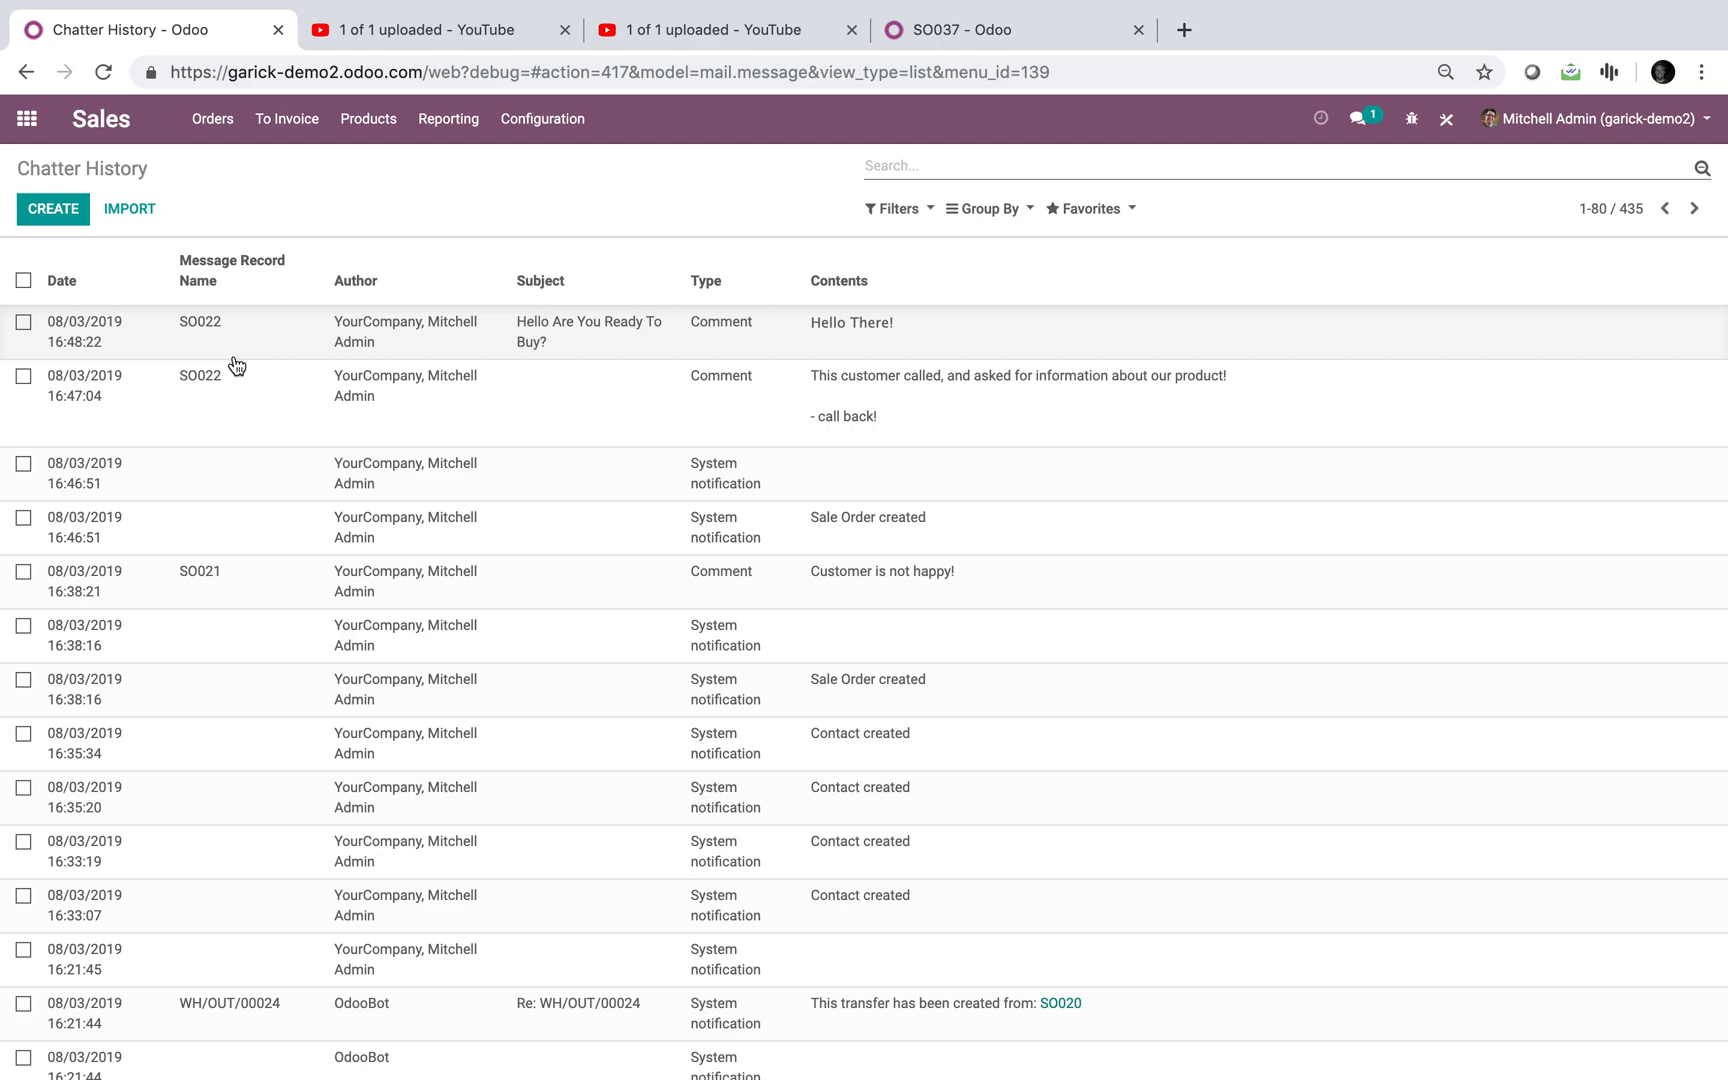
left_click(25, 118)
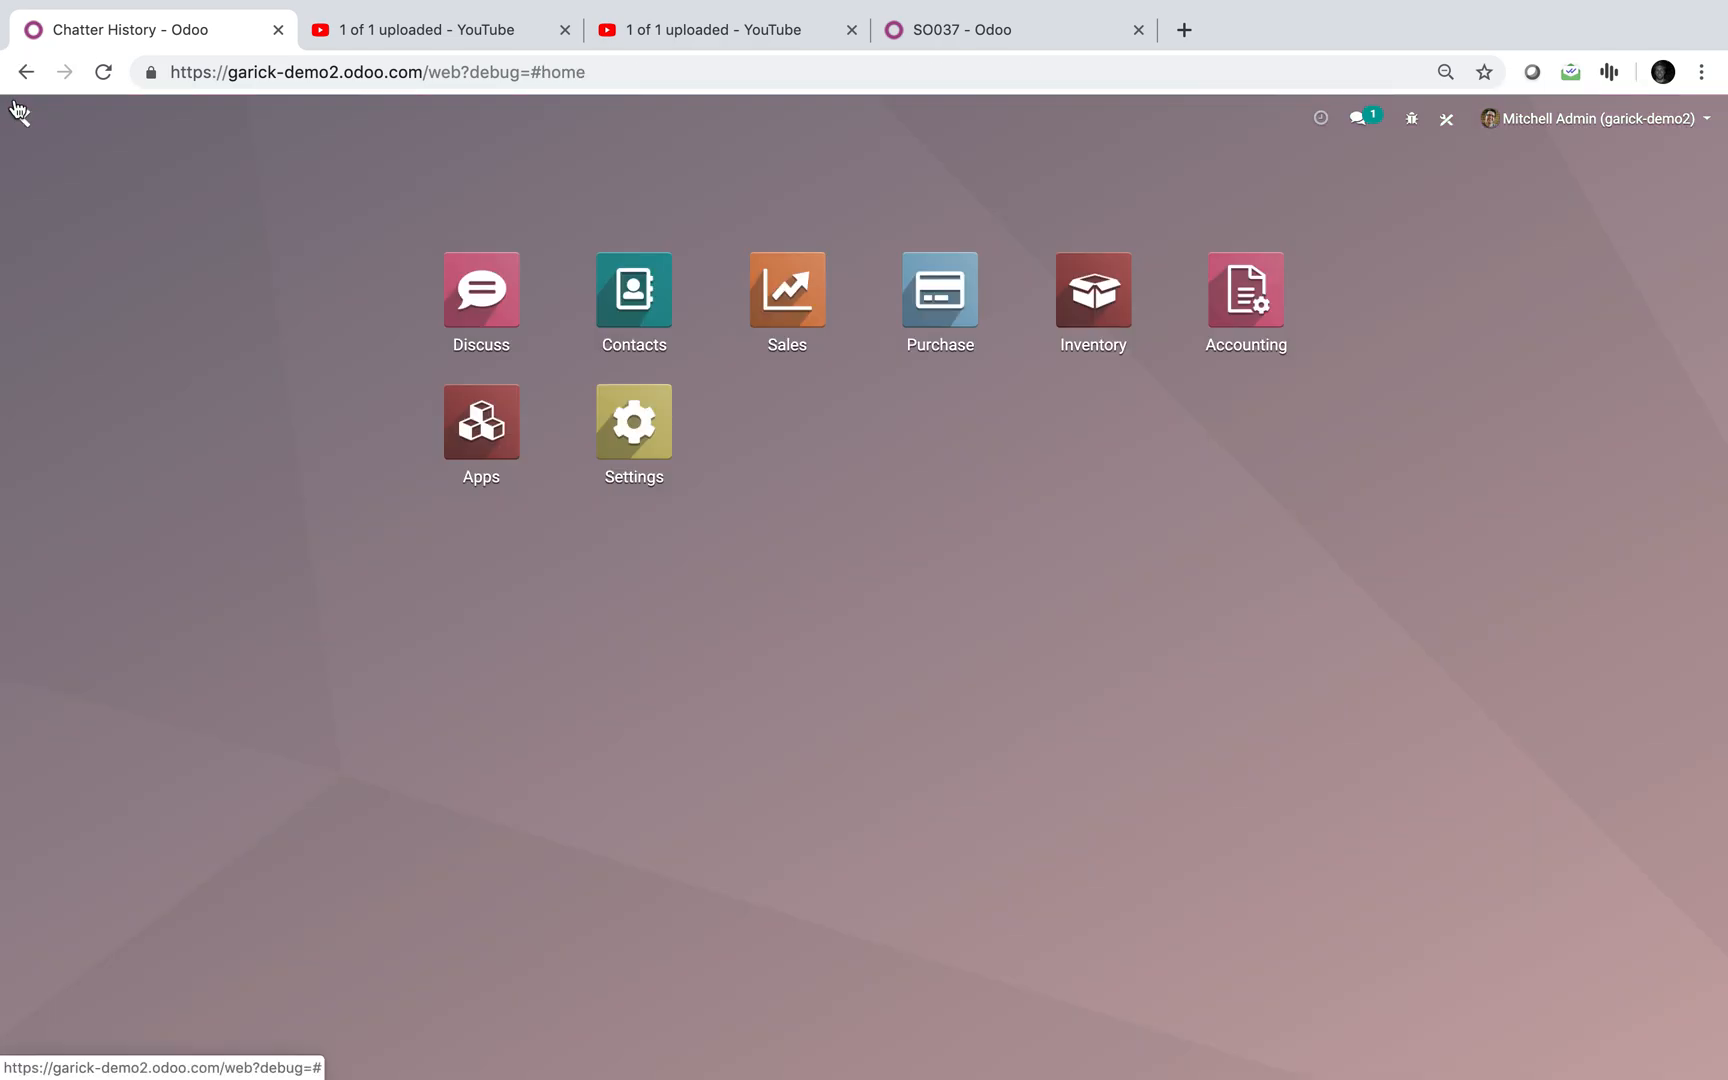